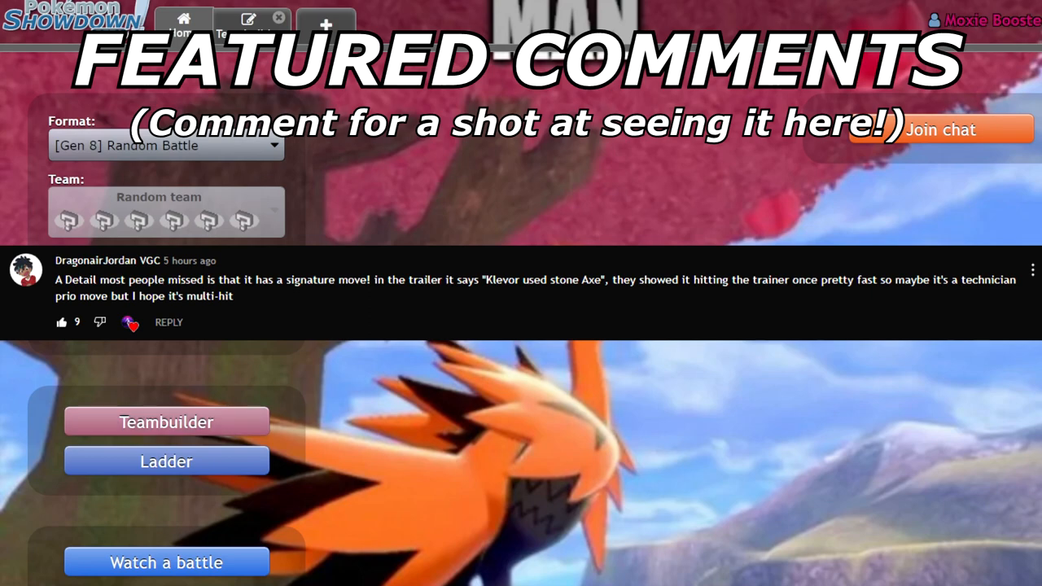
Enter the Teambuilder, open the 'What is TR Zapdos?' team and view Zapdos-Galar's Power Bracer, Defiant set
click(166, 422)
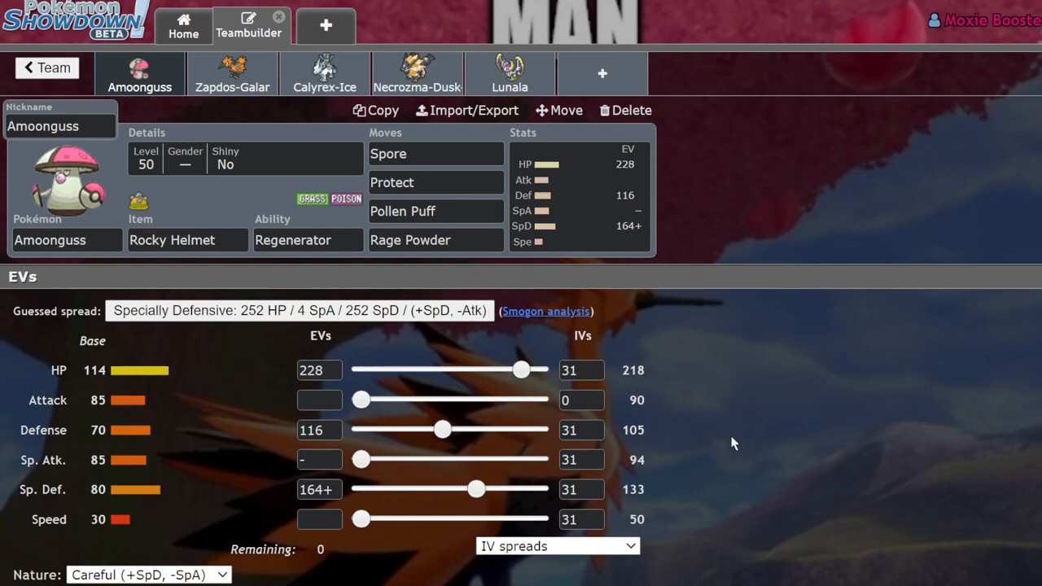
click(46, 69)
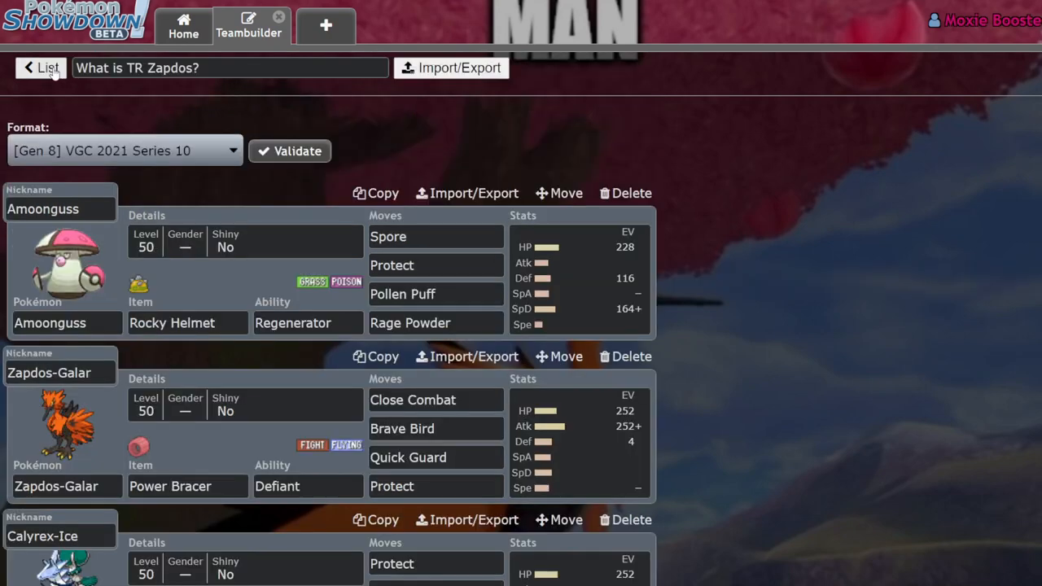
click(39, 68)
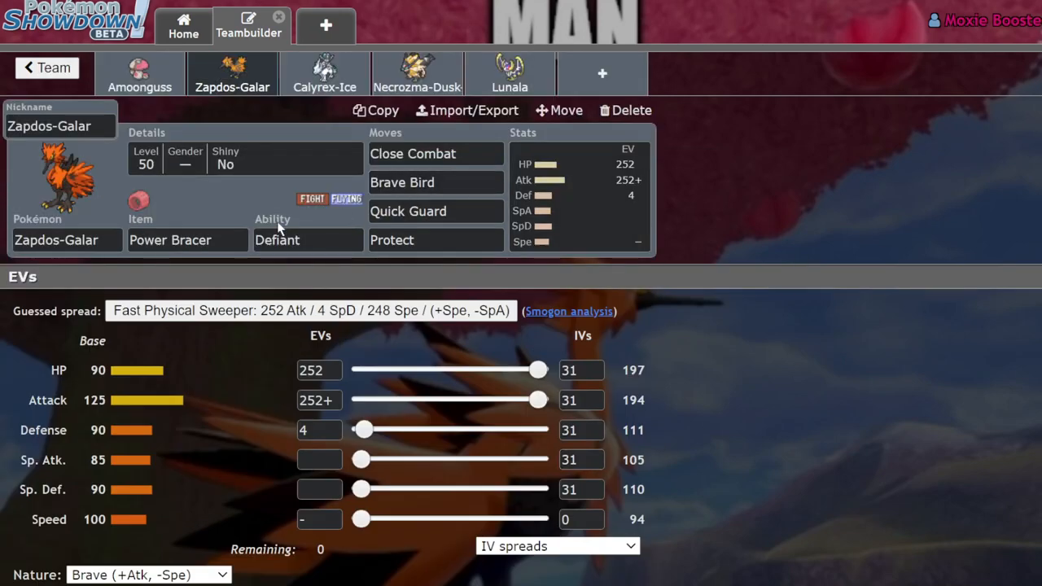
Bring up the Power Bracer item description showing the holder's Speed is halved
click(170, 239)
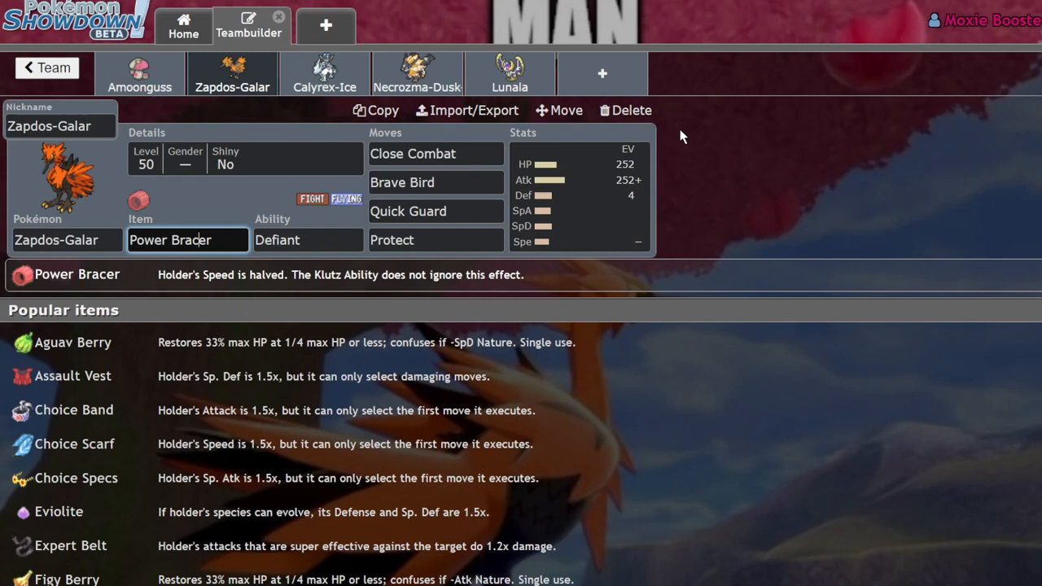
mouse_move(680, 127)
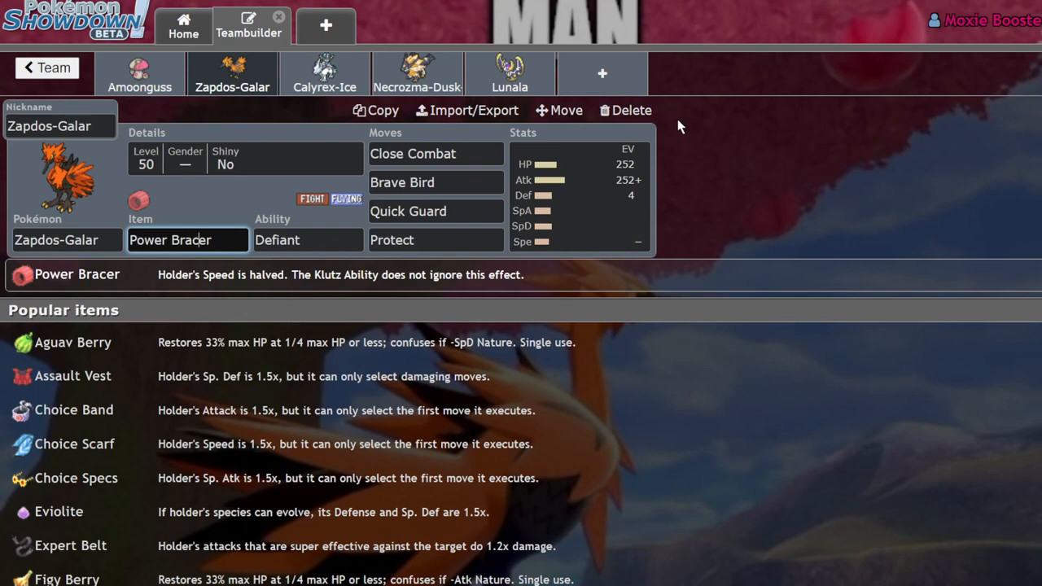
mouse_move(749, 118)
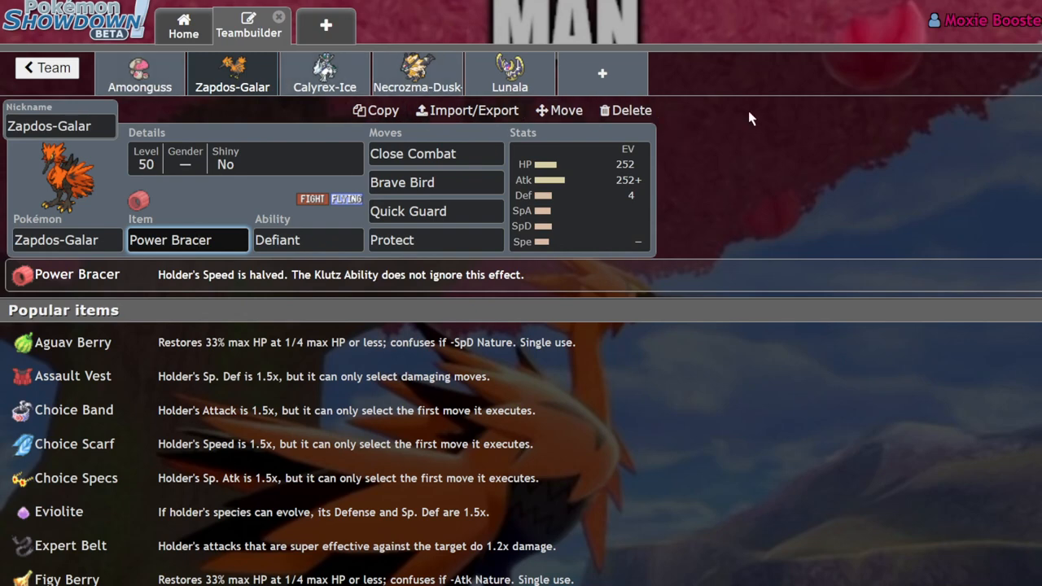
mouse_move(713, 144)
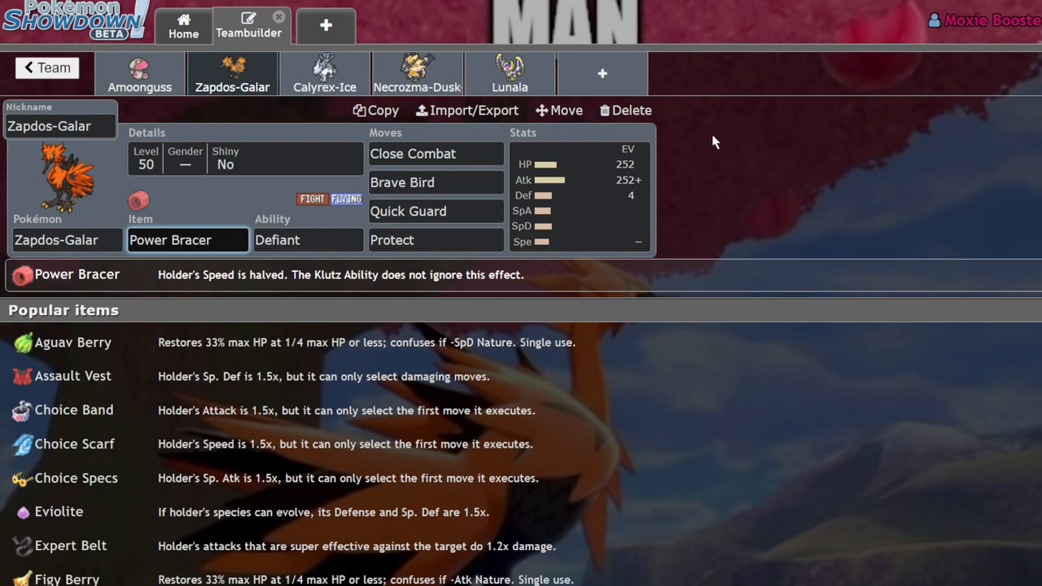
mouse_move(186, 98)
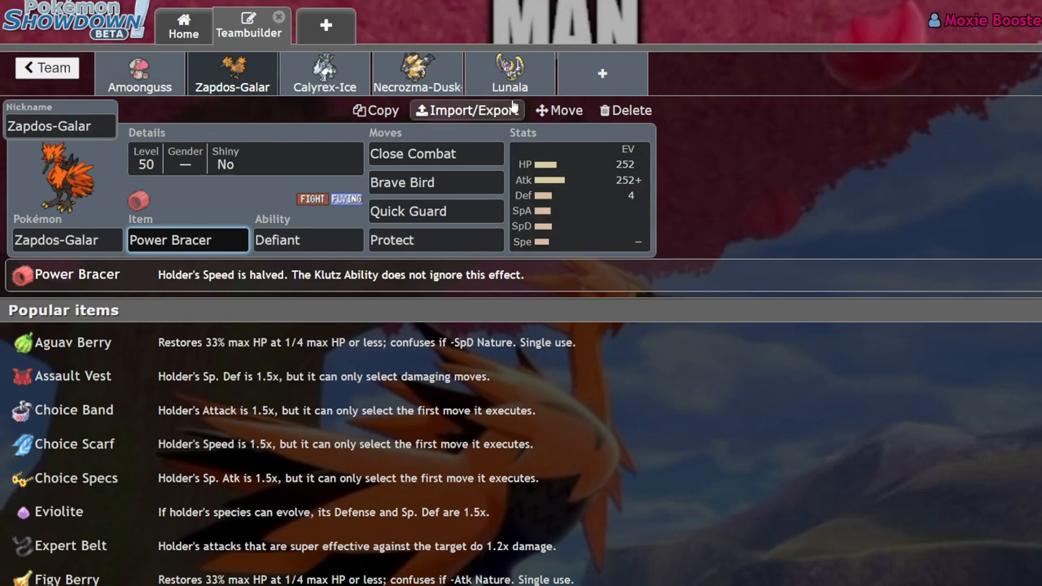
Scan the other Trick Room Pokémon in the team list, ending on Zapdos-Galar's 252 HP / 252+ Atk Brave spread
click(45, 69)
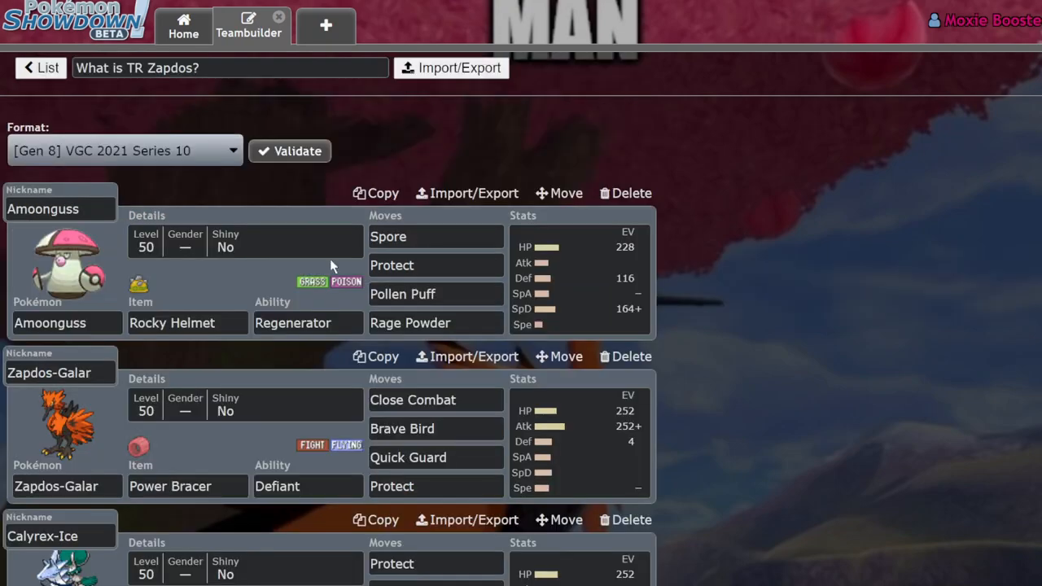
scroll(down, 3)
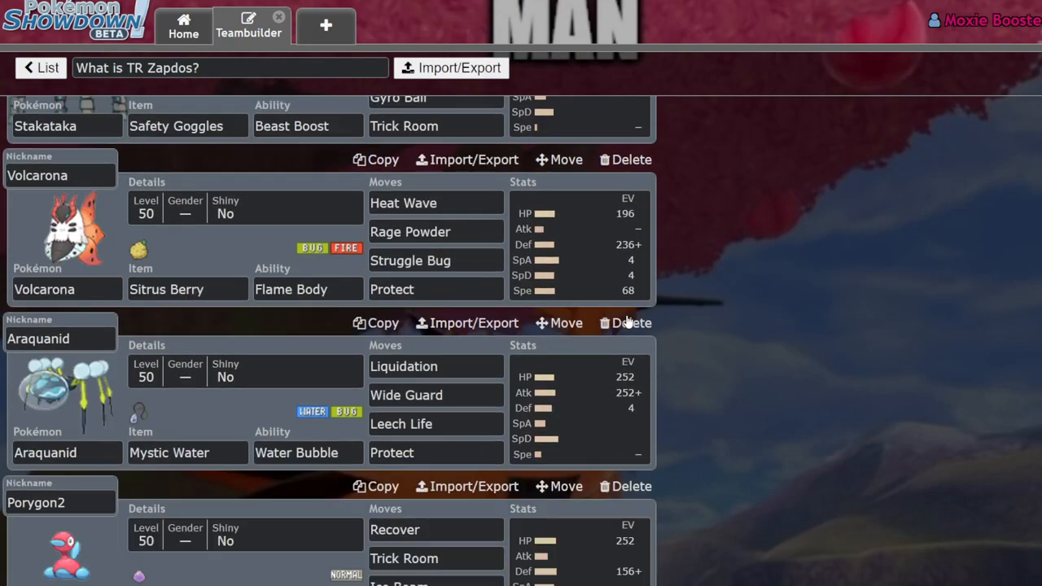
scroll(down, 3)
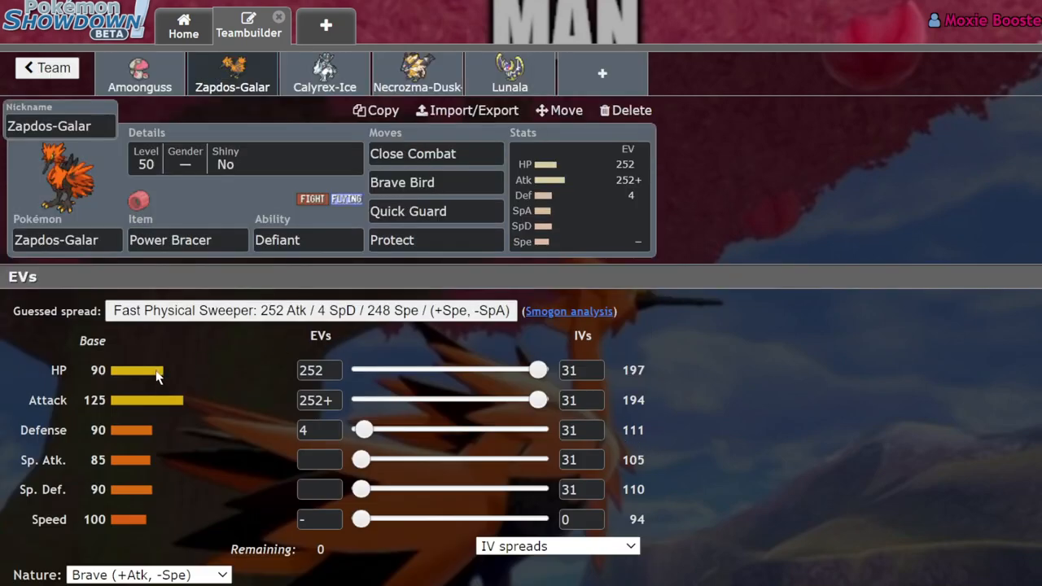
mouse_move(231, 543)
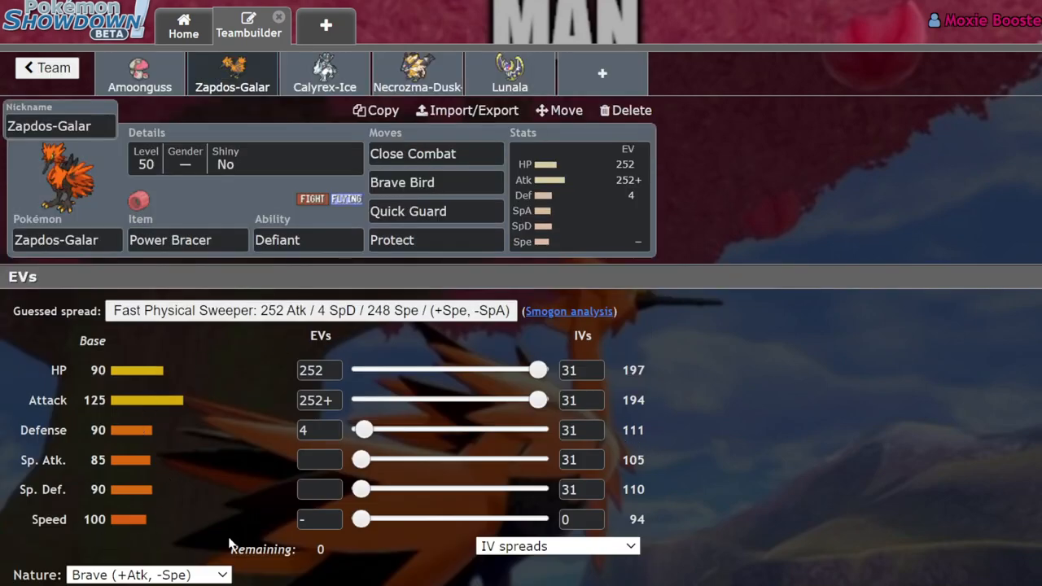
mouse_move(72, 547)
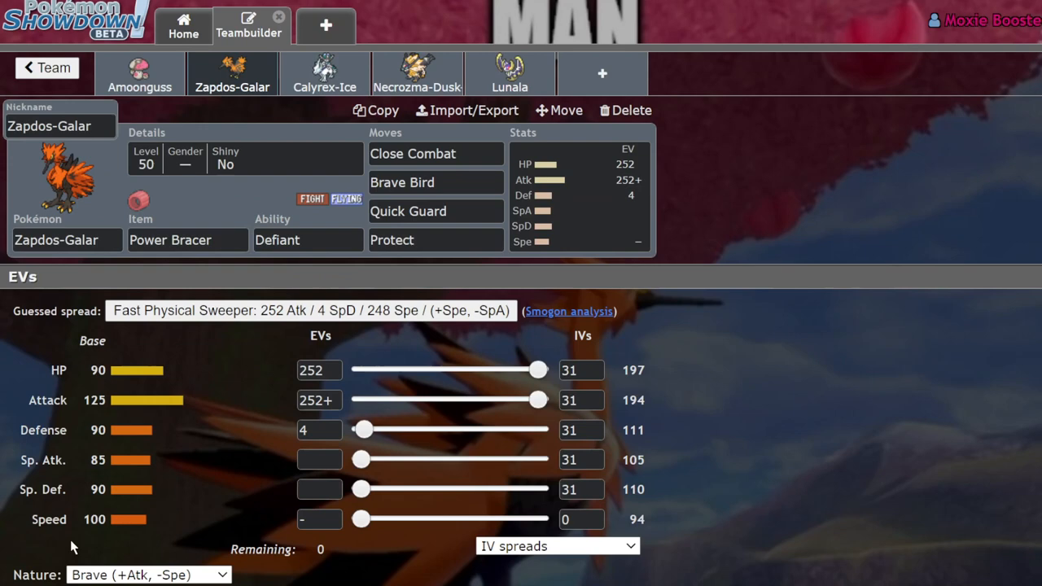
mouse_move(283, 362)
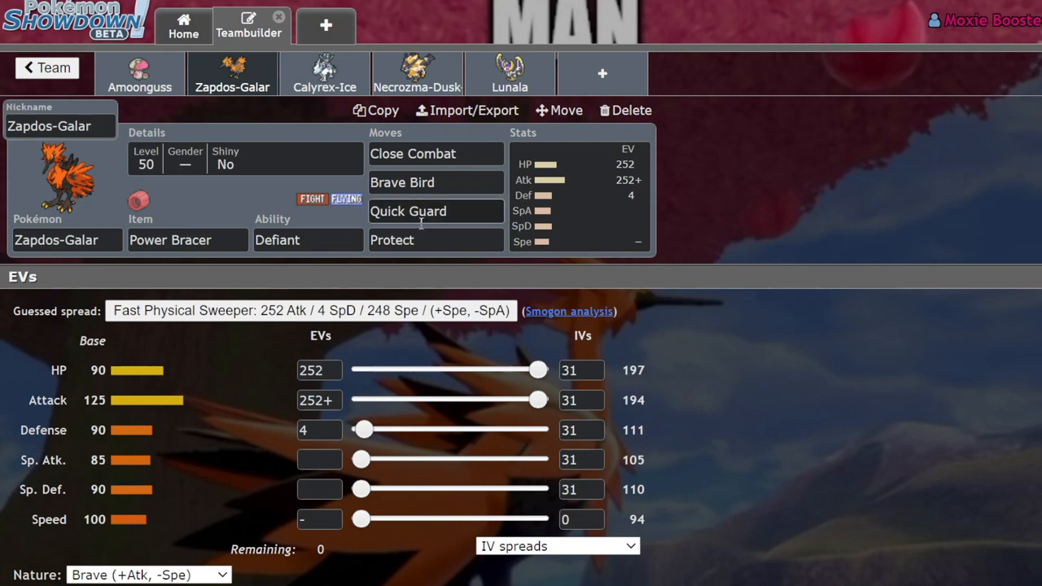
mouse_move(749, 250)
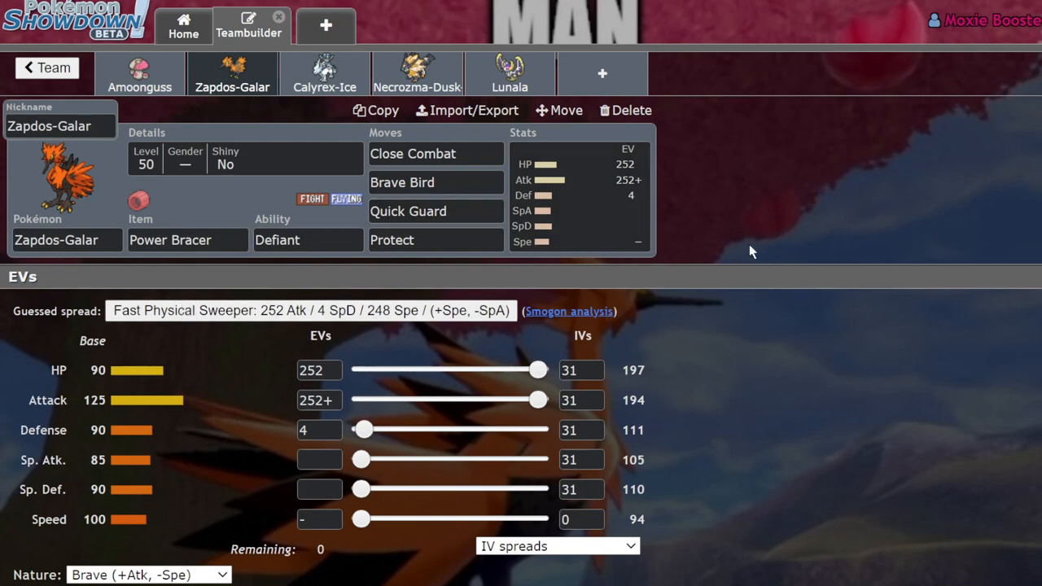
mouse_move(749, 253)
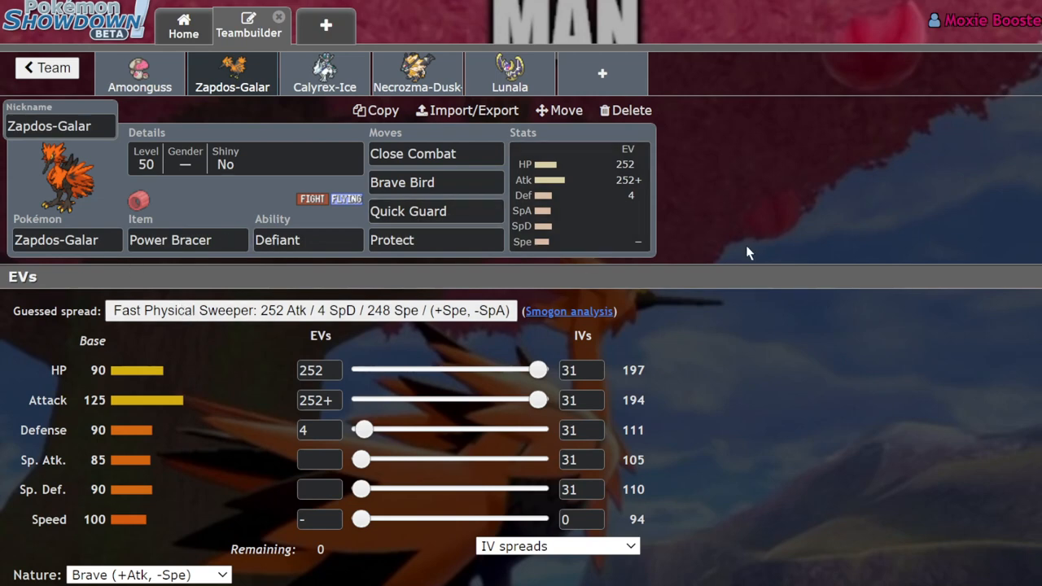
mouse_move(866, 280)
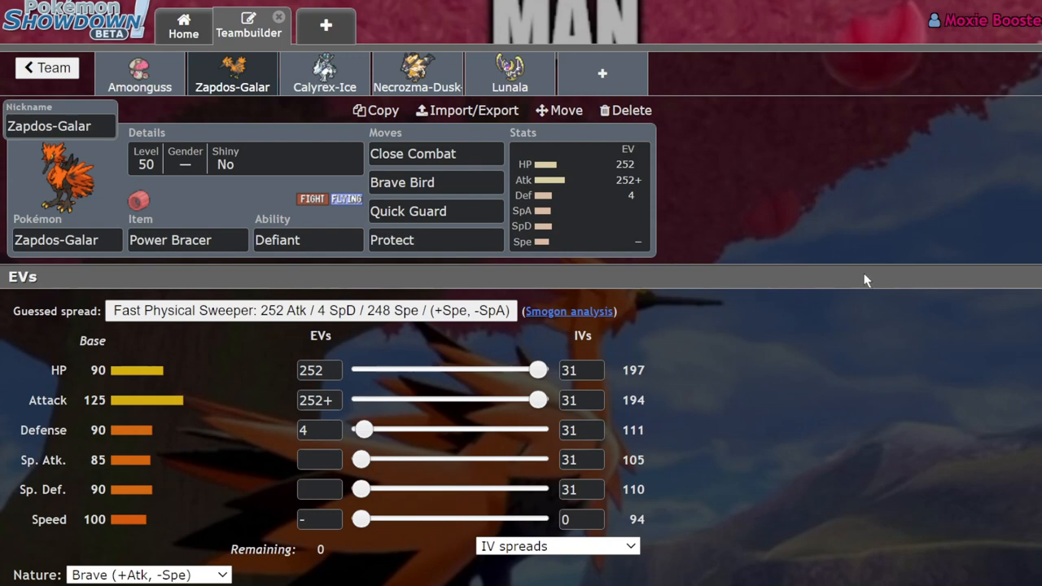
mouse_move(925, 186)
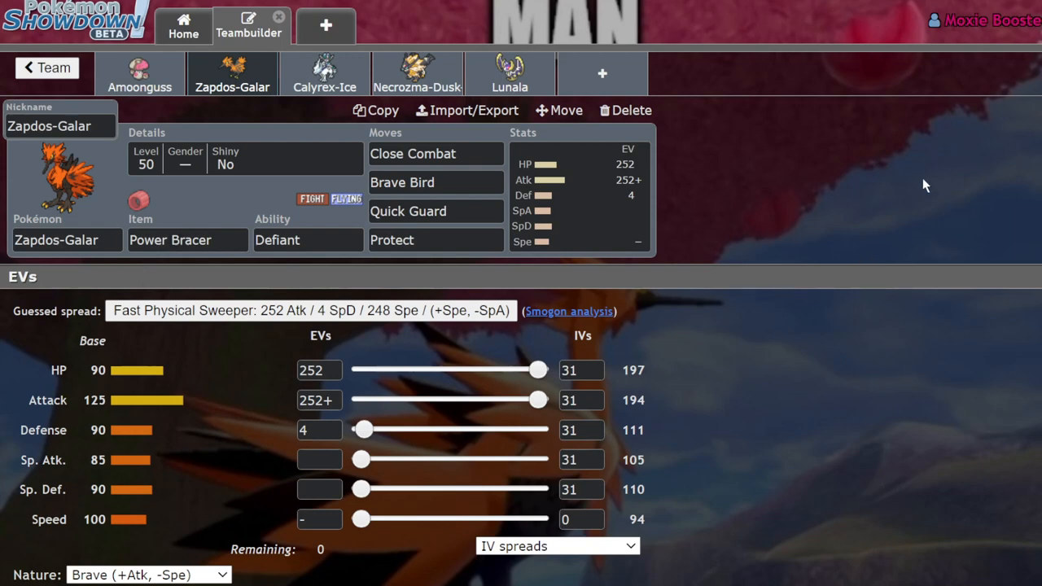
mouse_move(417, 267)
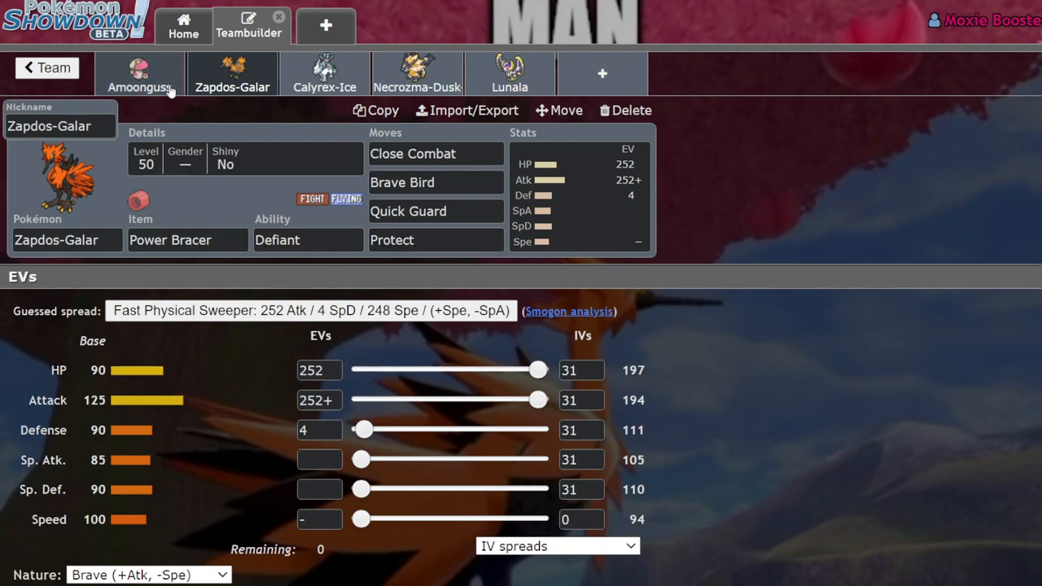
mouse_move(262, 155)
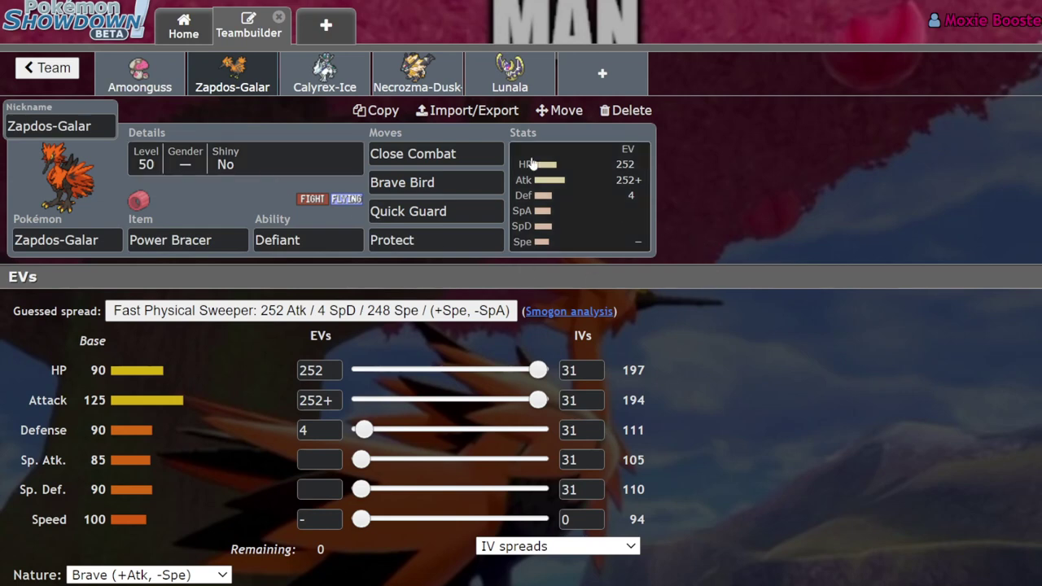
Reopen the Power Bracer item list confirming Zapdos-Galar's Speed is halved
click(187, 239)
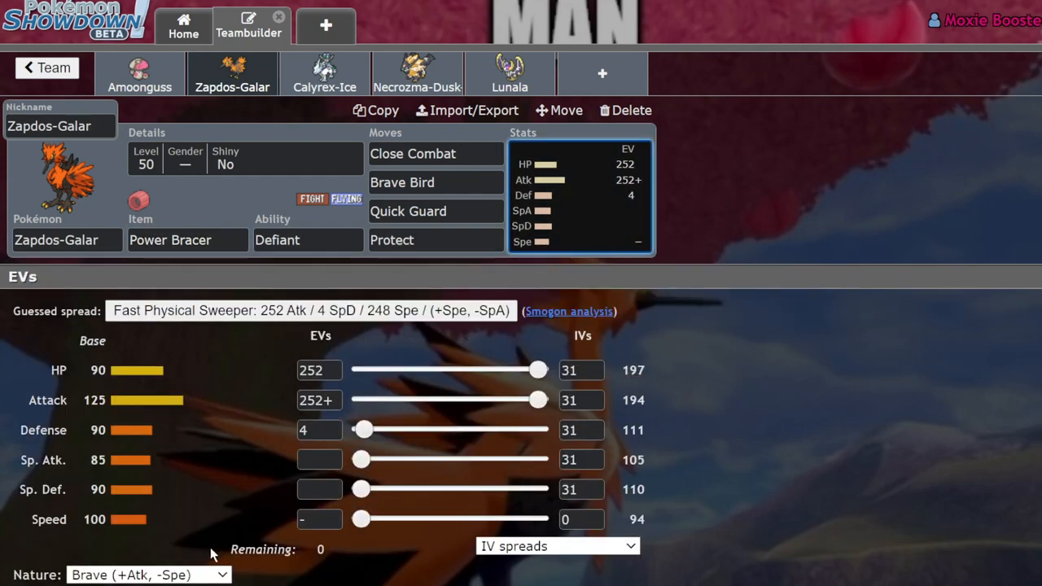
mouse_move(504, 484)
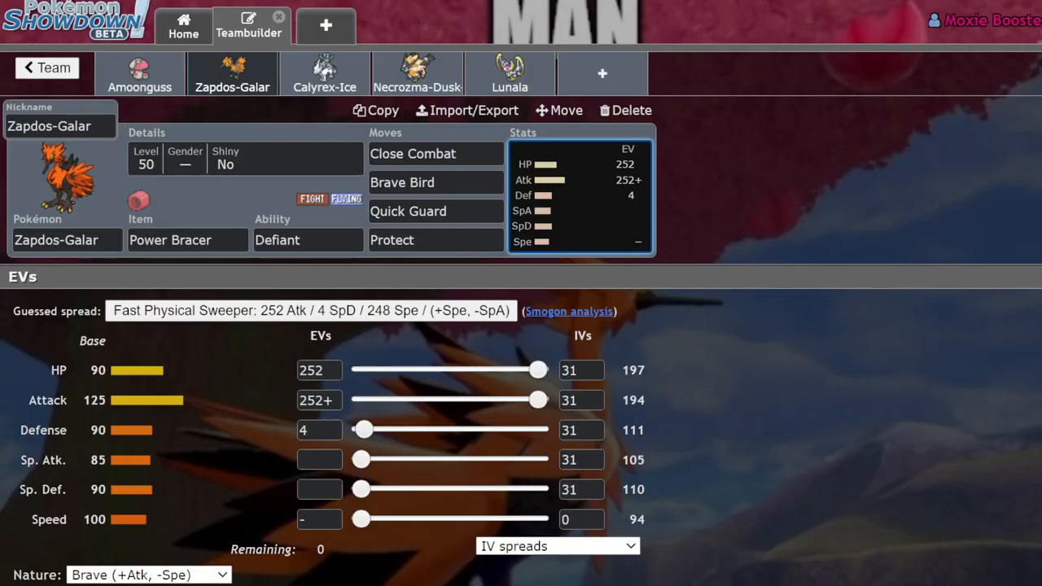
click(187, 240)
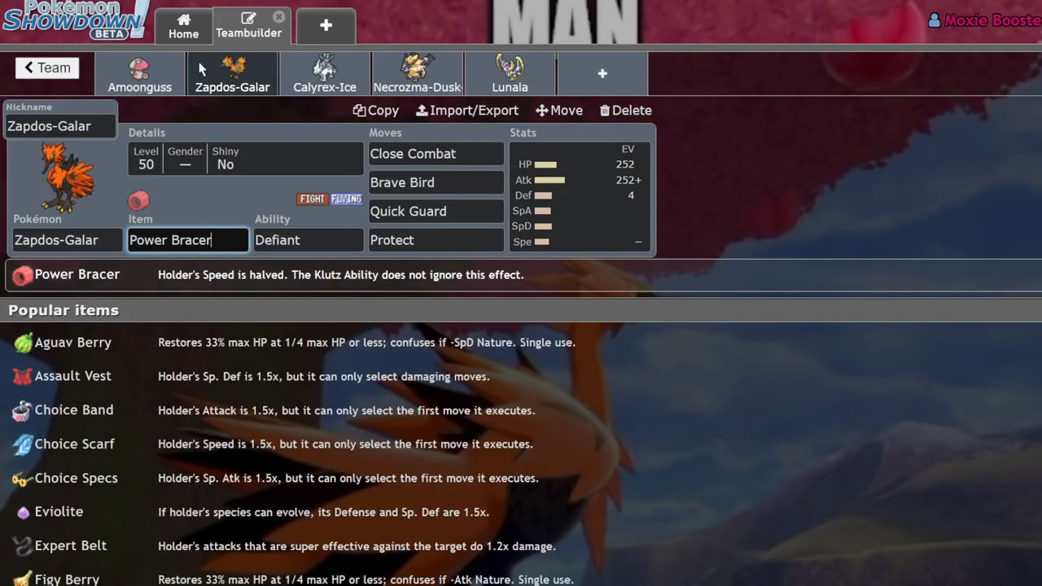
mouse_move(765, 212)
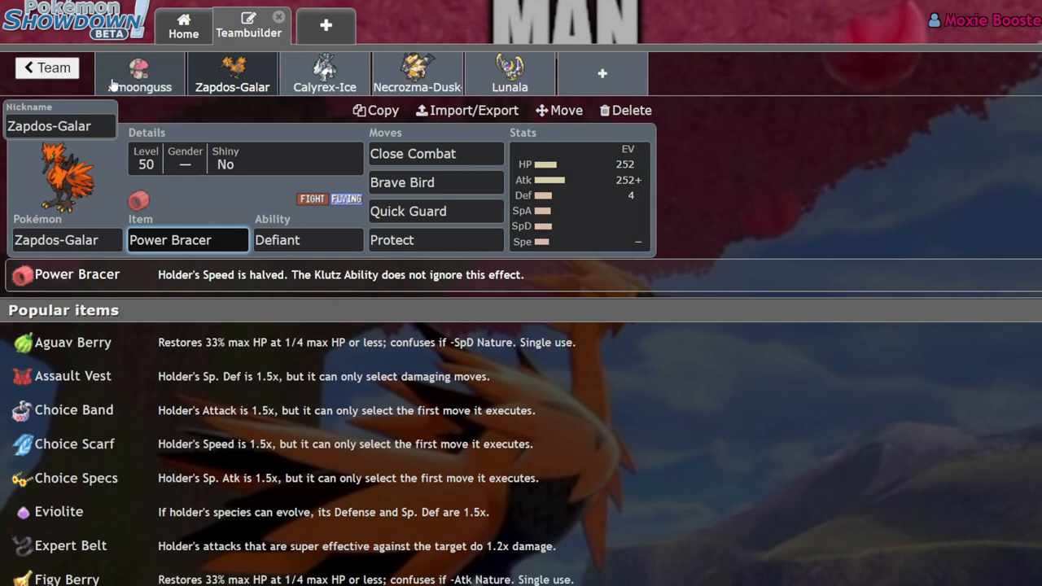
mouse_move(140, 73)
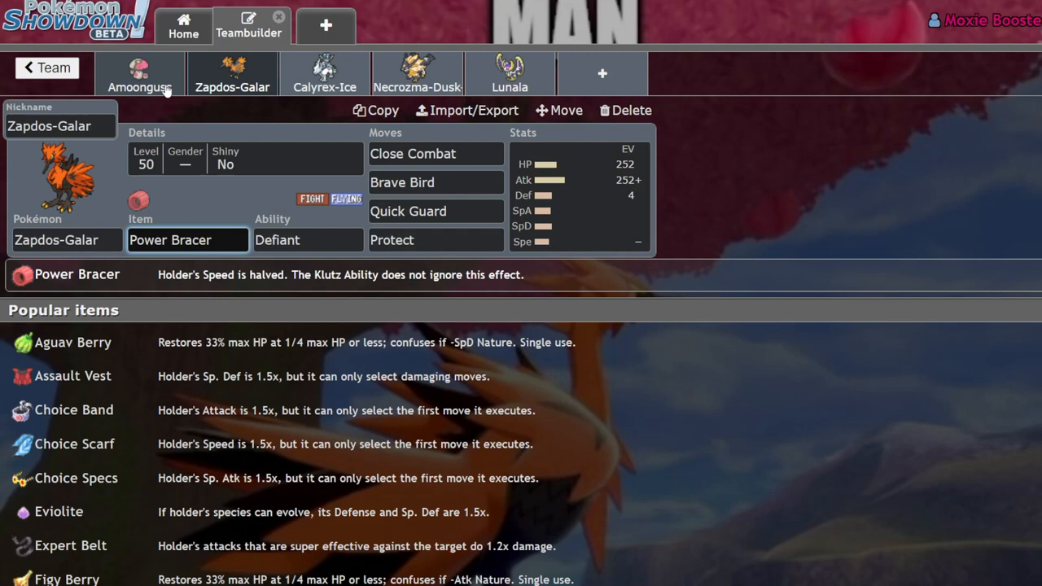
click(140, 73)
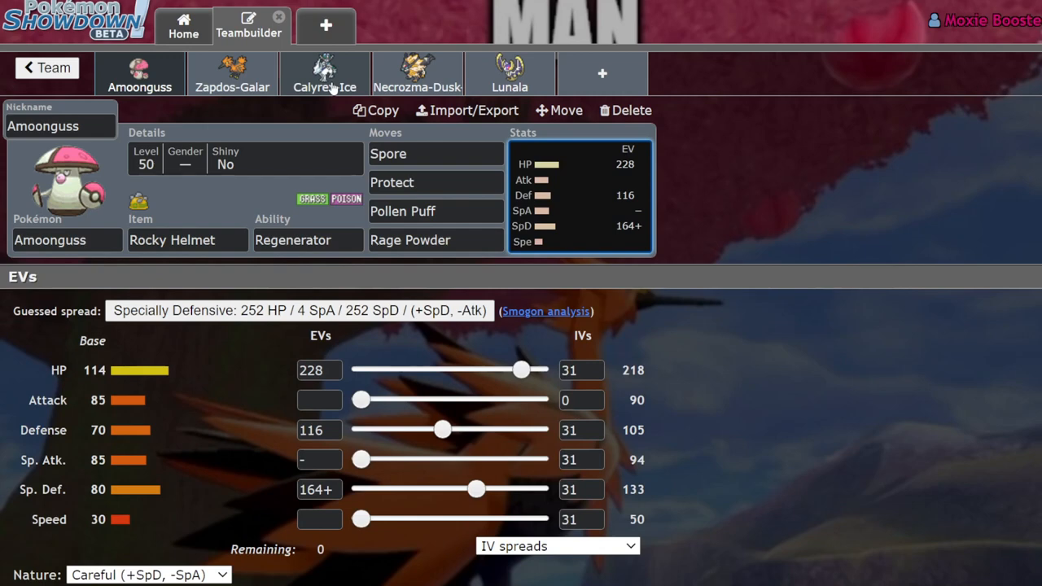
click(324, 74)
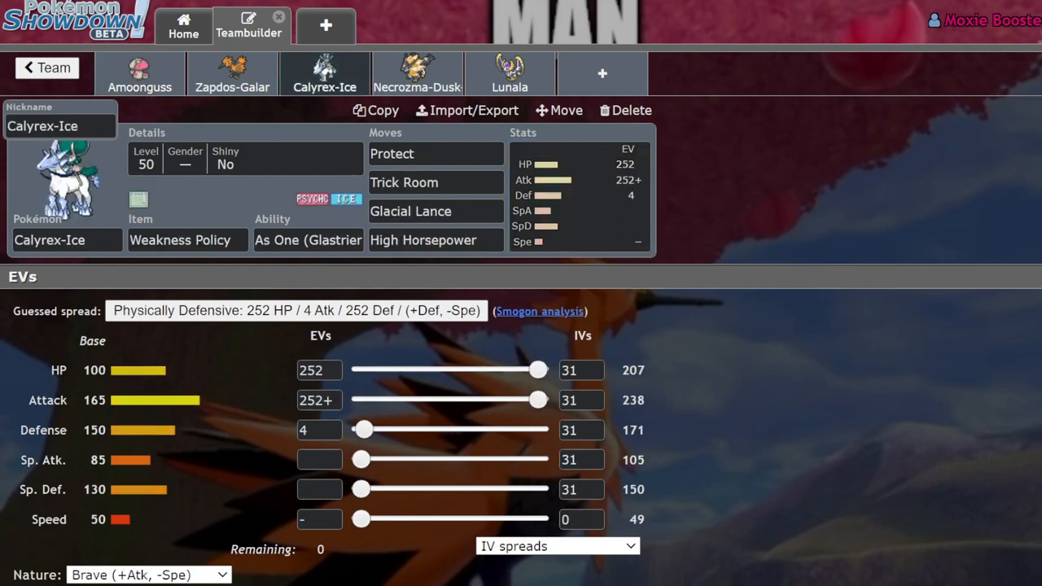
click(140, 73)
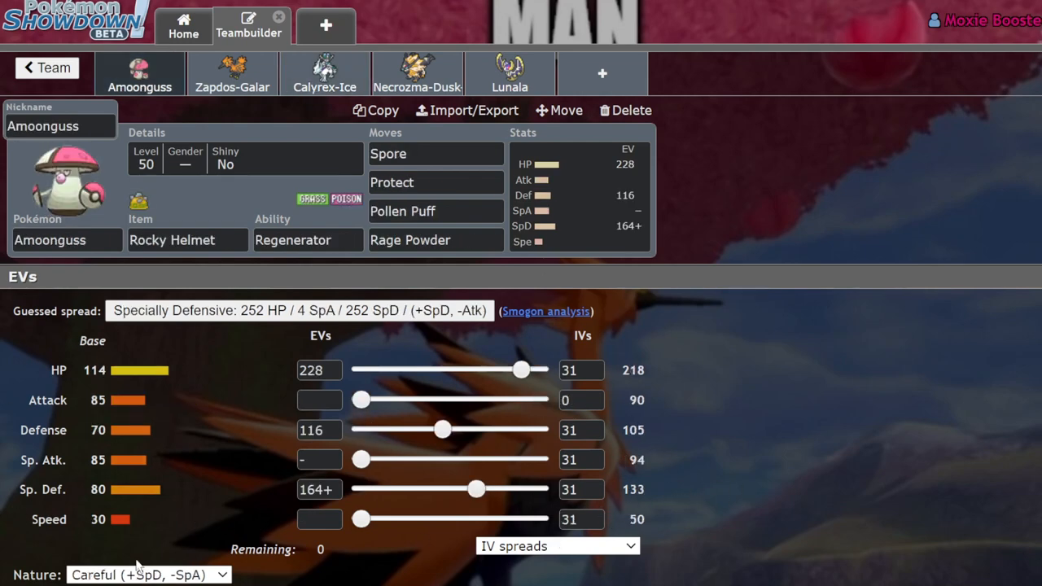
mouse_move(332, 391)
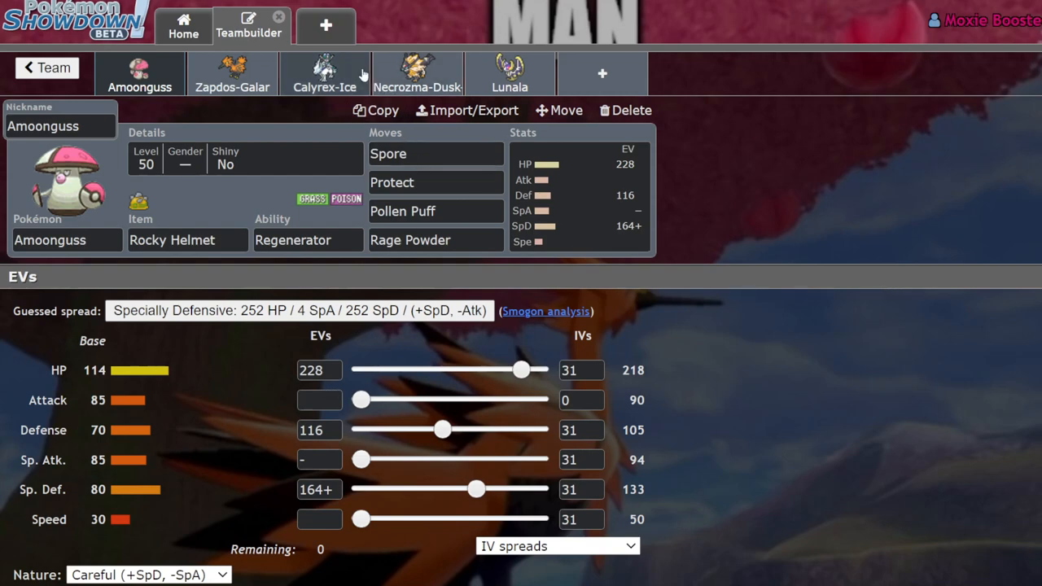
click(324, 73)
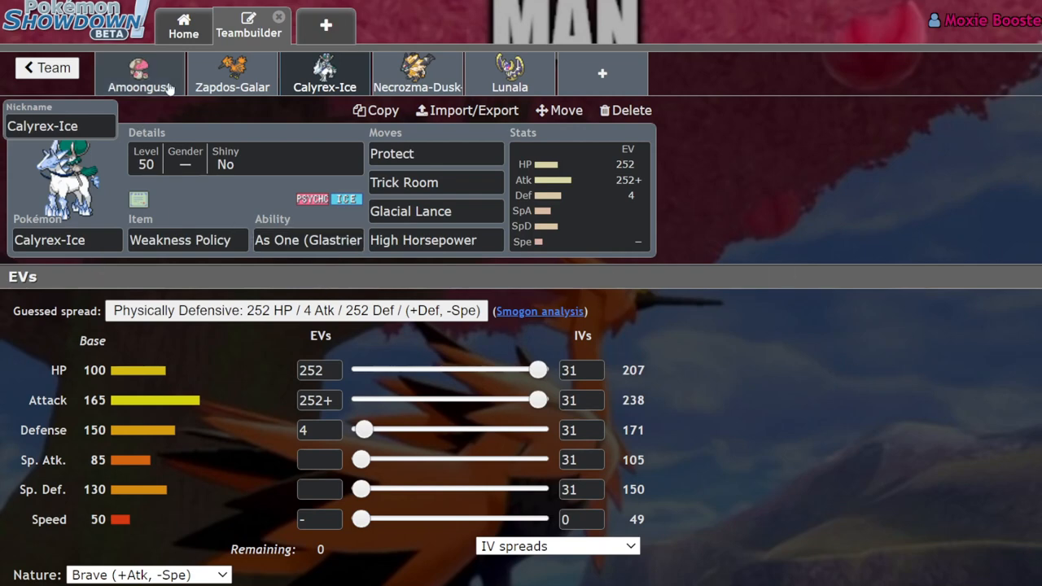
click(231, 74)
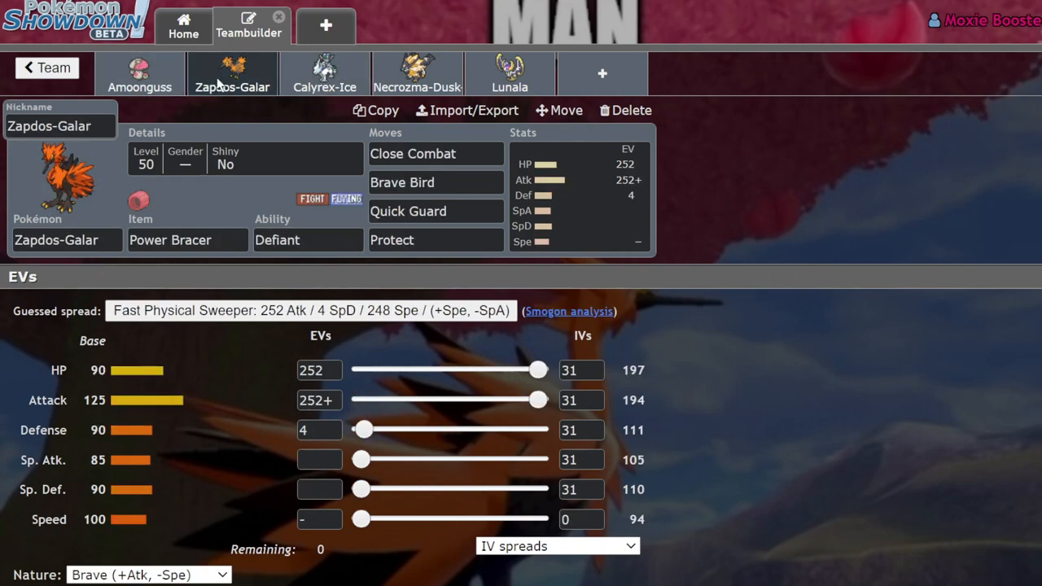
click(140, 73)
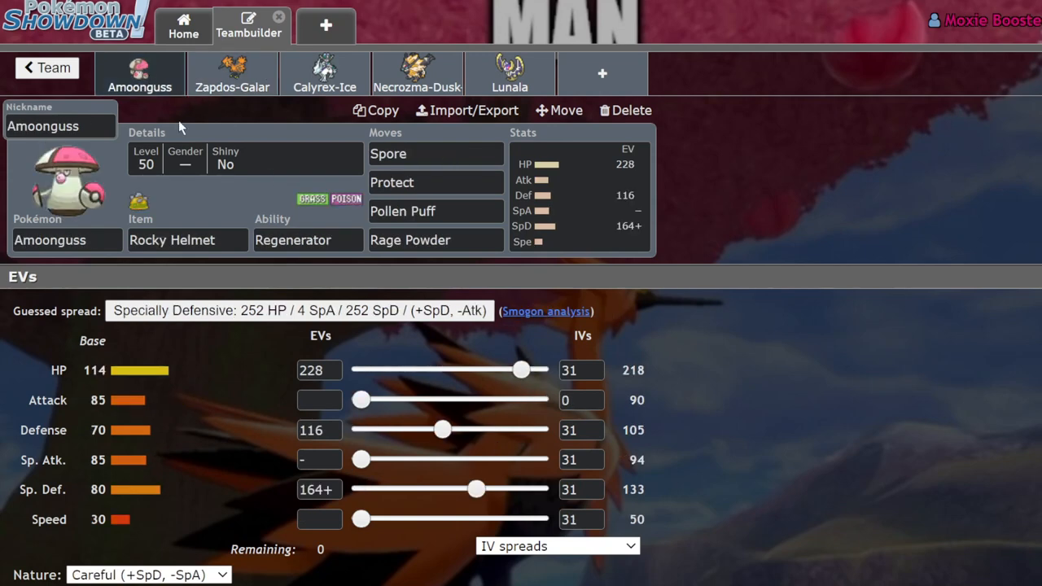
mouse_move(247, 397)
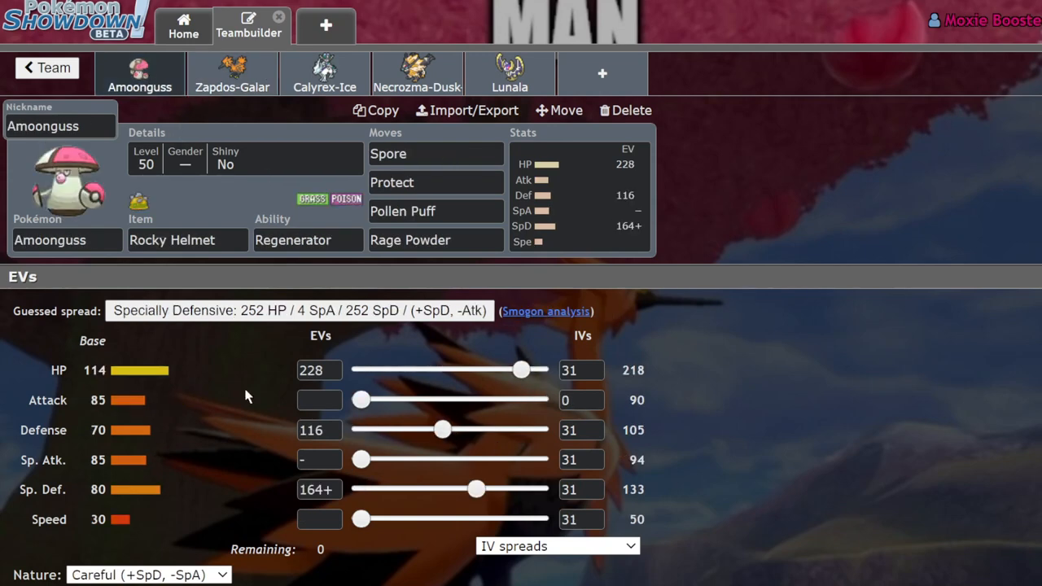
mouse_move(573, 198)
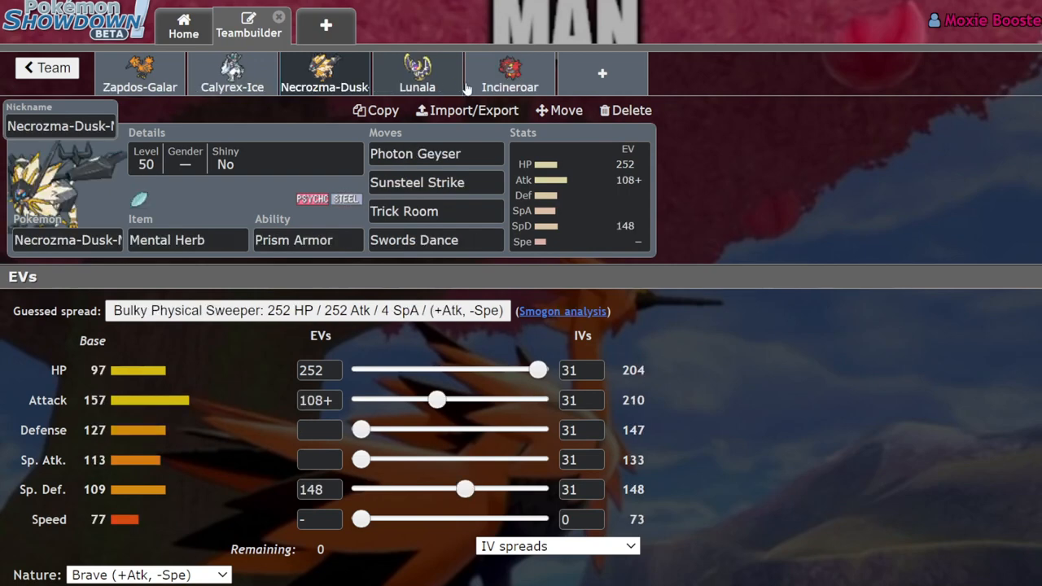
mouse_move(417, 85)
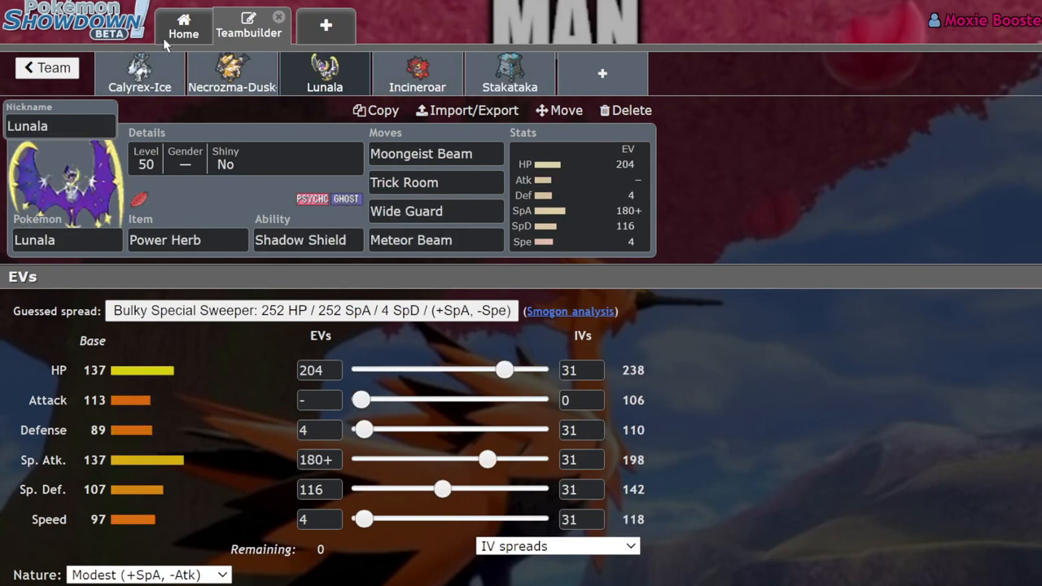
mouse_move(140, 73)
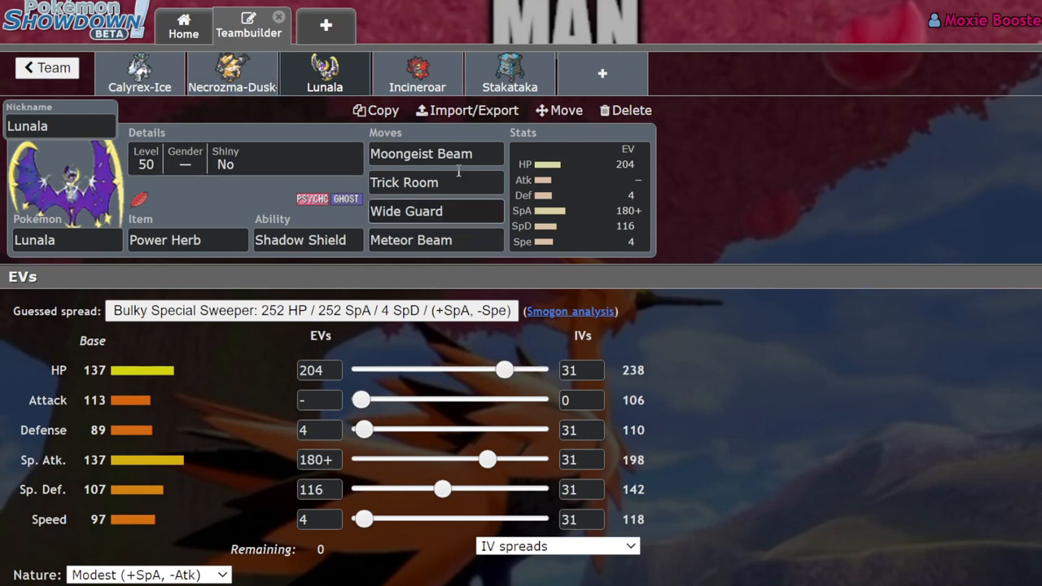
Step through Necrozma-Dusk and Lunala's sets, checking Lunala's Meteor Beam slot, and land on Incineroar's Safety Goggles set
click(417, 74)
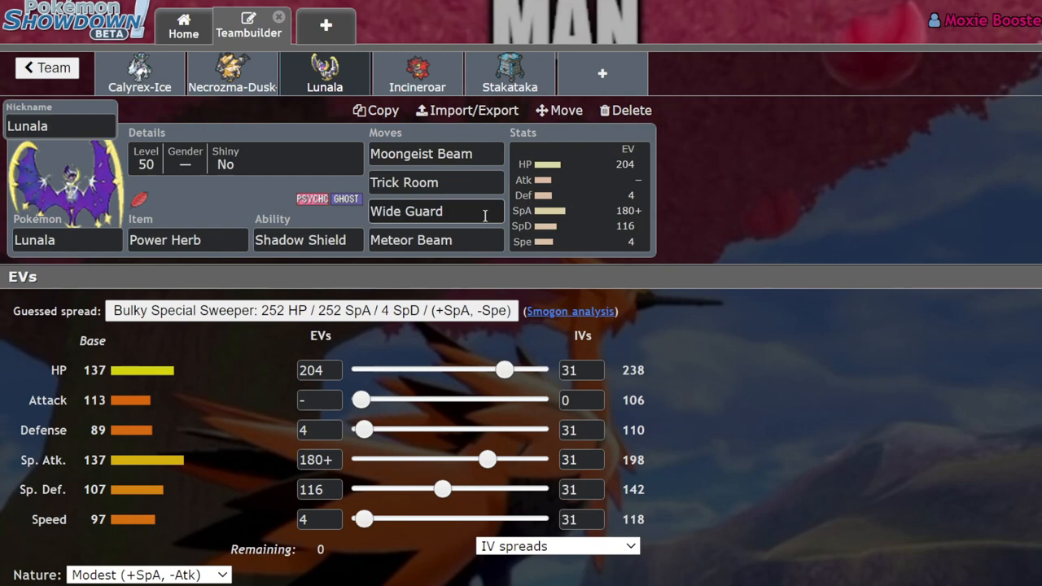
click(417, 73)
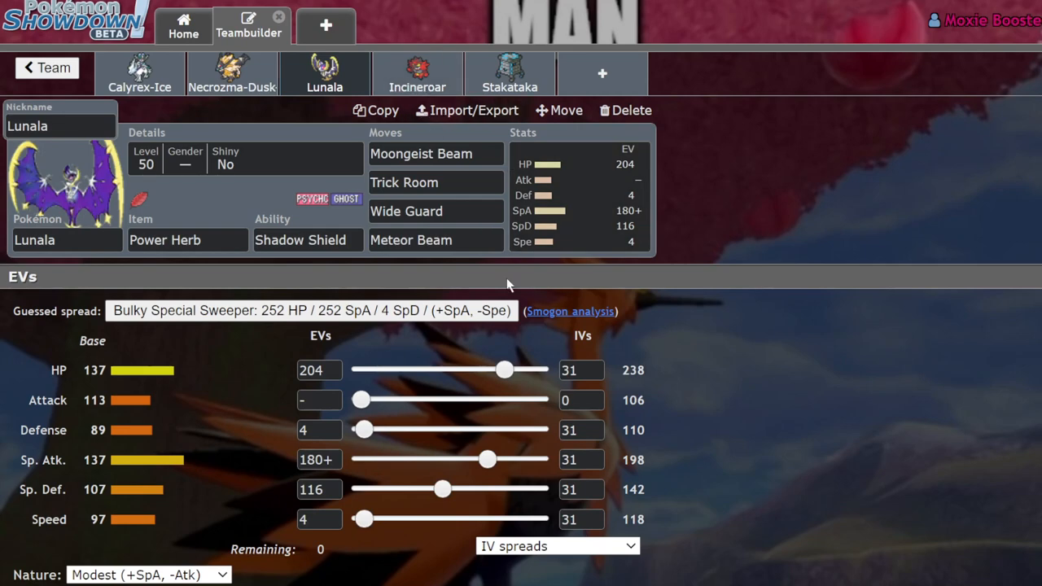
click(411, 239)
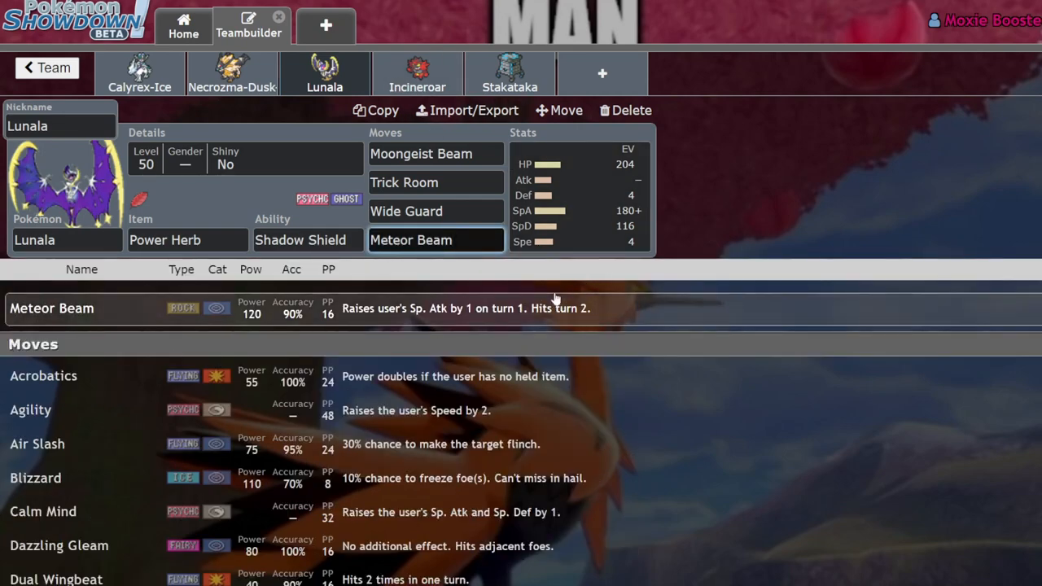
click(578, 195)
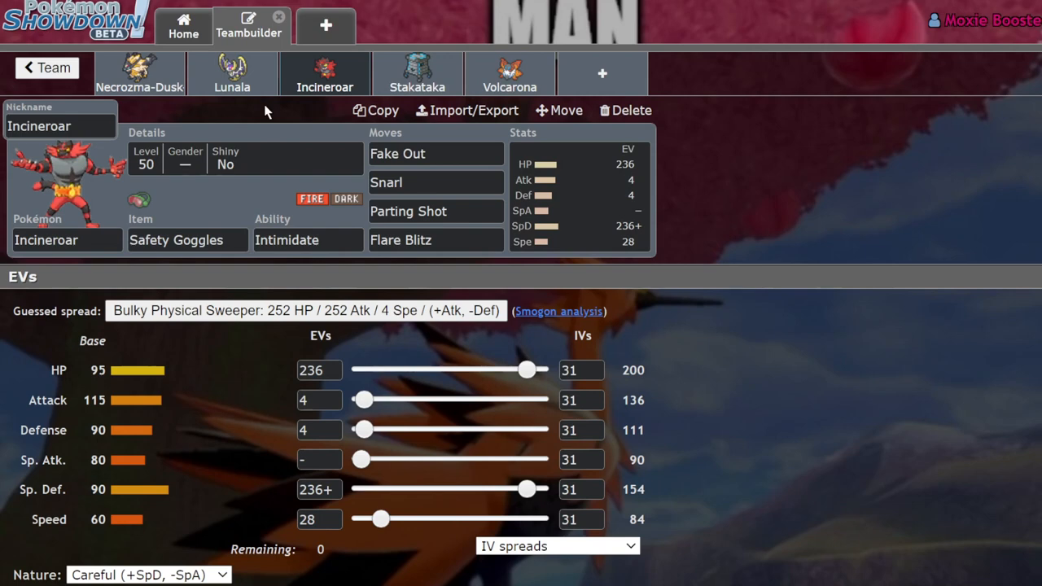
mouse_move(306, 91)
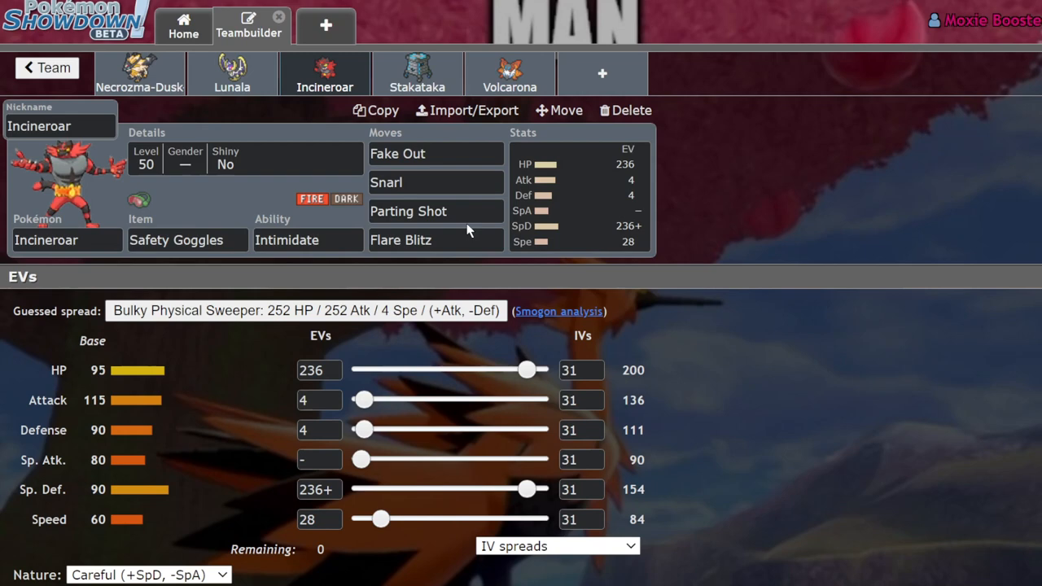
Check Incineroar's Snarl slot, give it a Brave (+Atk, -Spe) nature with no Speed EVs, then return to Zapdos-Galar
click(436, 182)
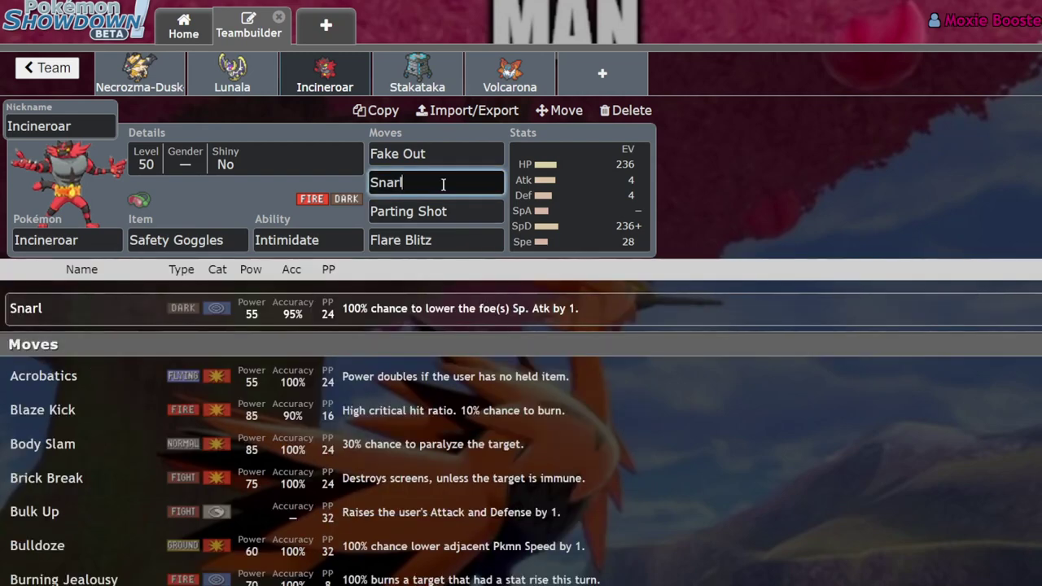
click(578, 195)
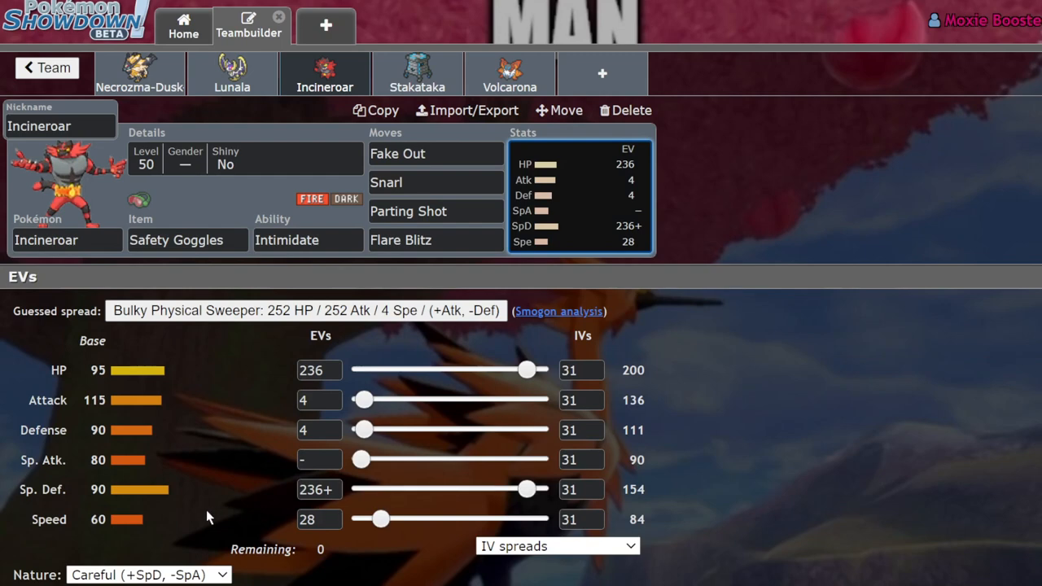
mouse_move(552, 528)
text(0)
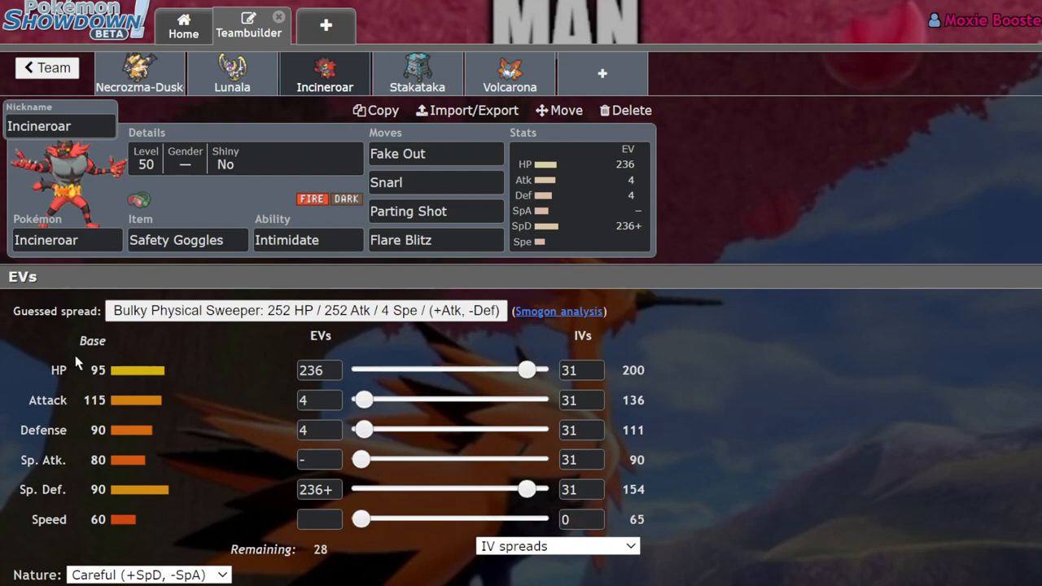
click(150, 574)
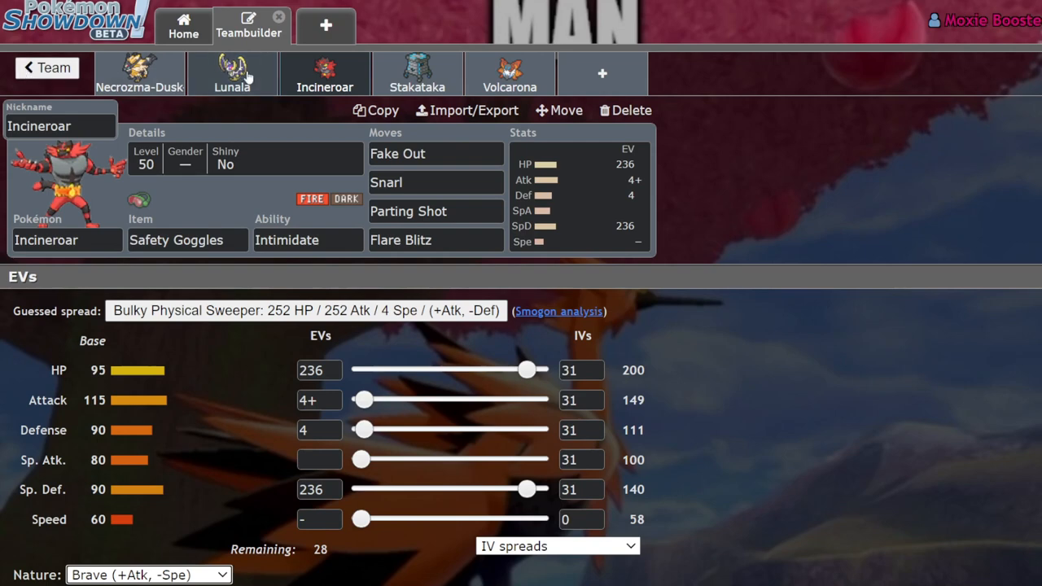
click(45, 68)
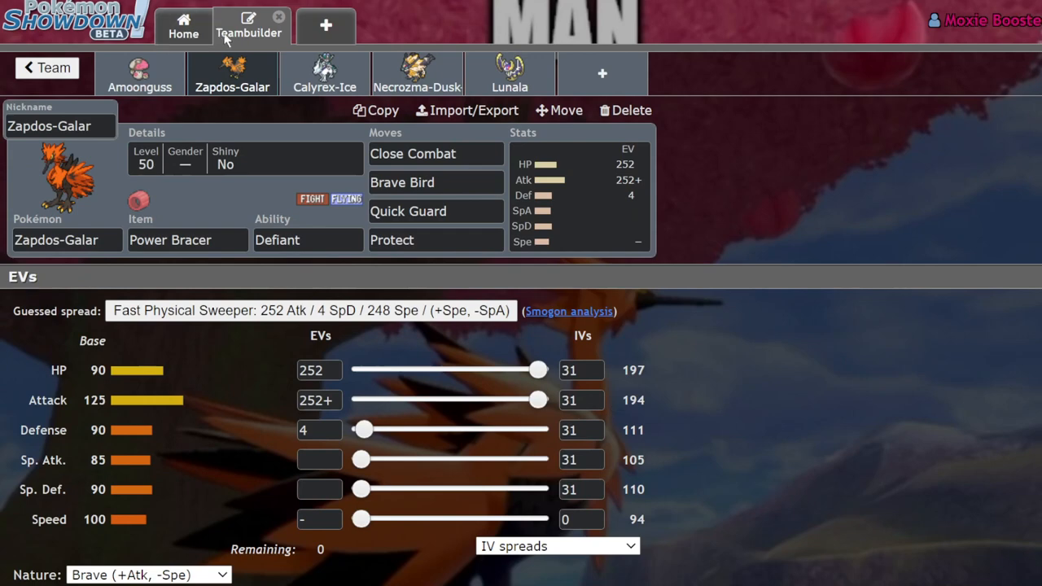
mouse_move(192, 205)
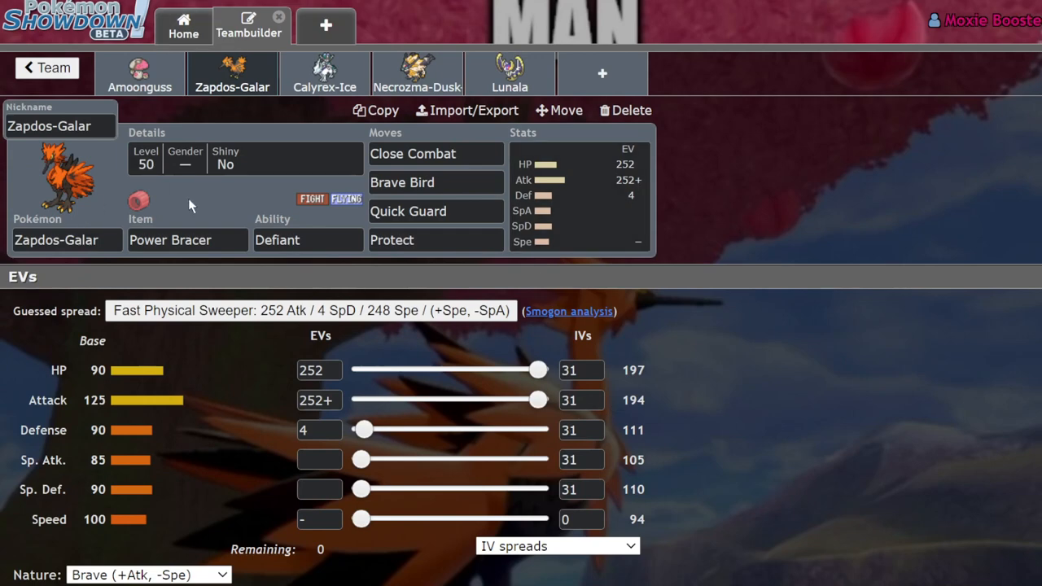
mouse_move(189, 171)
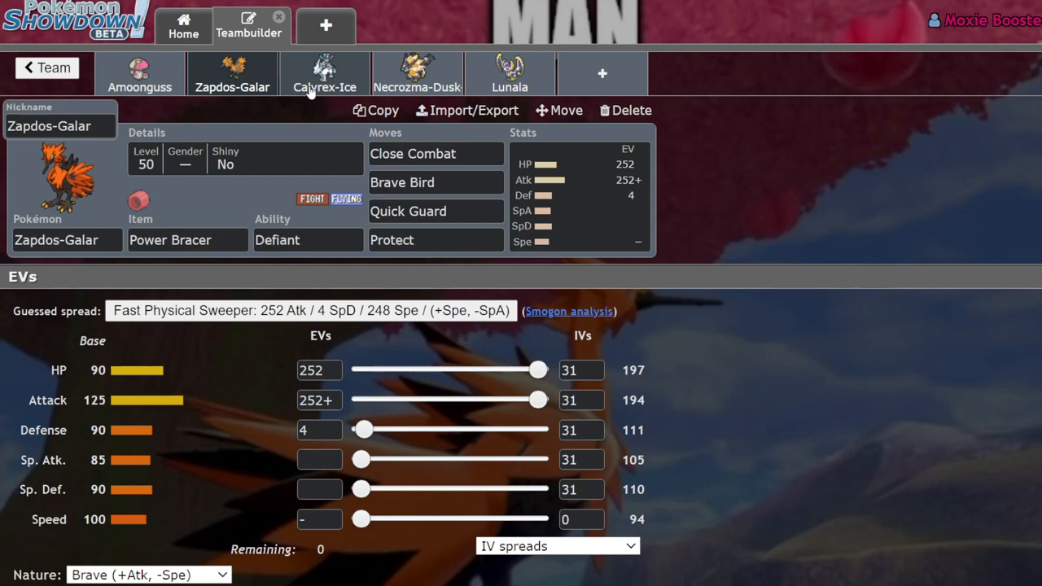
mouse_move(537, 68)
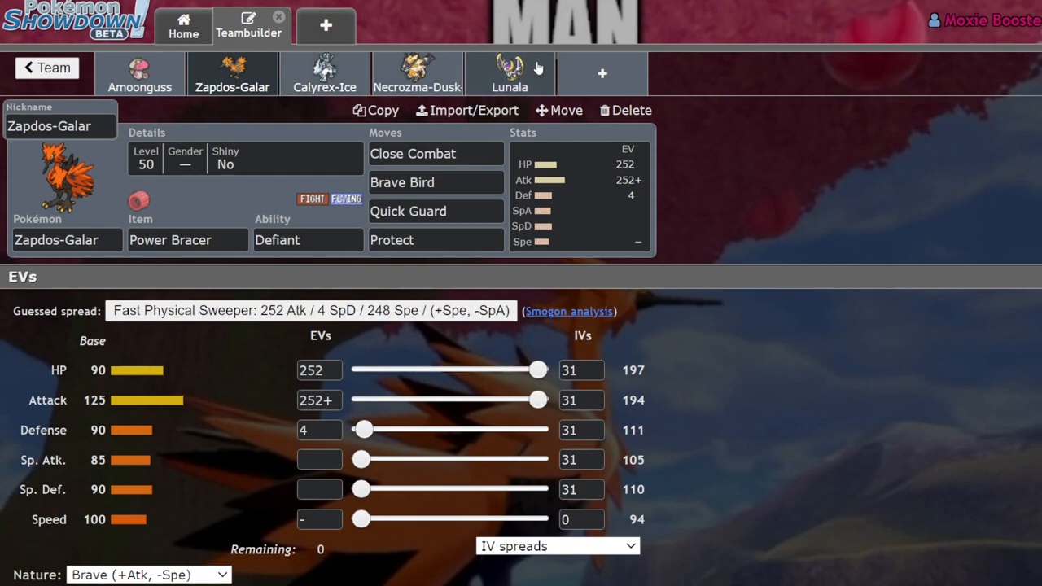
Flip between Lunala's bulky Trick Room set and Zapdos-Galar's Brave 252 HP / 252+ Atk set
click(510, 73)
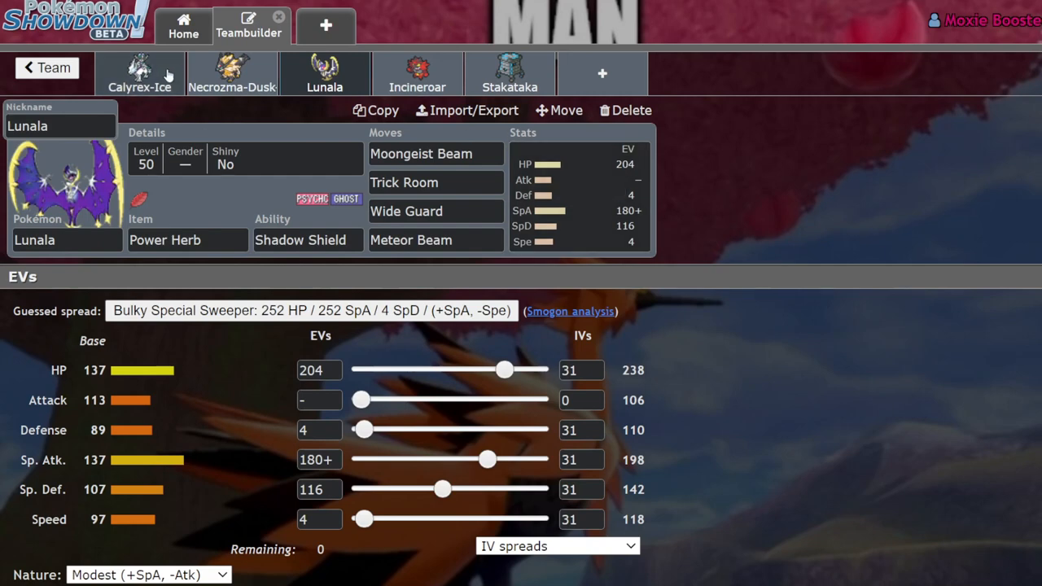
mouse_move(283, 151)
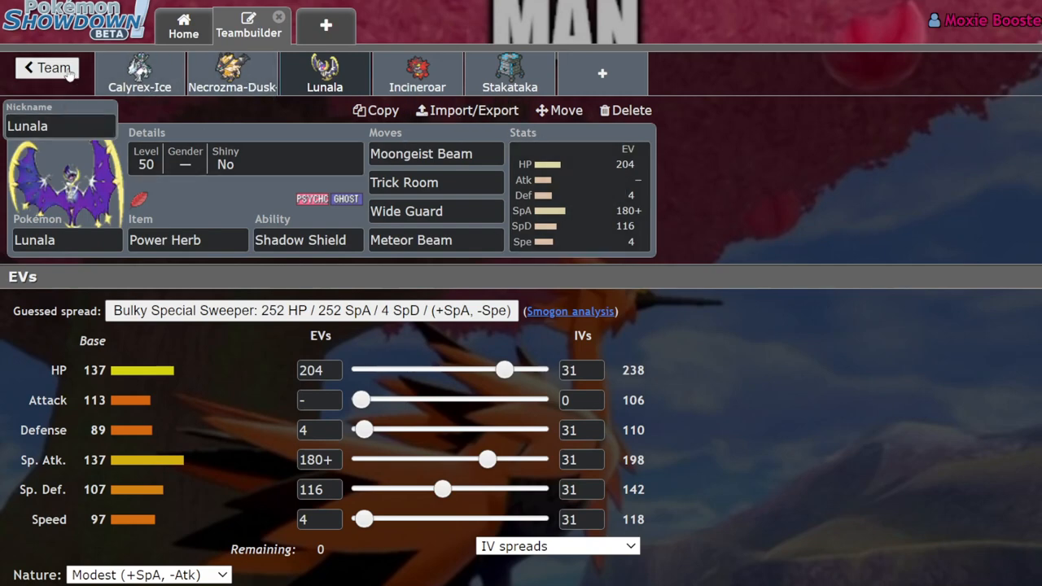
click(45, 68)
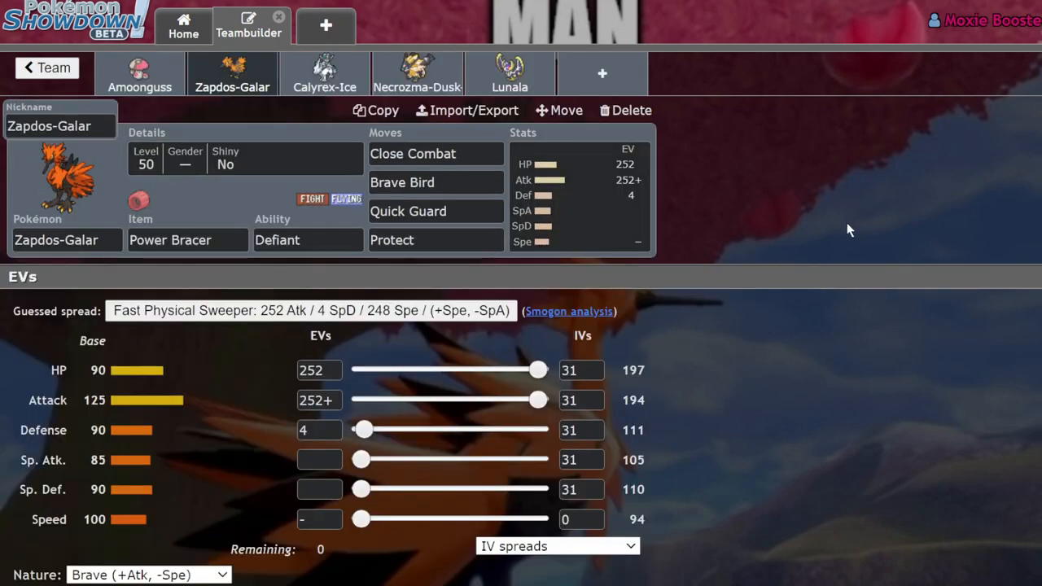
mouse_move(672, 238)
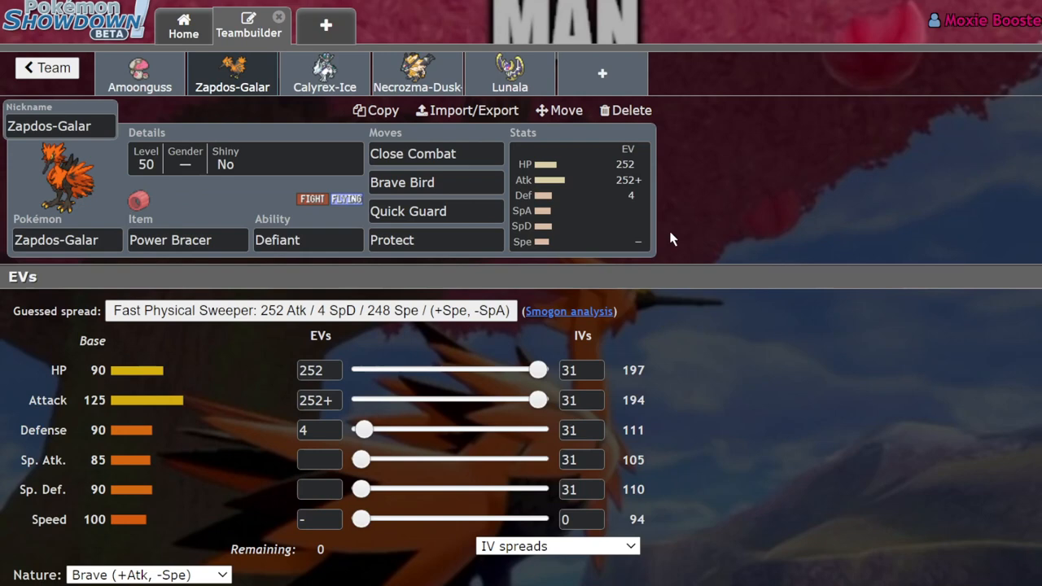
mouse_move(210, 67)
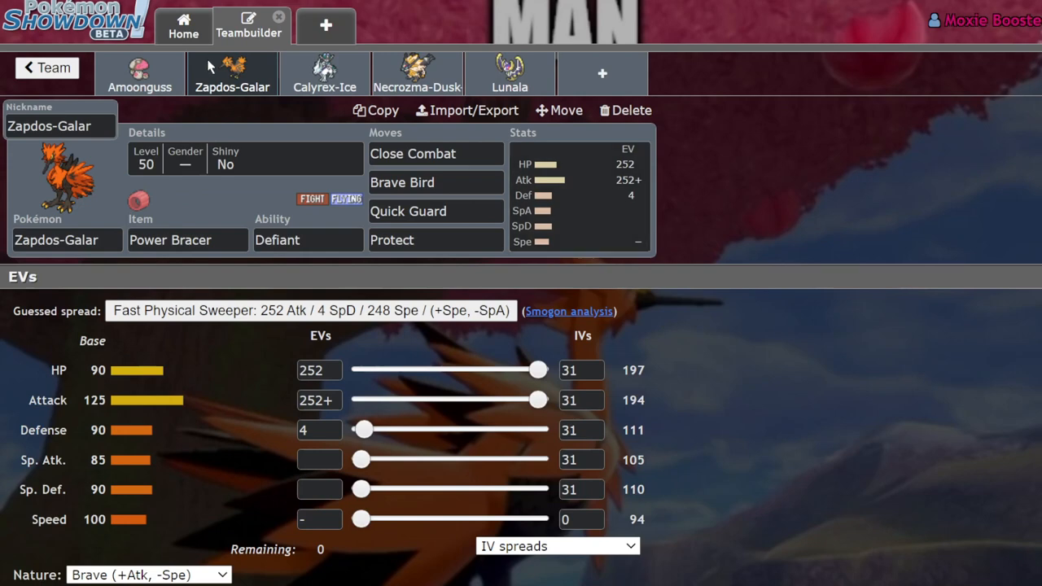
mouse_move(511, 78)
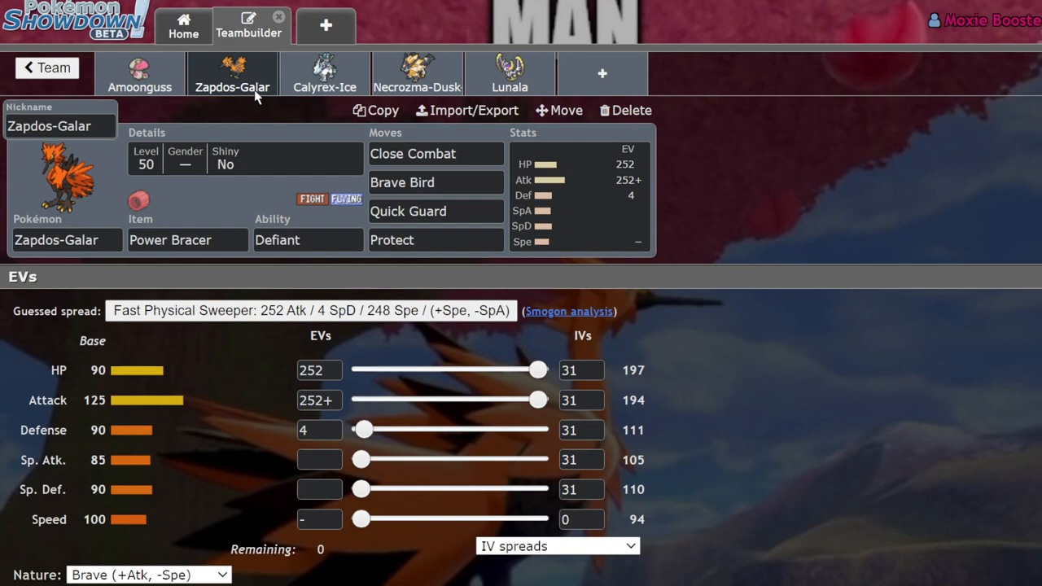
mouse_move(508, 279)
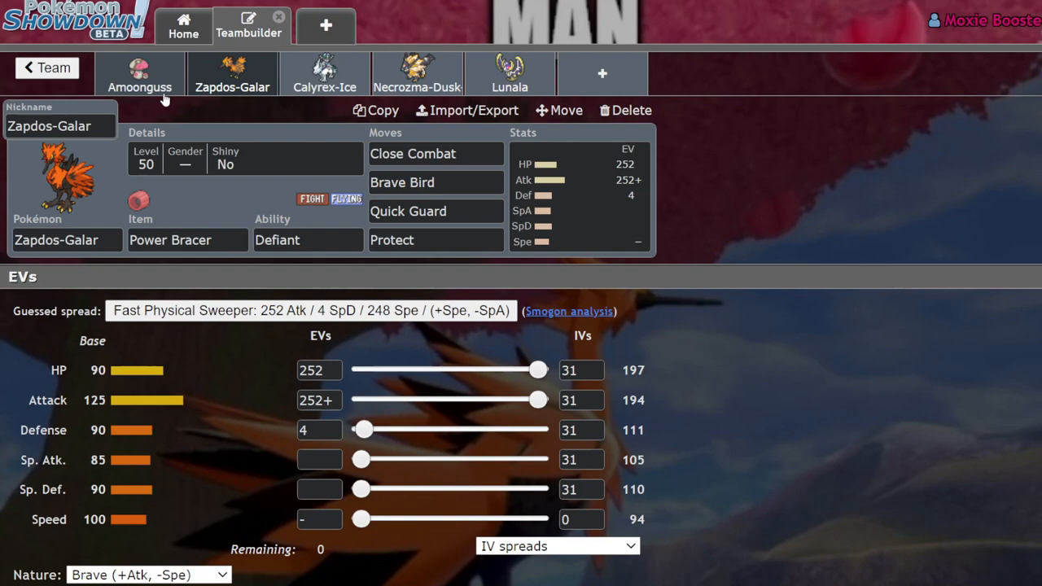
mouse_move(416, 73)
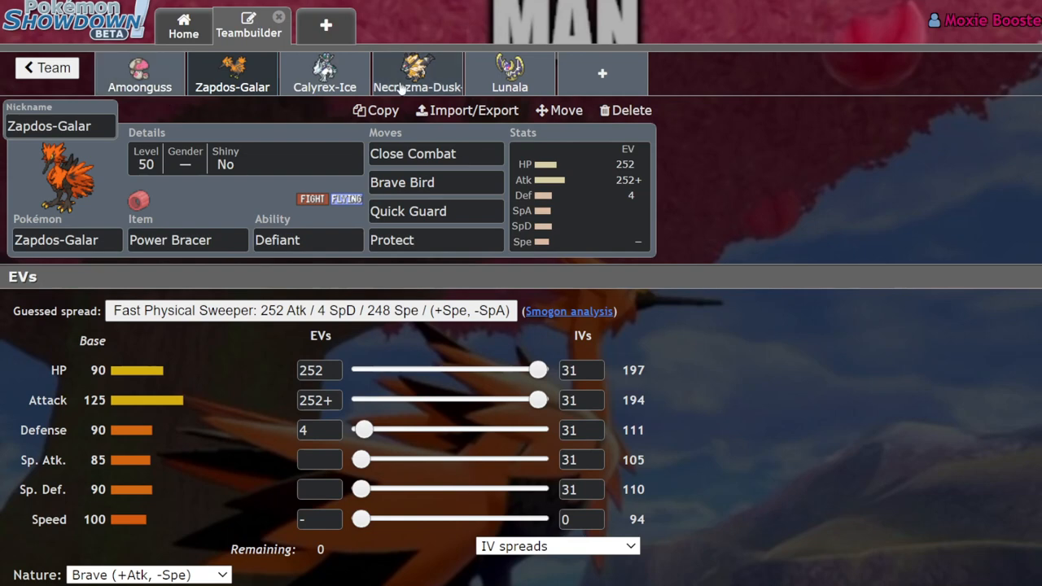
click(510, 74)
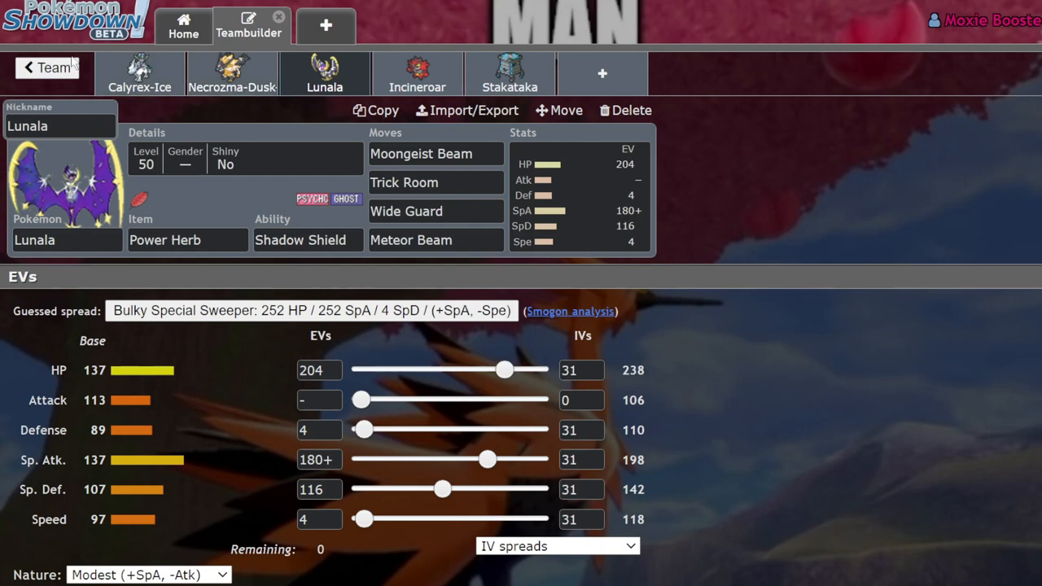
click(46, 68)
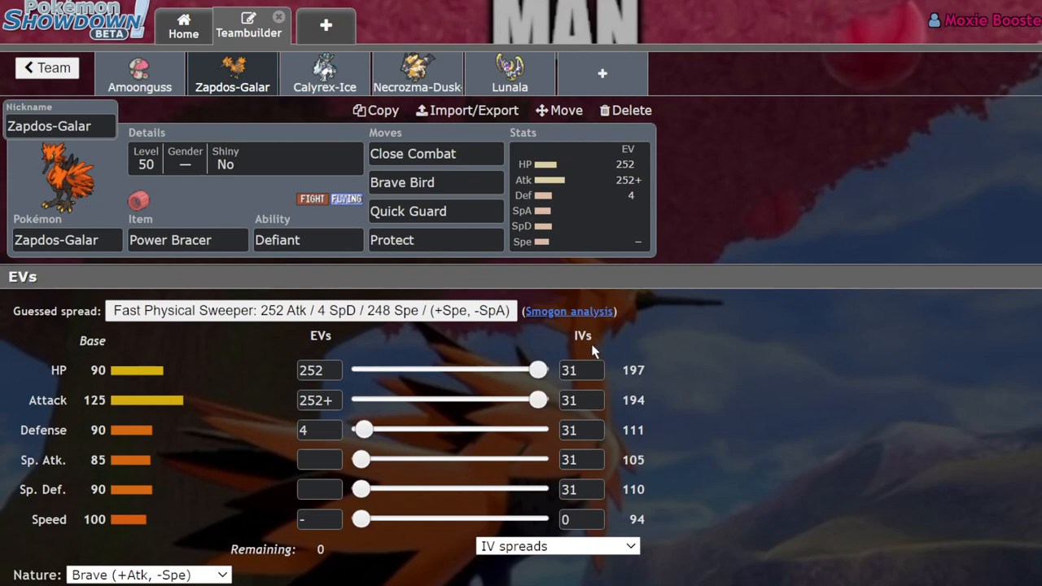
mouse_move(853, 290)
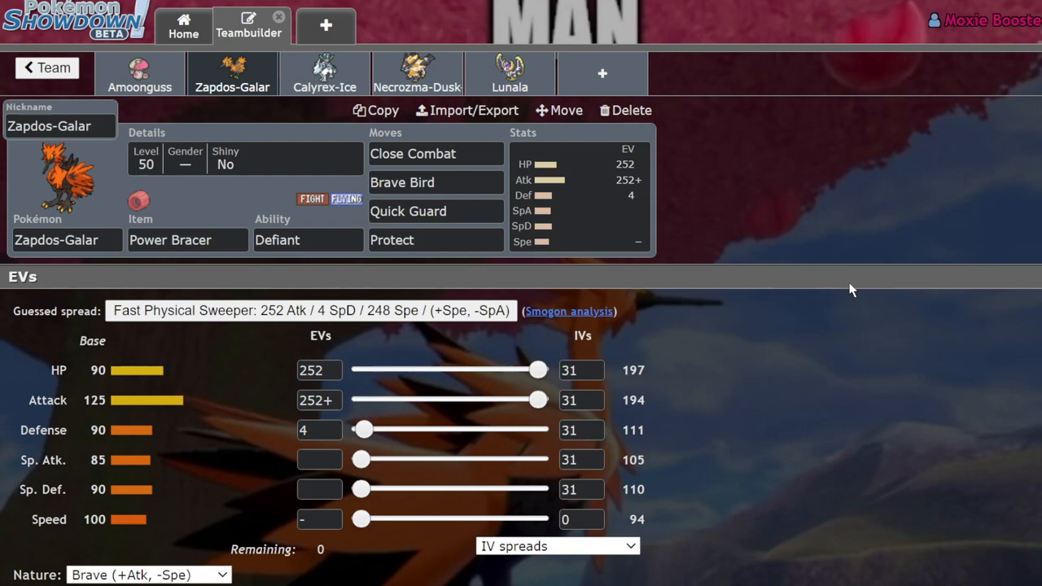
mouse_move(589, 317)
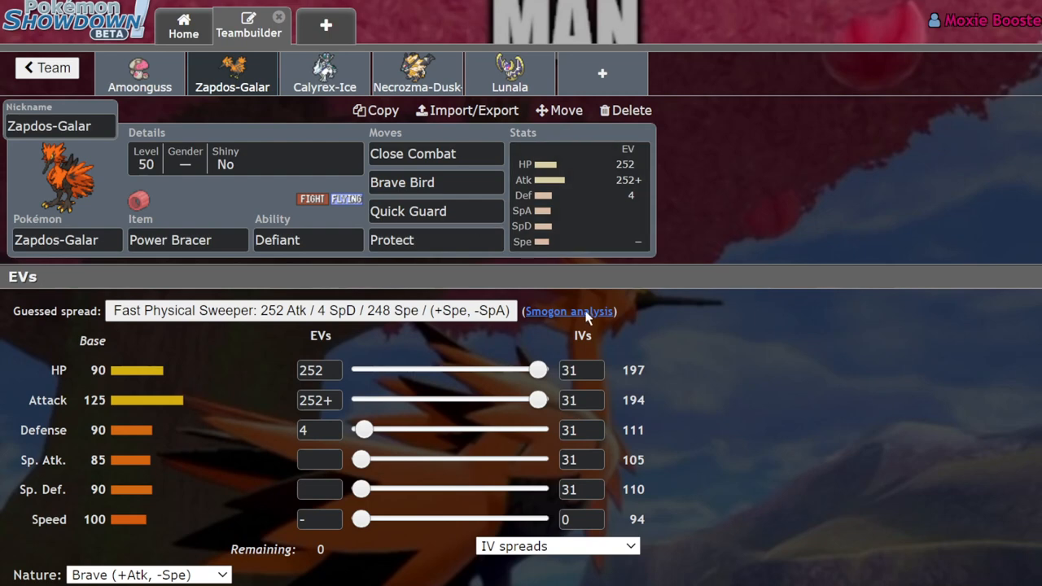
mouse_move(517, 262)
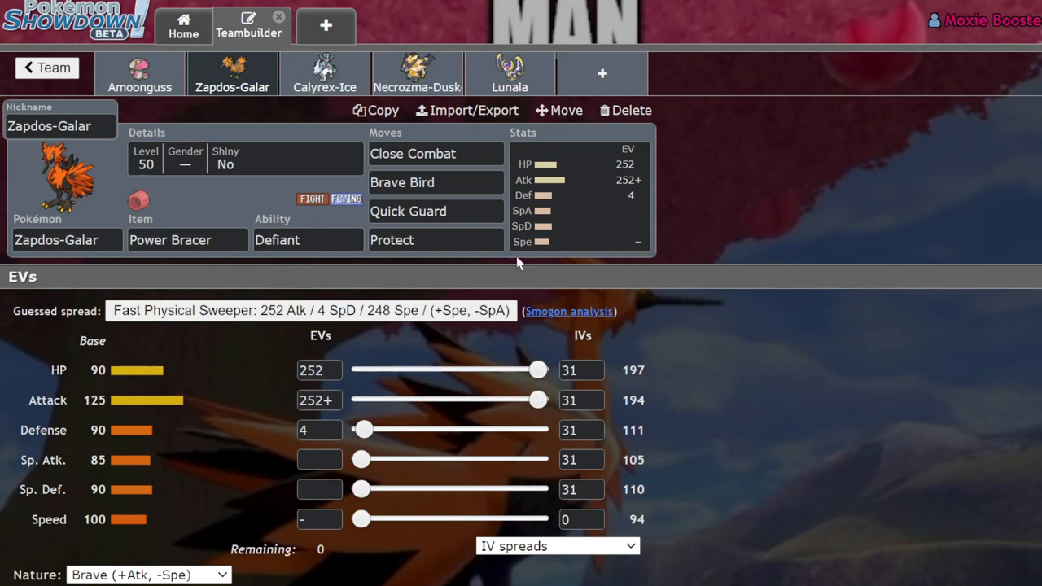
mouse_move(138, 521)
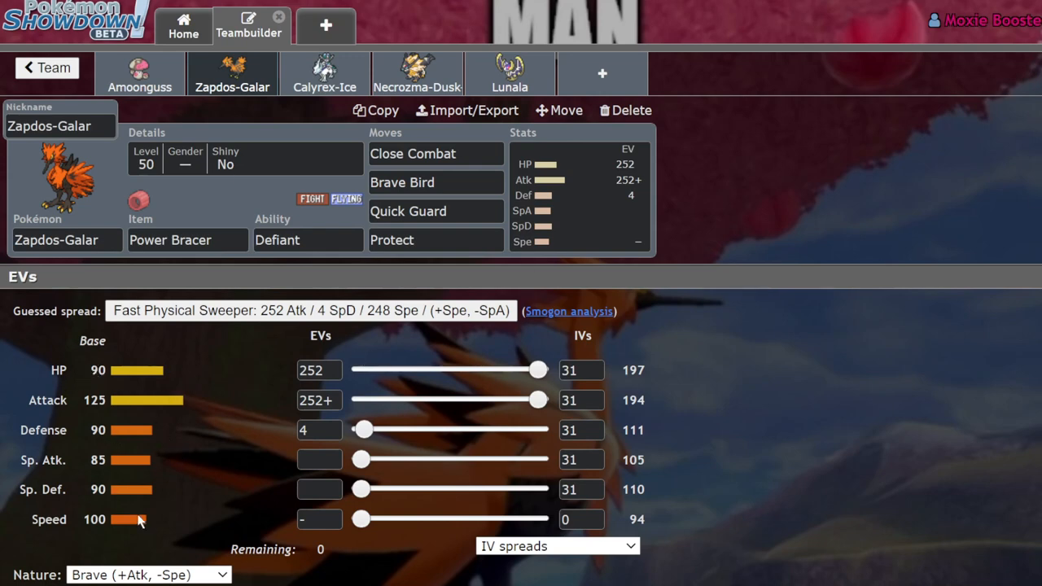
mouse_move(363, 279)
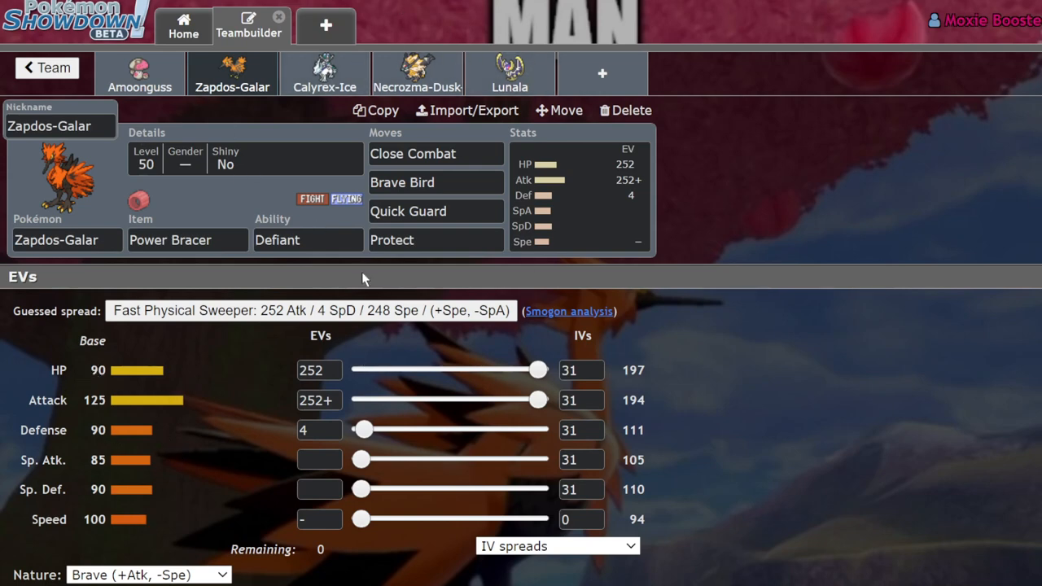
mouse_move(326, 198)
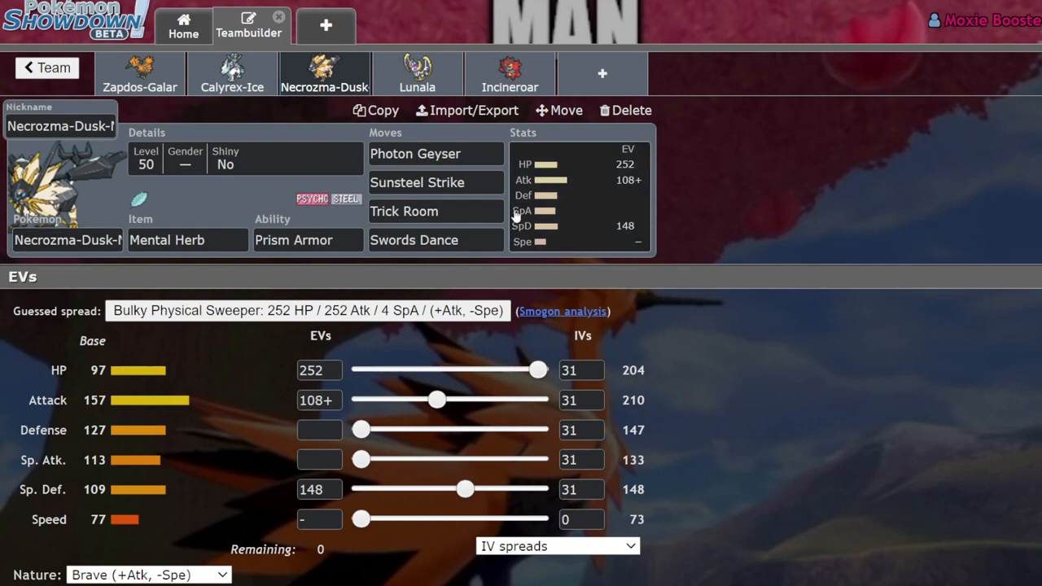
mouse_move(999, 381)
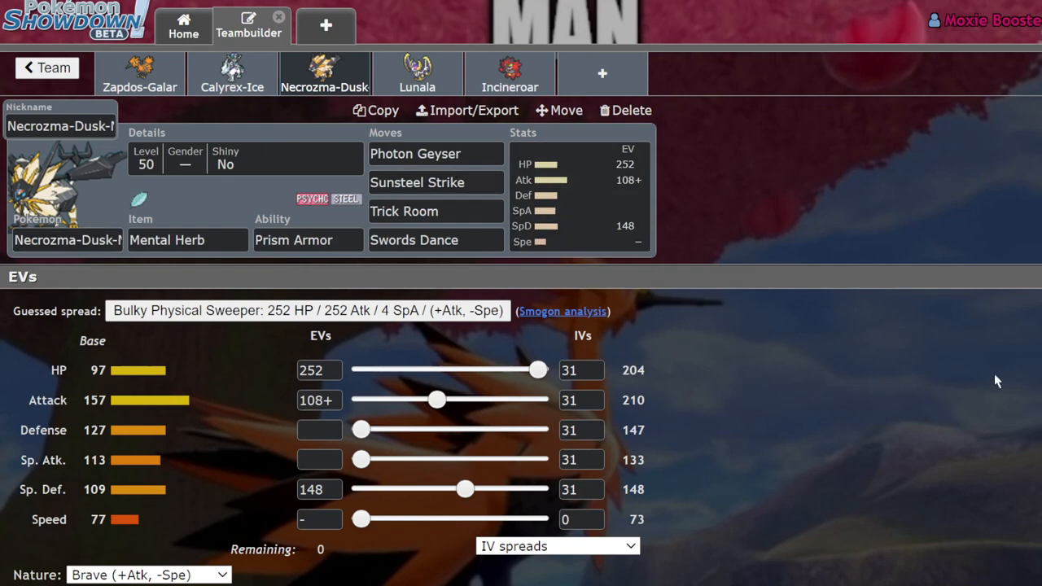
mouse_move(772, 238)
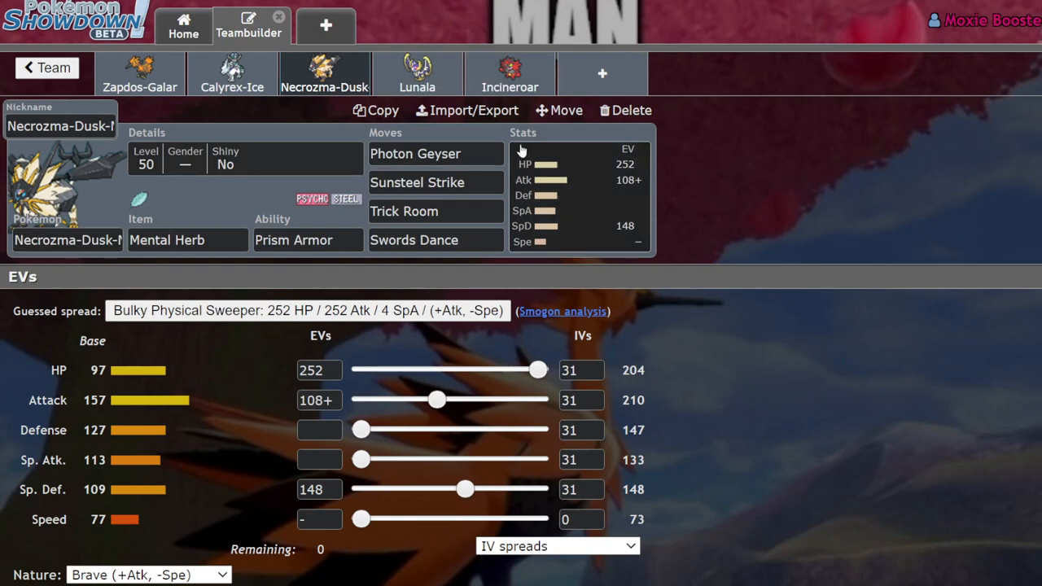
mouse_move(557, 242)
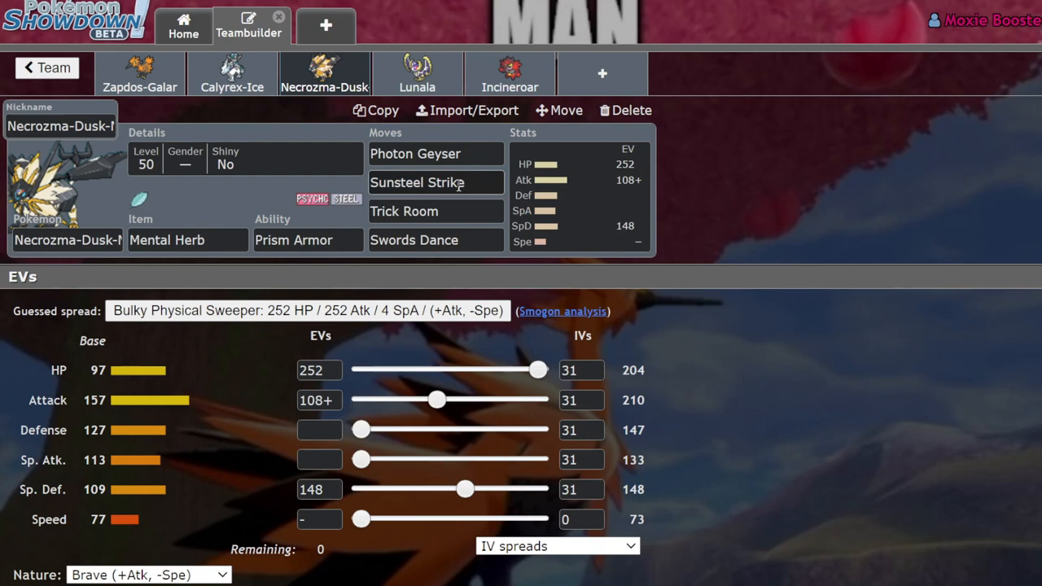
Revisit Necrozma-Dusk-Mane's Brave set, then show Incineroar's Fake Out / Parting Shot set
click(510, 73)
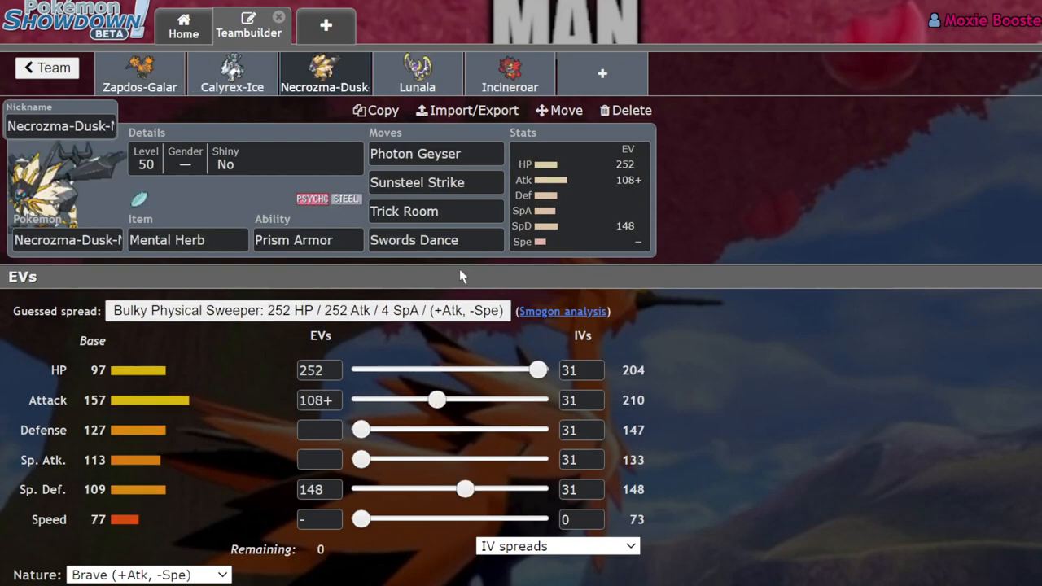
click(510, 73)
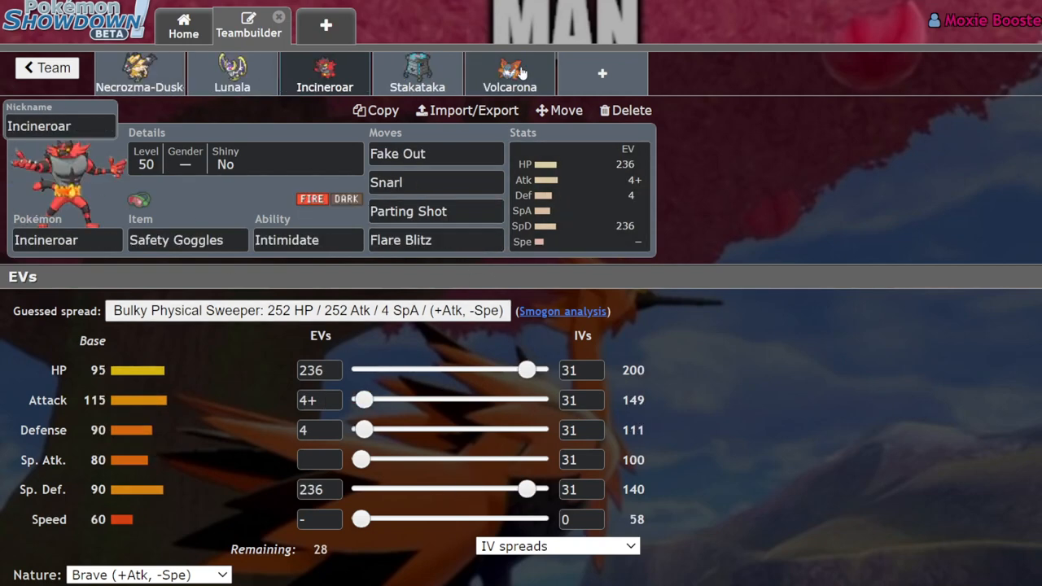
Compare Calyrex-Ice's Weakness Policy set with Zapdos-Galar's Brave spread and return to the full team list
click(45, 68)
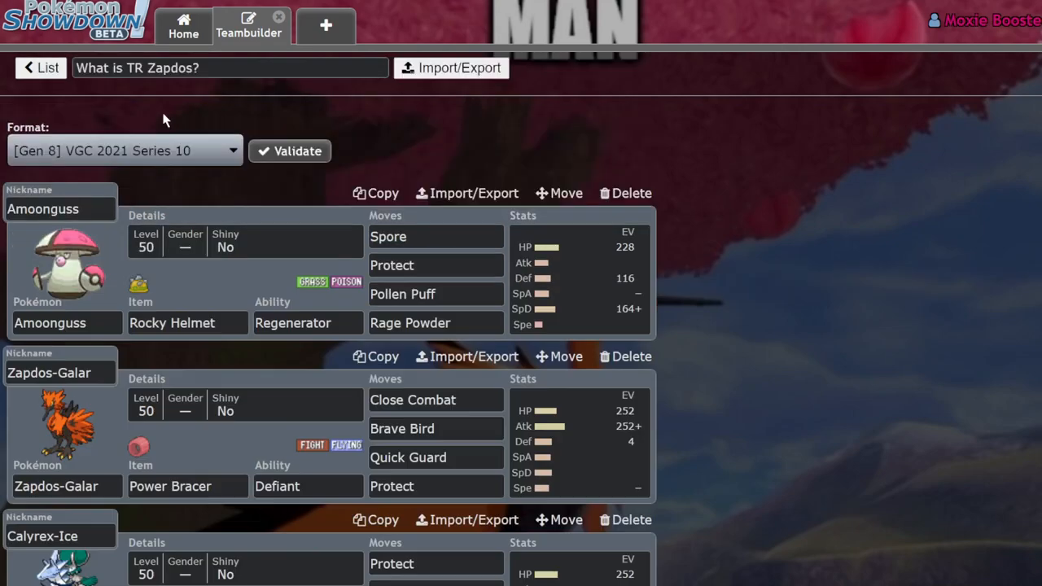
scroll(down, 3)
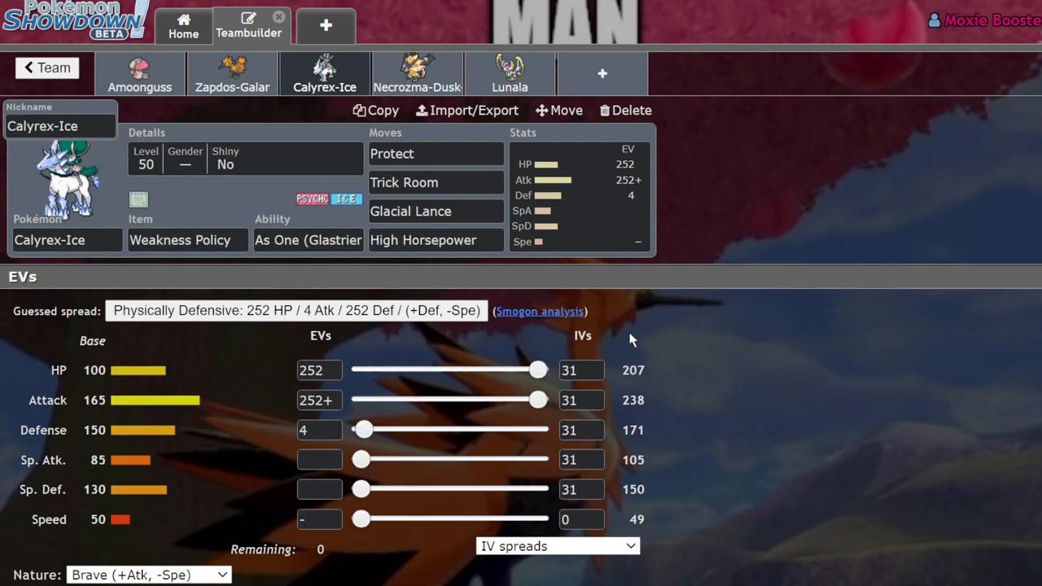
mouse_move(264, 98)
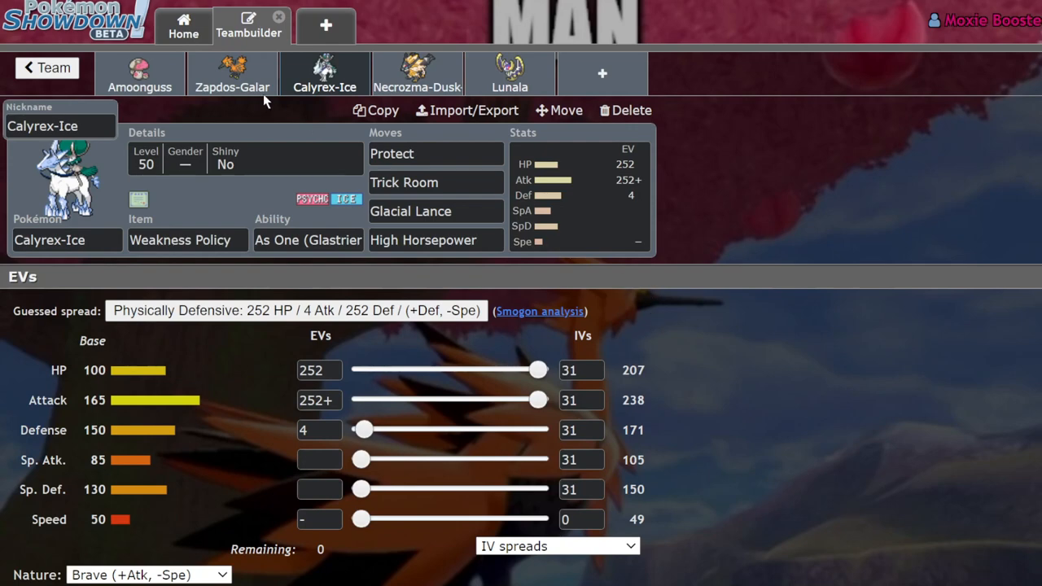
mouse_move(371, 304)
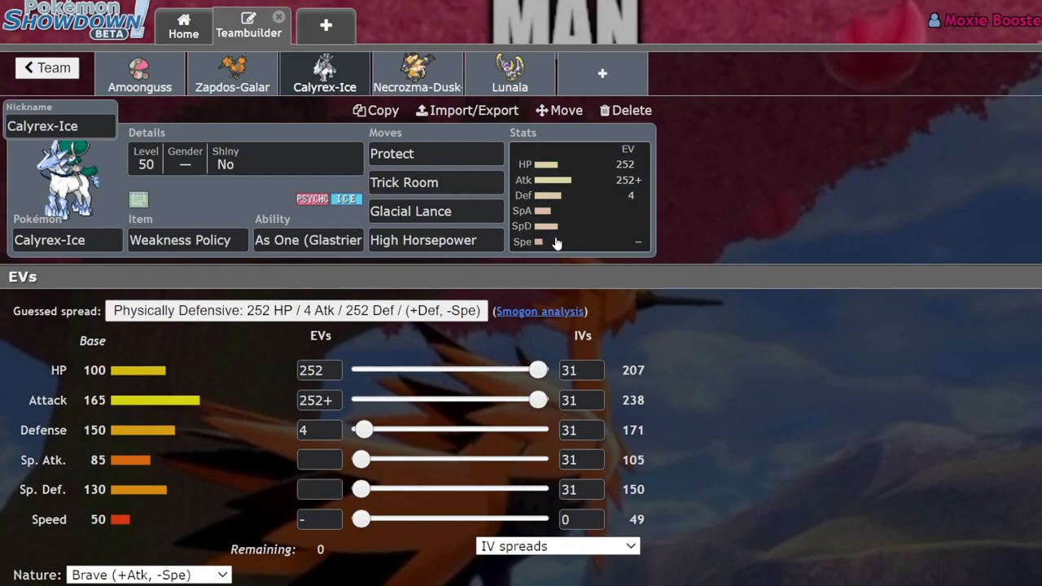
mouse_move(781, 228)
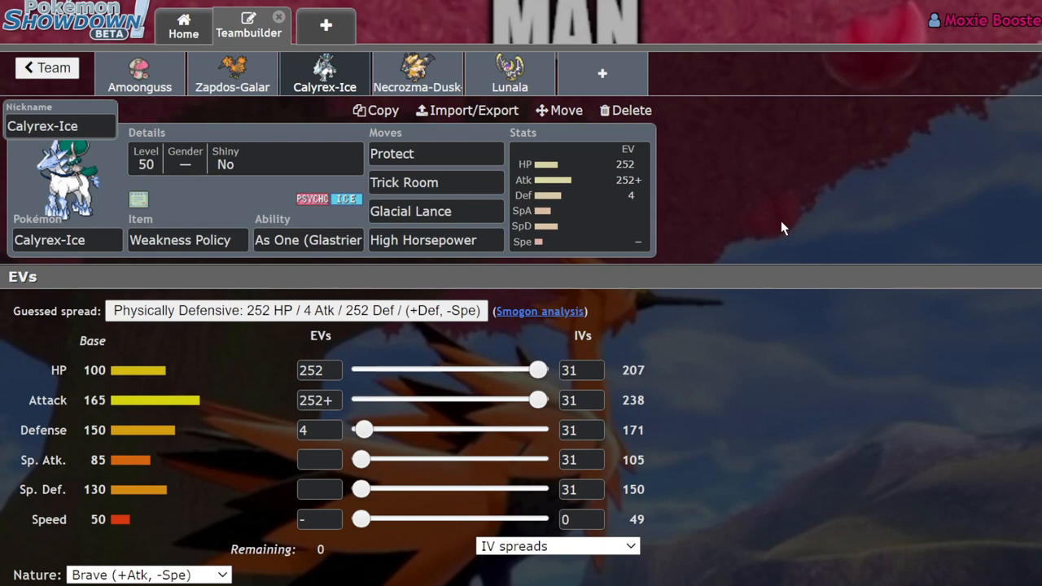
mouse_move(316, 51)
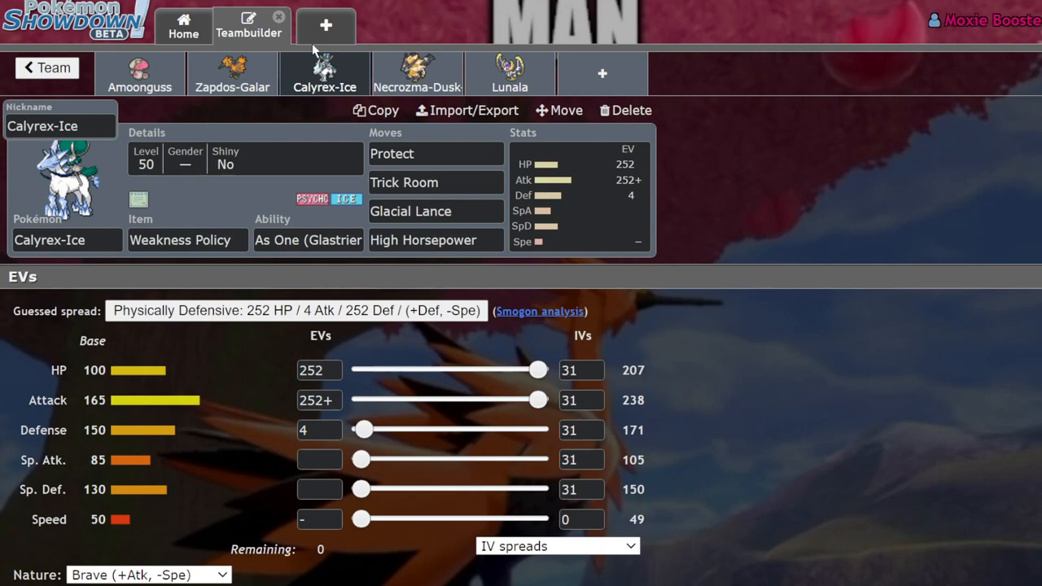
click(231, 73)
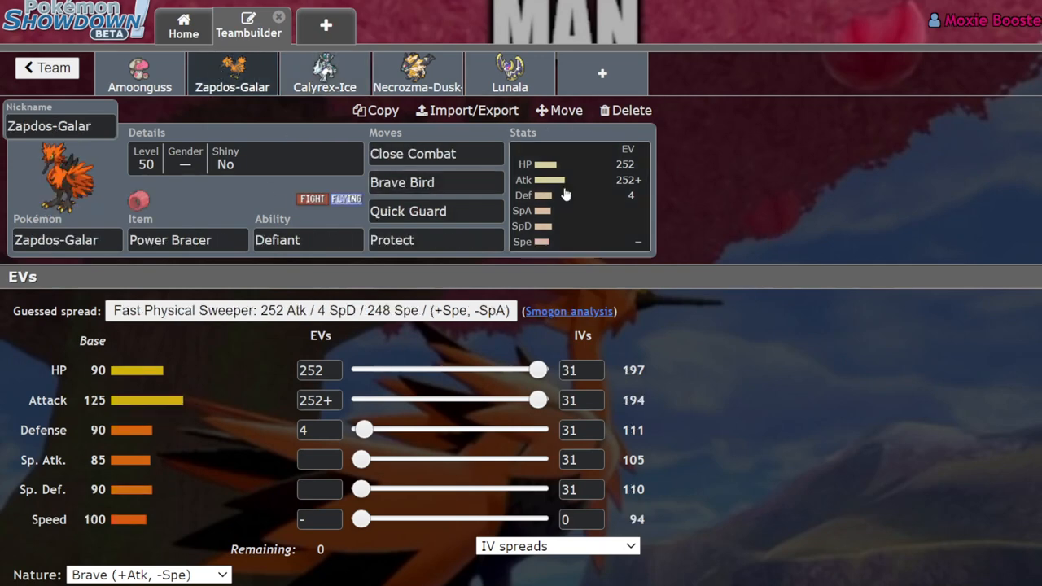
mouse_move(550, 3)
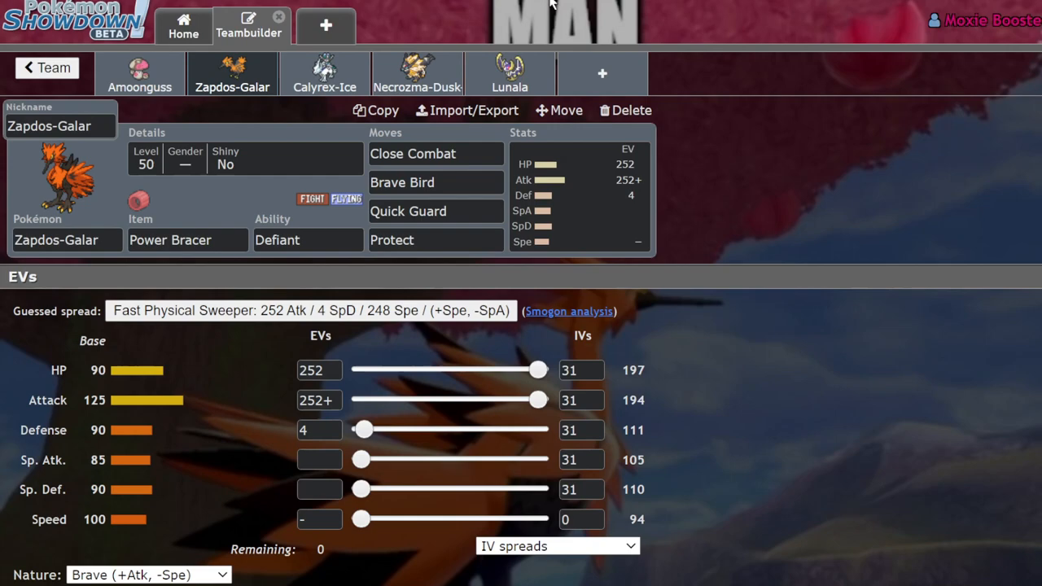
click(45, 69)
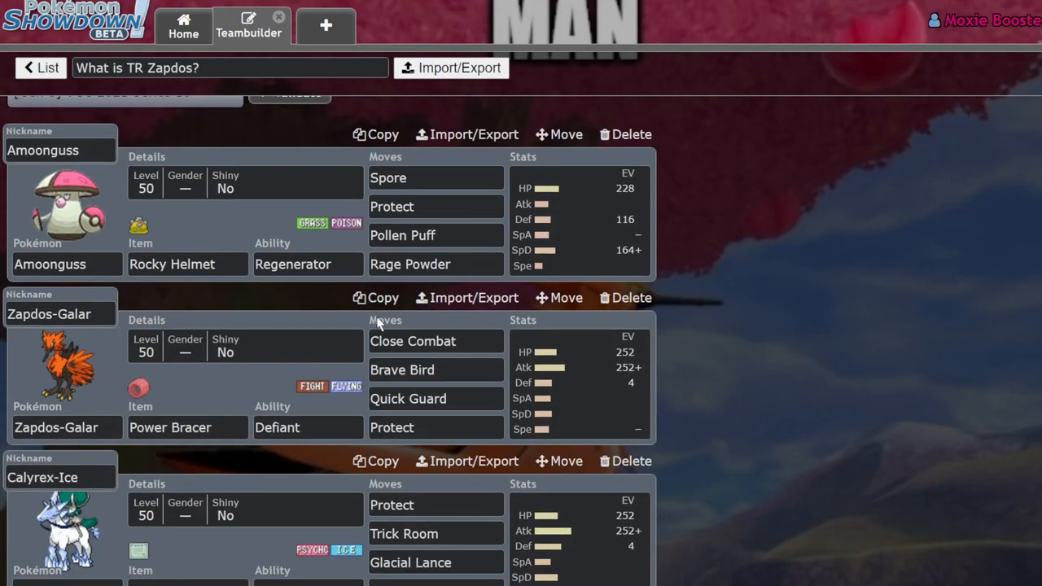
Review Stakataka's Safety Goggles, Beast Boost set and its Rock Slide move, then show the whole team overview again
scroll(down, 3)
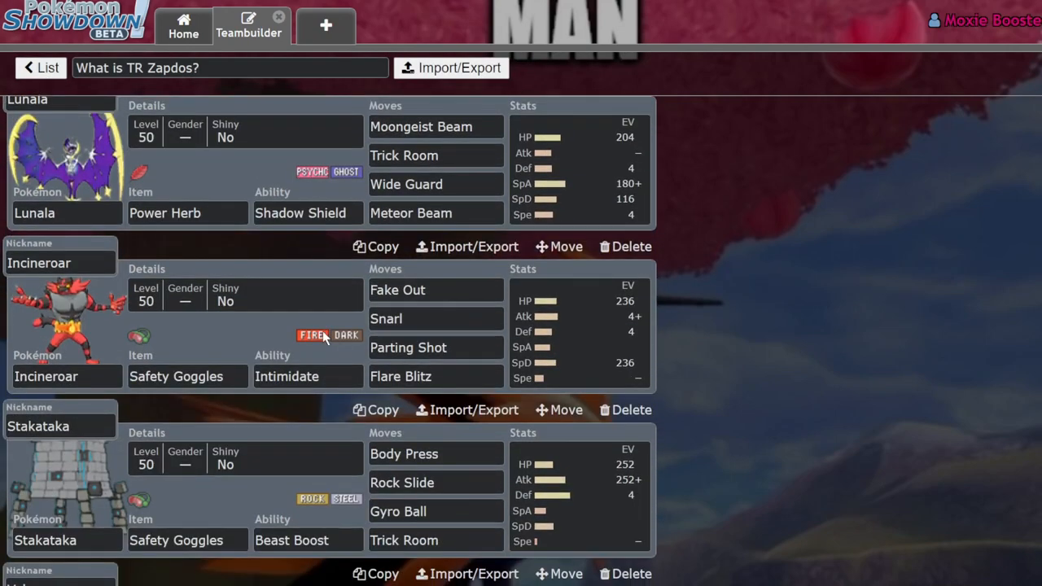
scroll(down, 3)
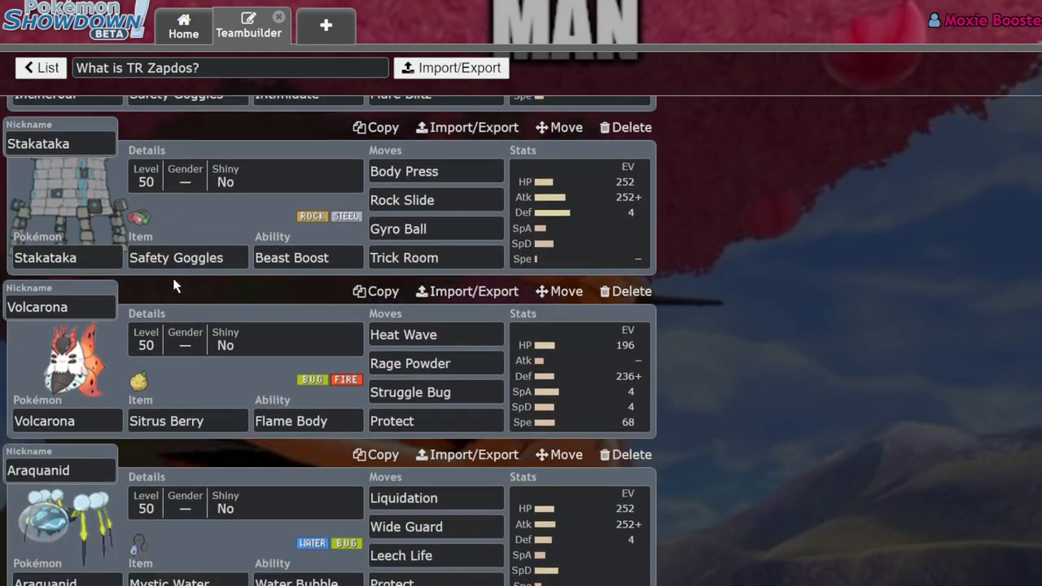
scroll(up, 3)
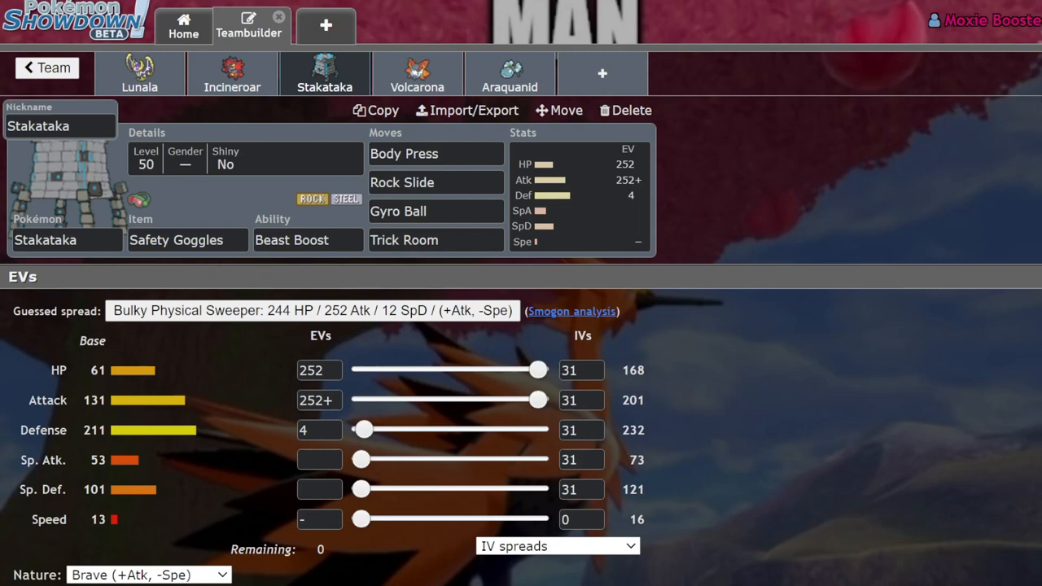
mouse_move(1032, 111)
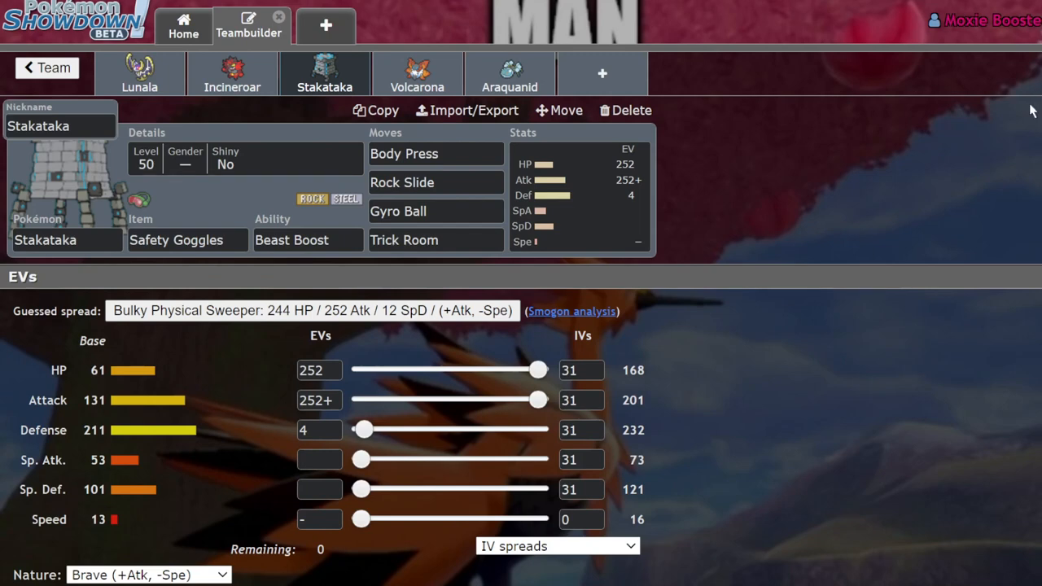
mouse_move(218, 267)
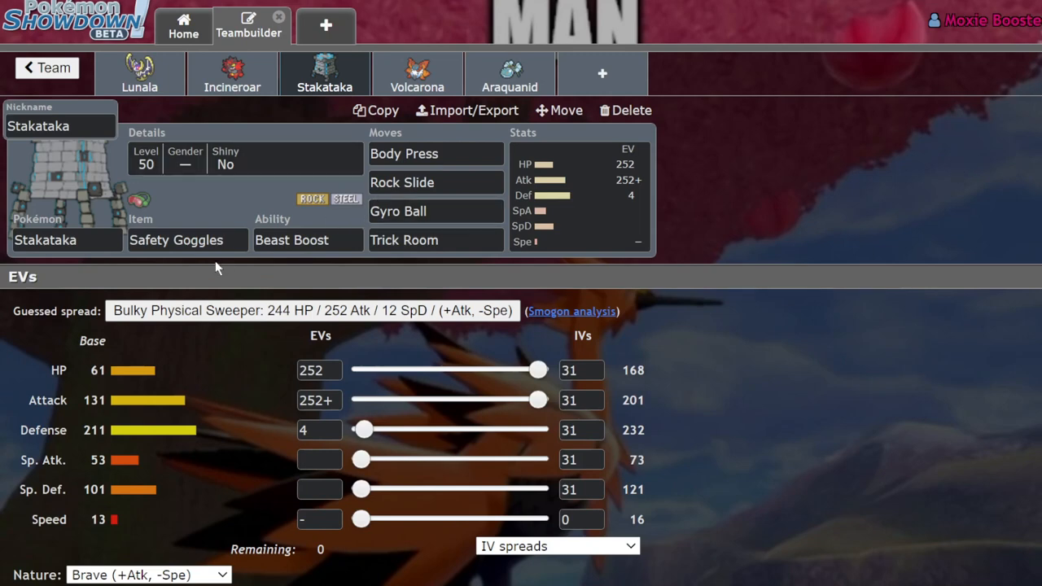
click(319, 371)
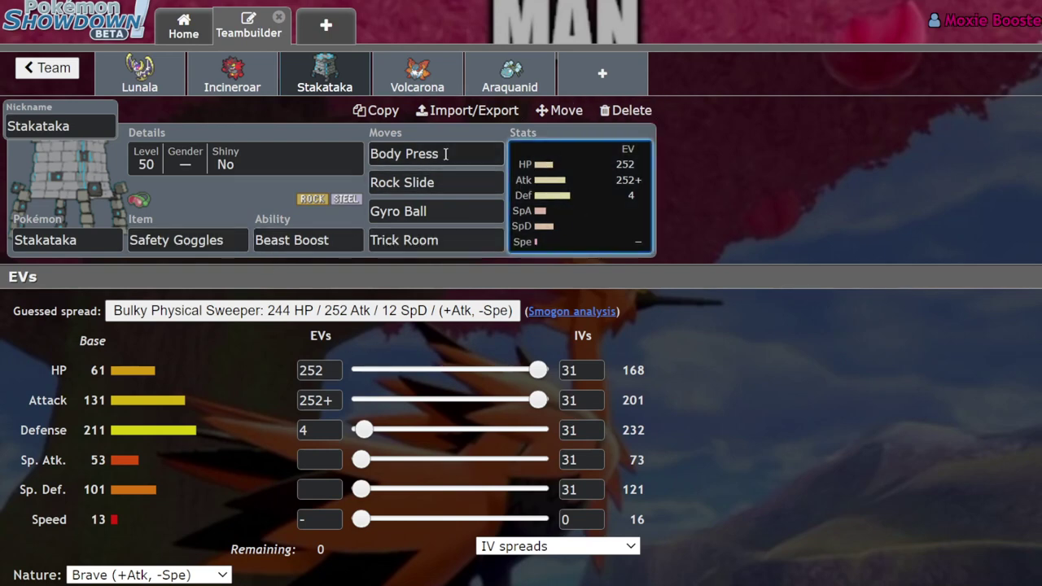
click(437, 153)
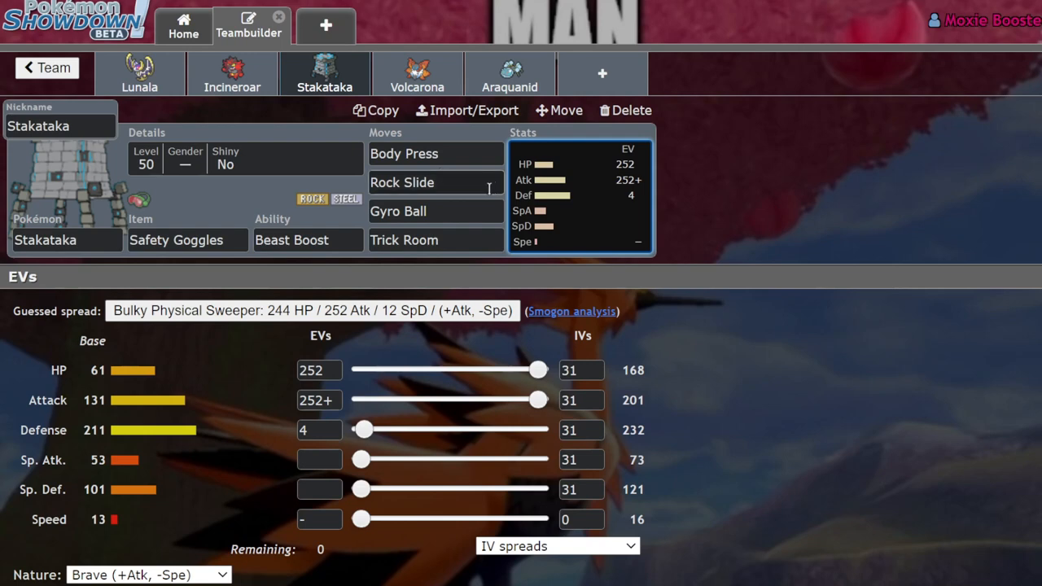
click(437, 182)
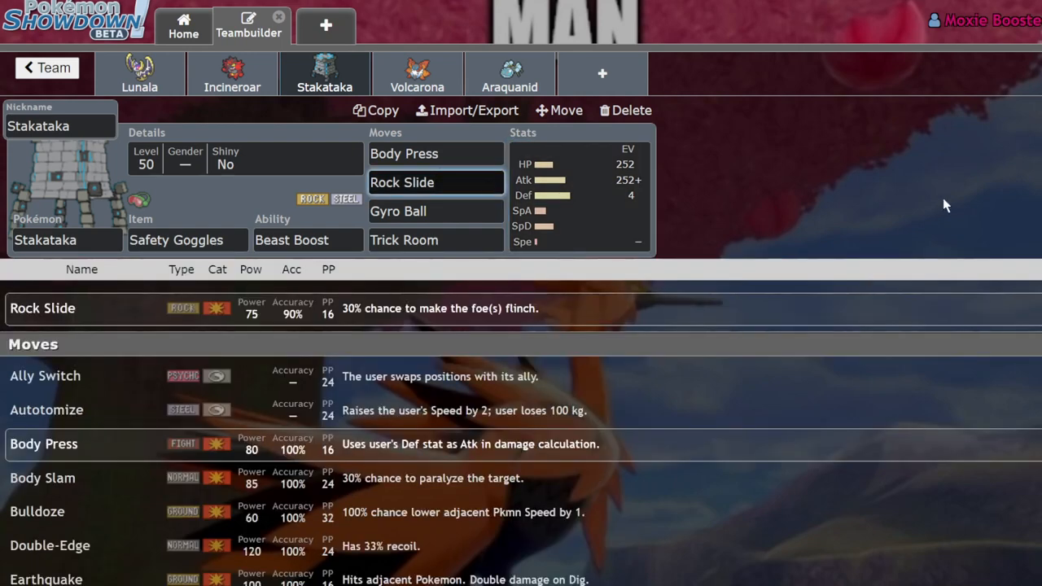
mouse_move(140, 68)
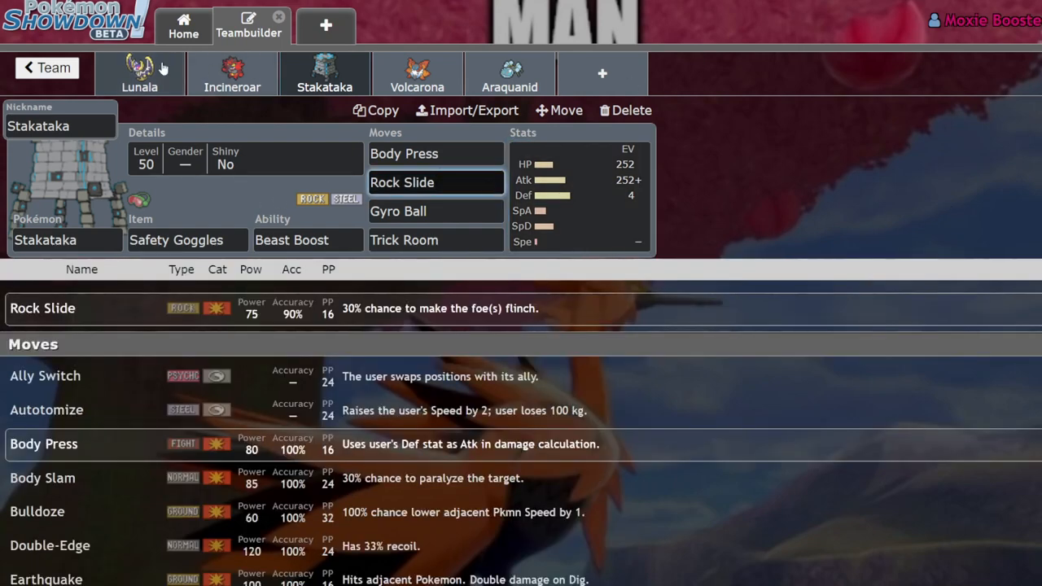
mouse_move(801, 140)
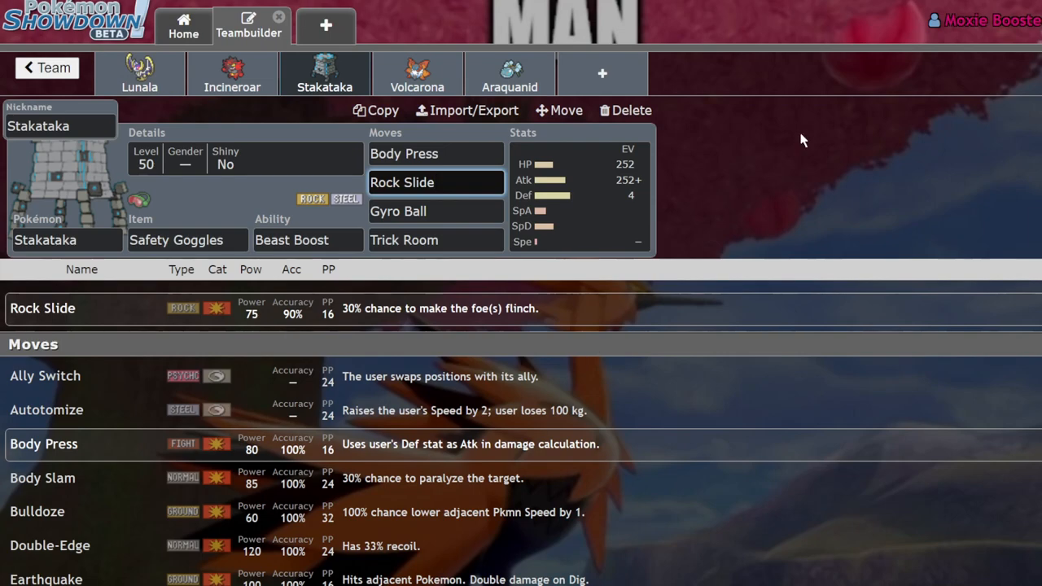
click(46, 69)
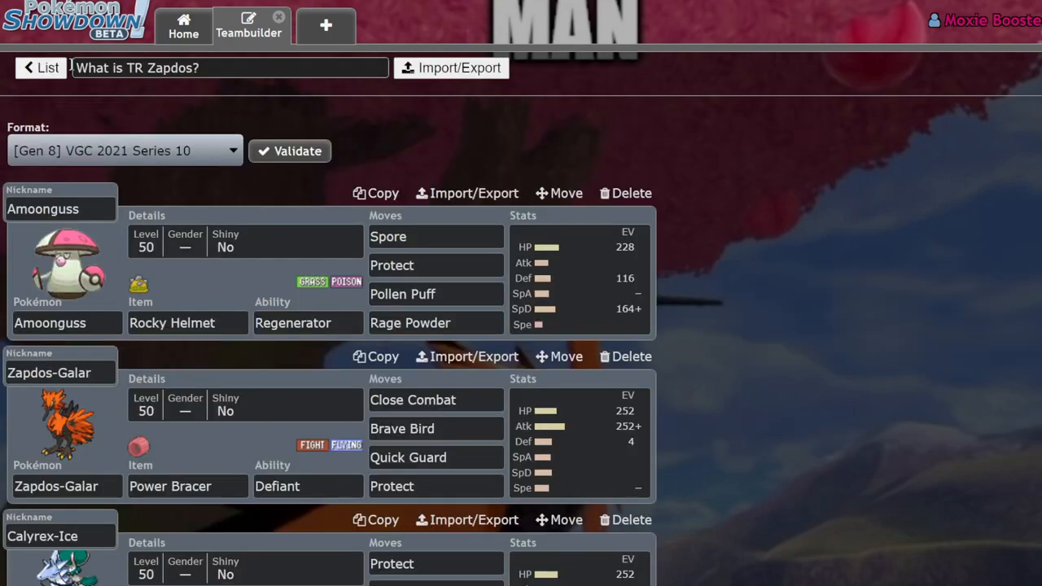
click(65, 420)
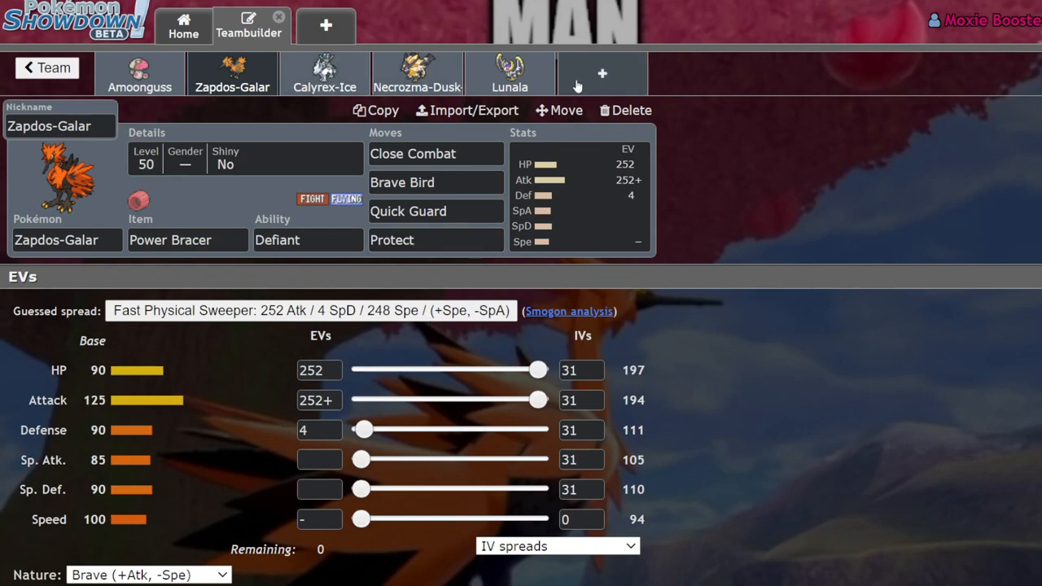
mouse_move(81, 88)
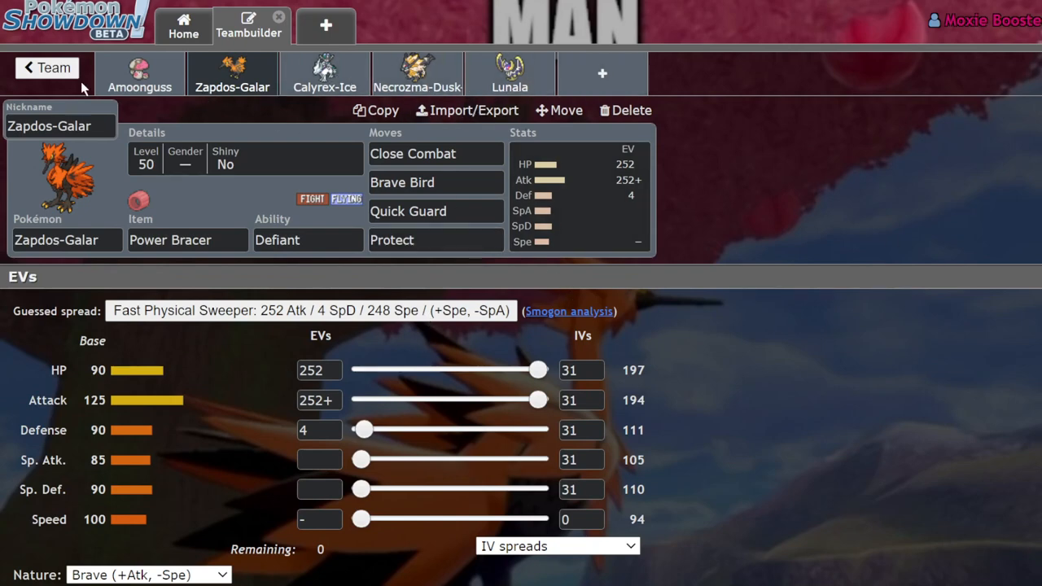
click(46, 69)
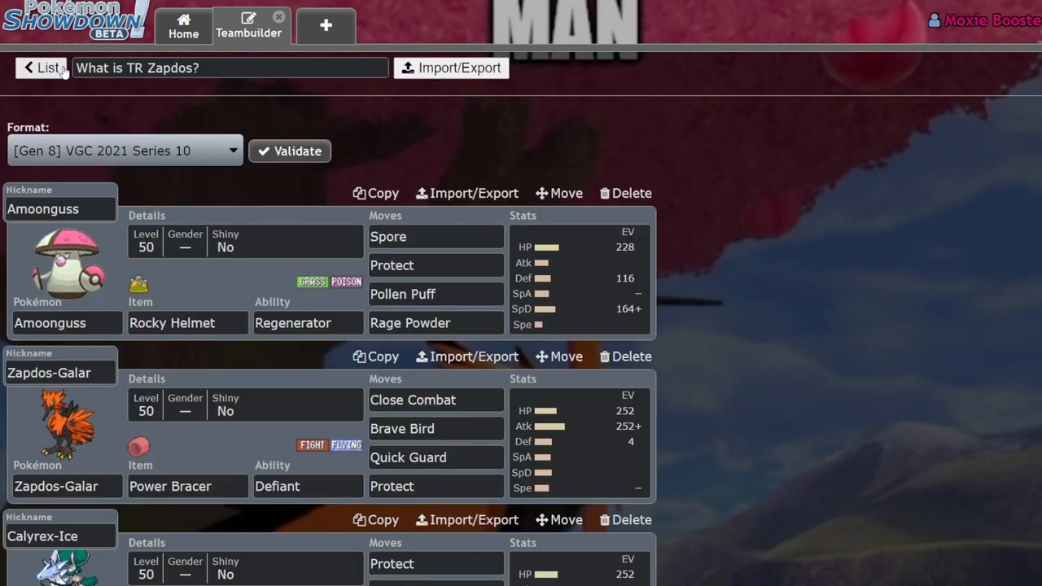
scroll(down, 3)
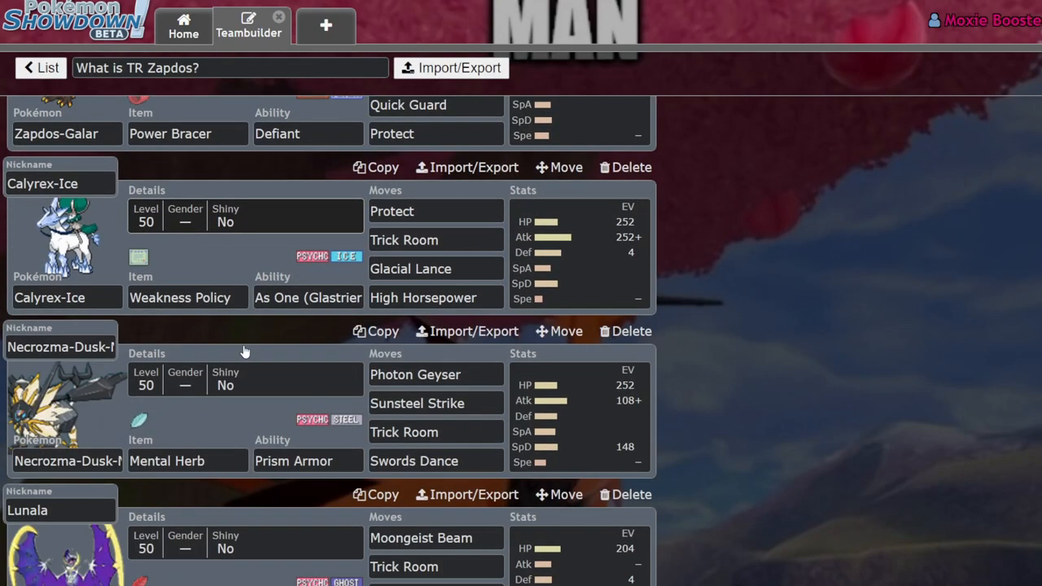
mouse_move(468, 257)
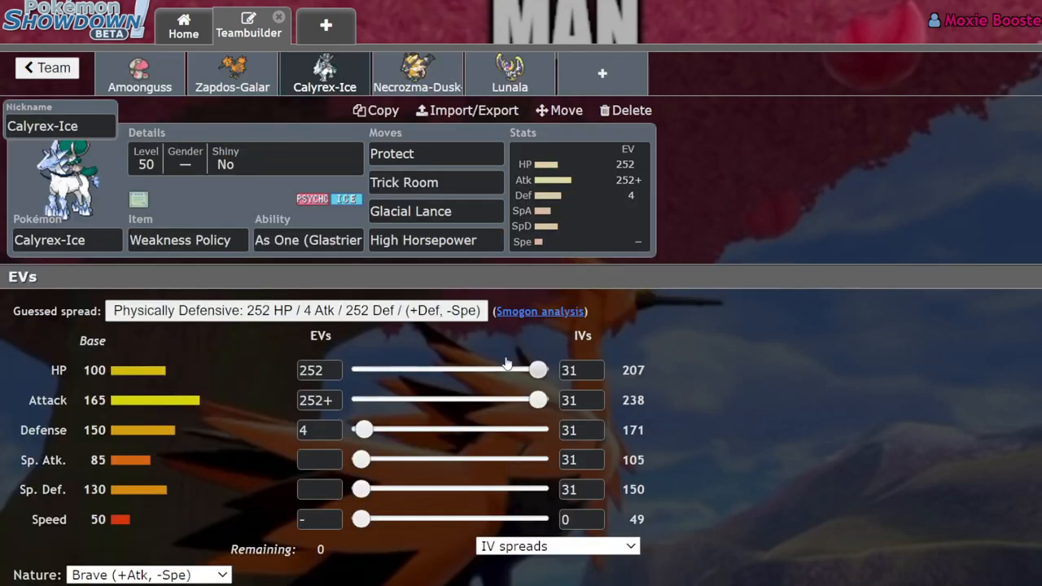
click(436, 240)
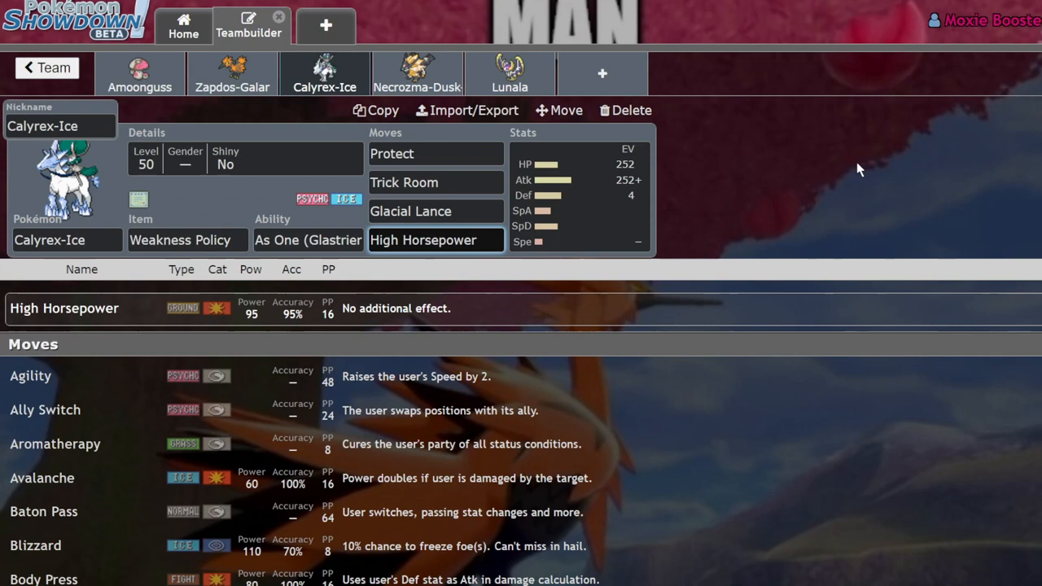
mouse_move(398, 62)
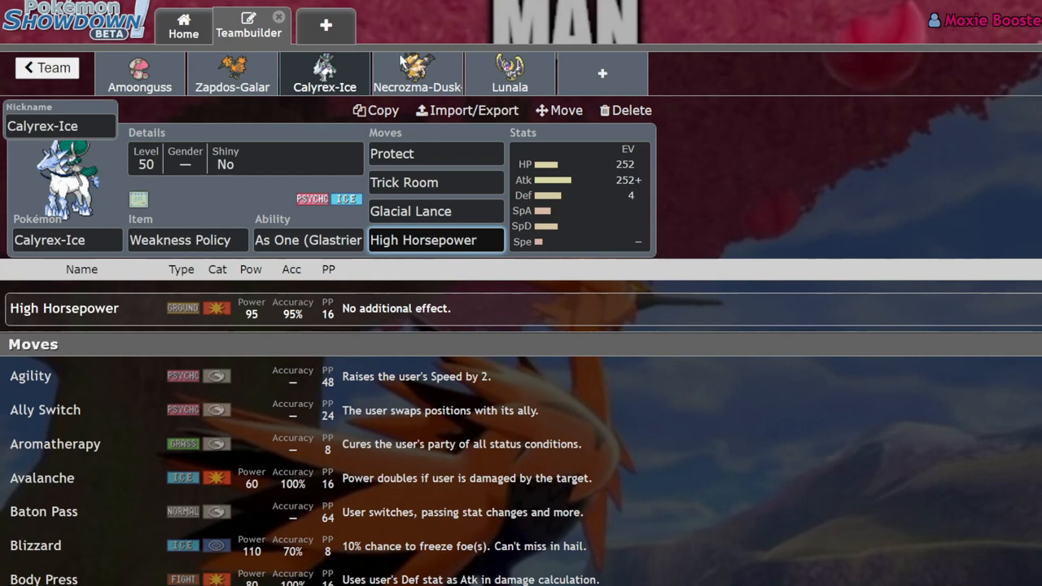
click(578, 195)
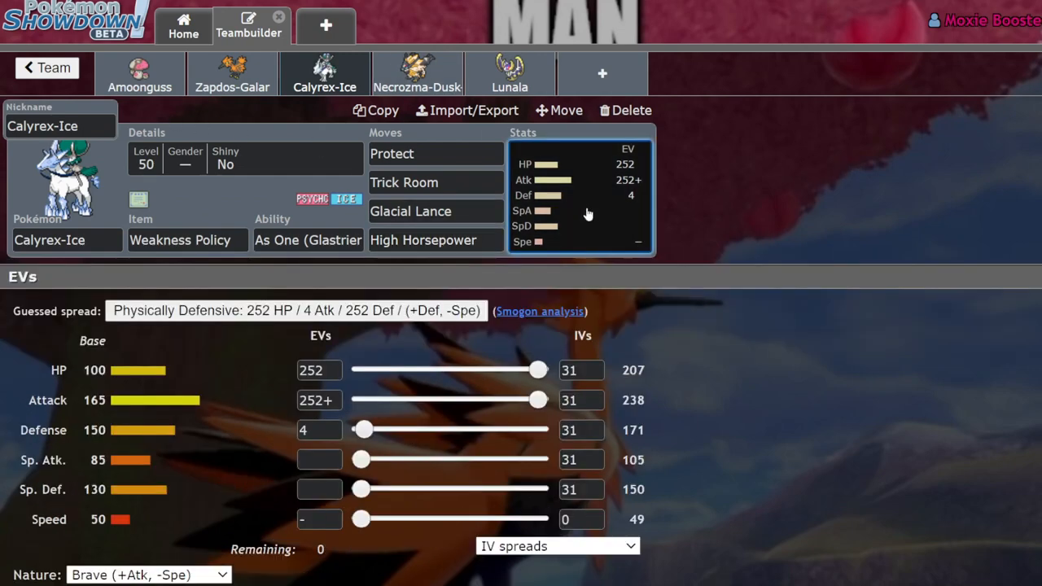
mouse_move(876, 317)
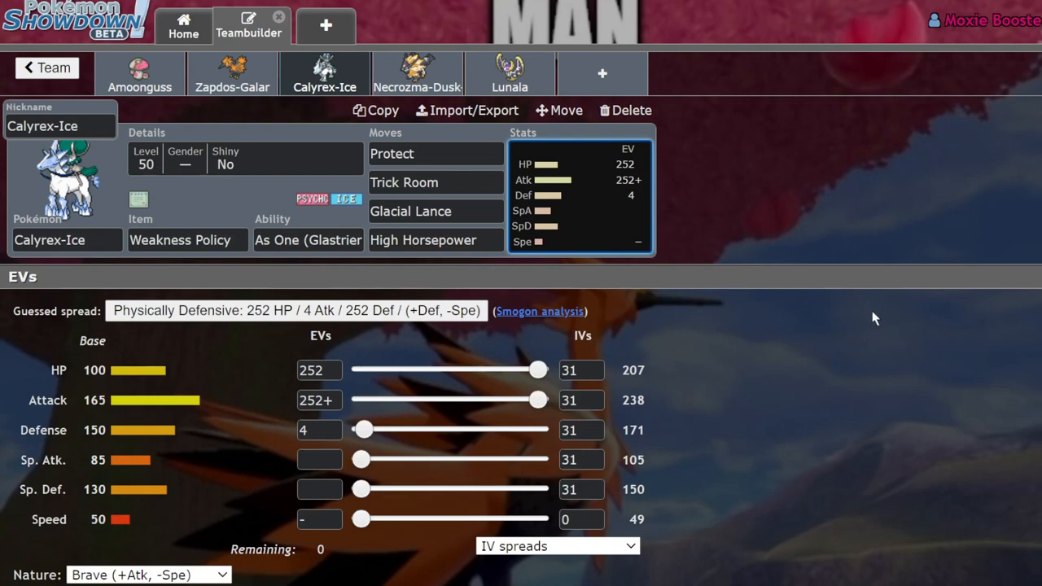
mouse_move(682, 254)
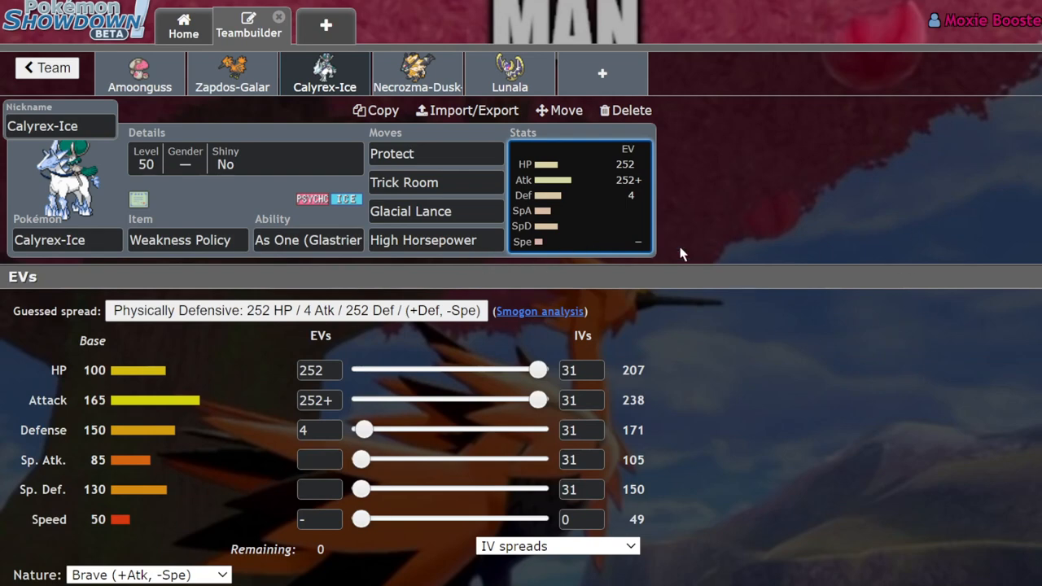
mouse_move(231, 73)
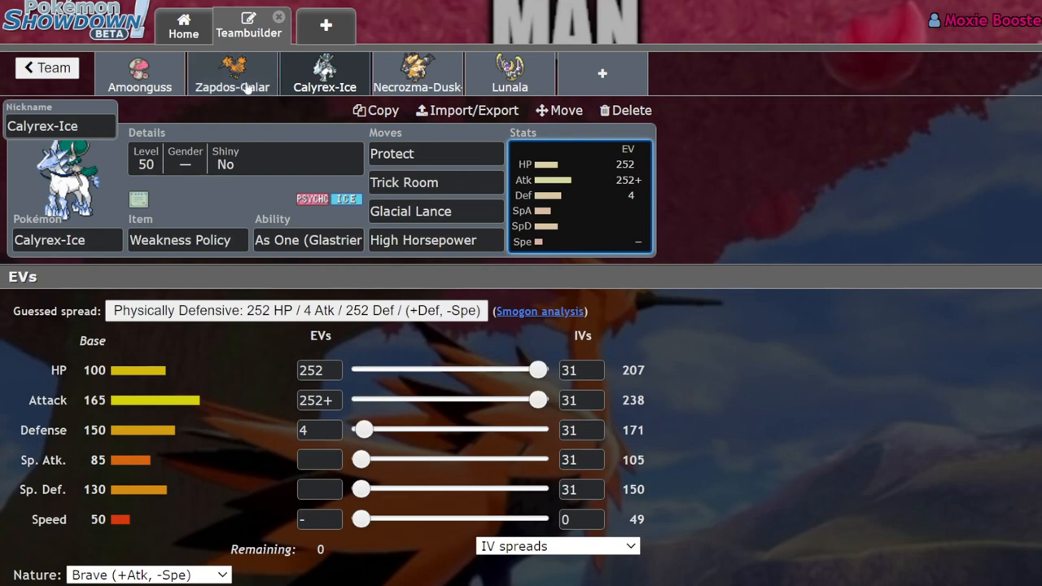
click(231, 73)
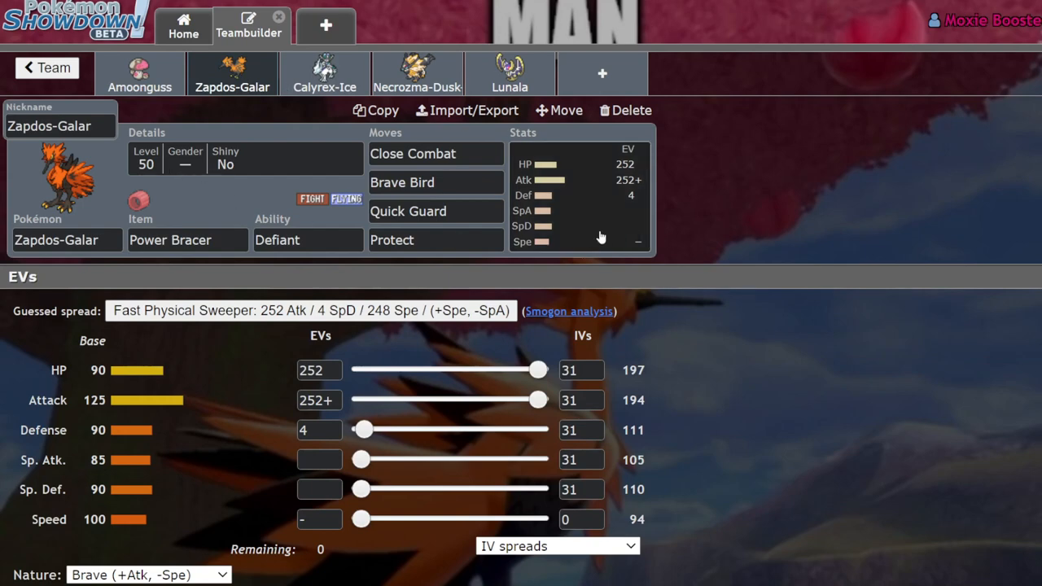
mouse_move(578, 241)
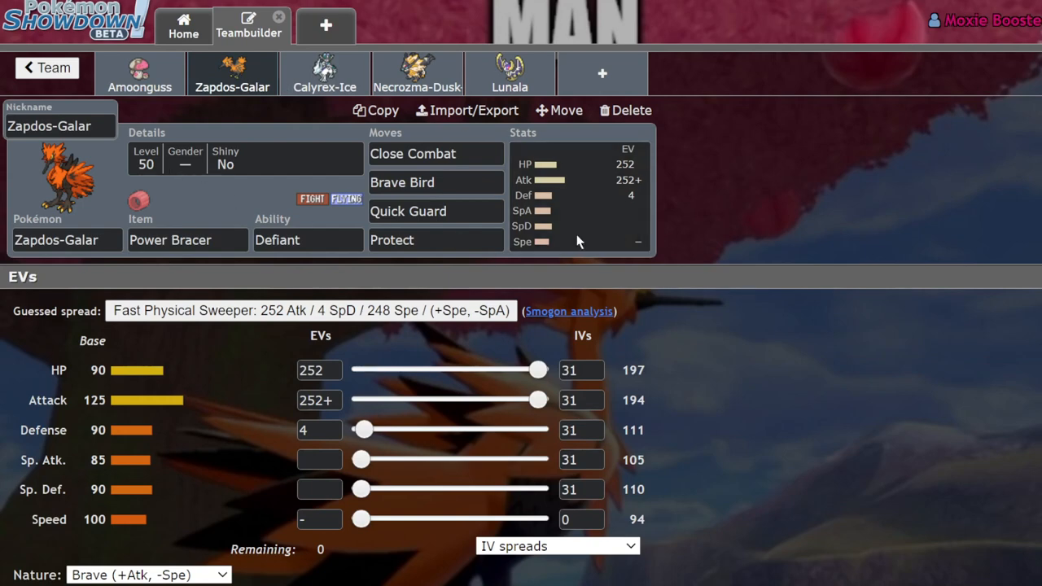
mouse_move(110, 465)
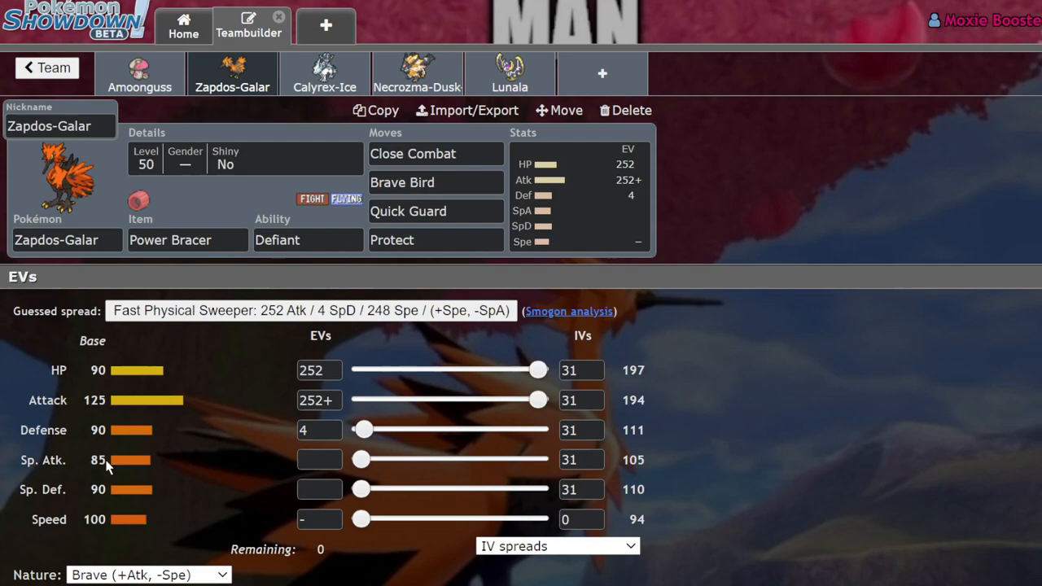
mouse_move(544, 80)
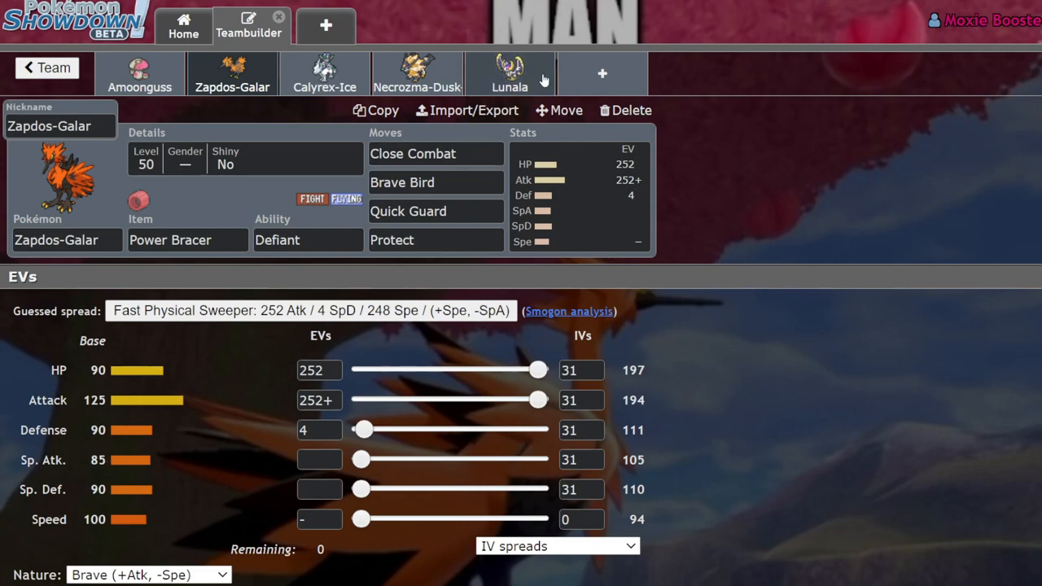
click(45, 69)
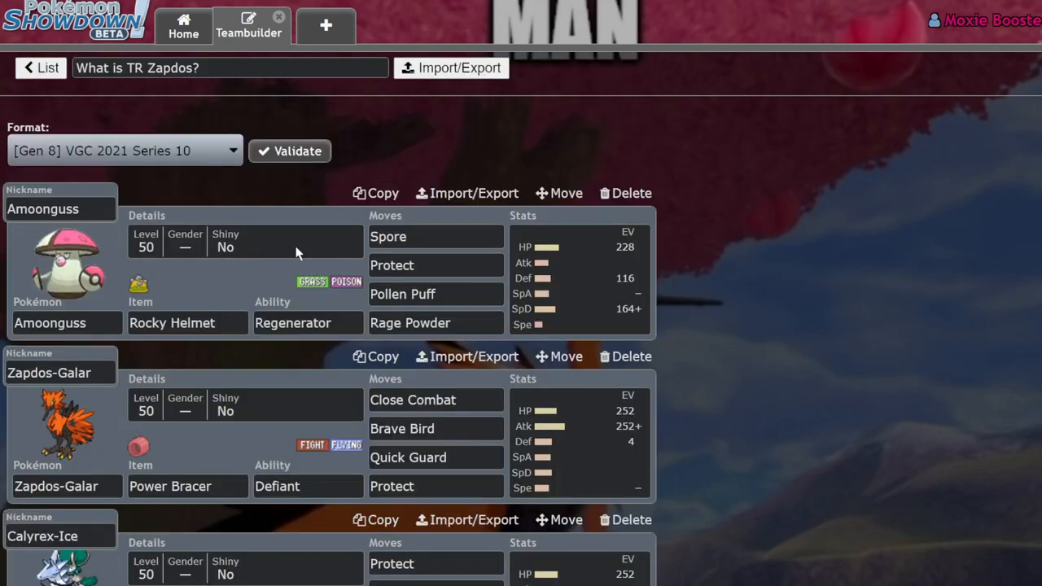
Browse from Volcarona's set over to Araquanid's set on the Trick Room team
scroll(down, 3)
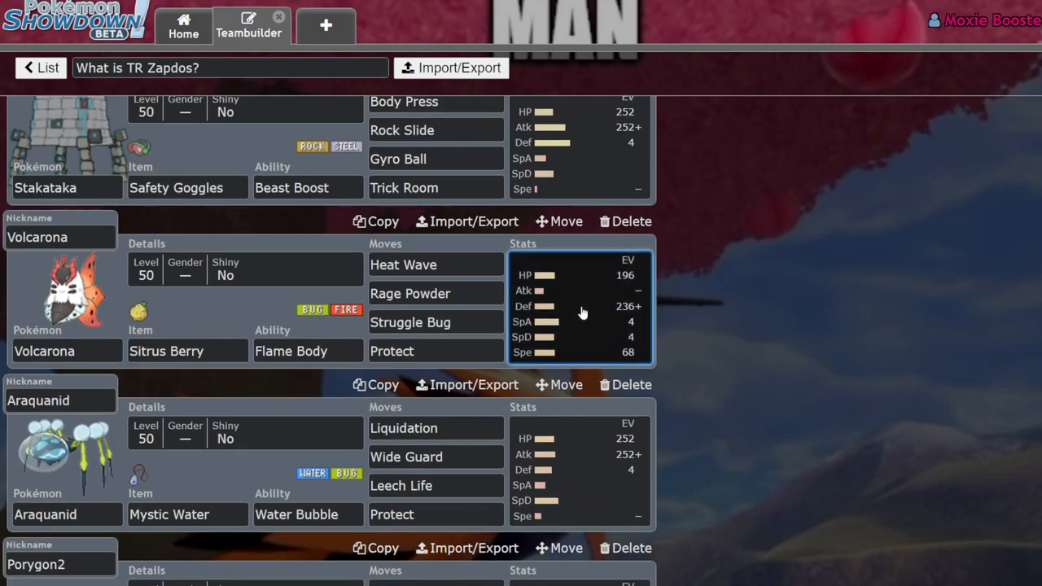
click(578, 306)
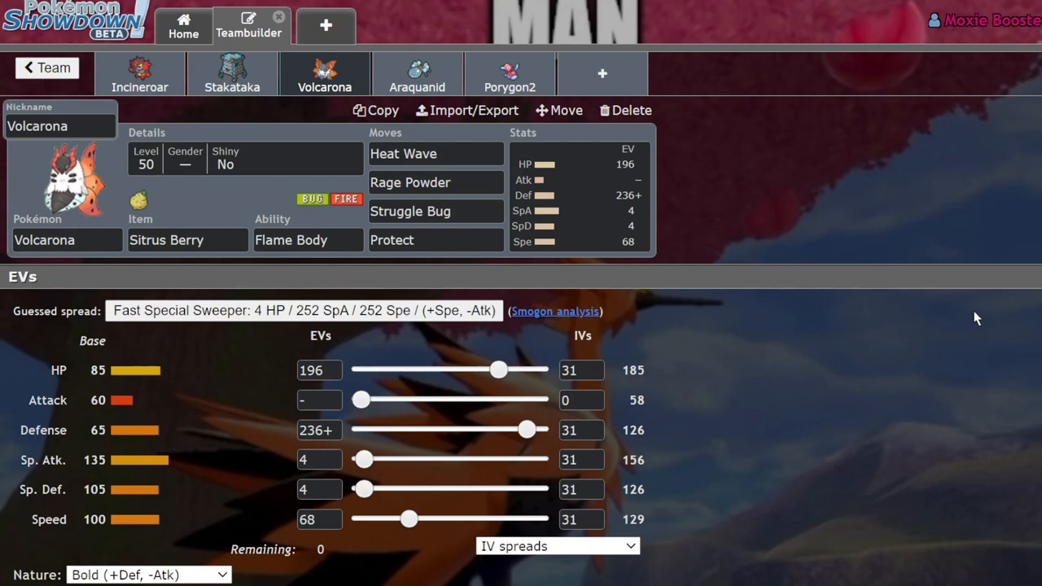
mouse_move(312, 357)
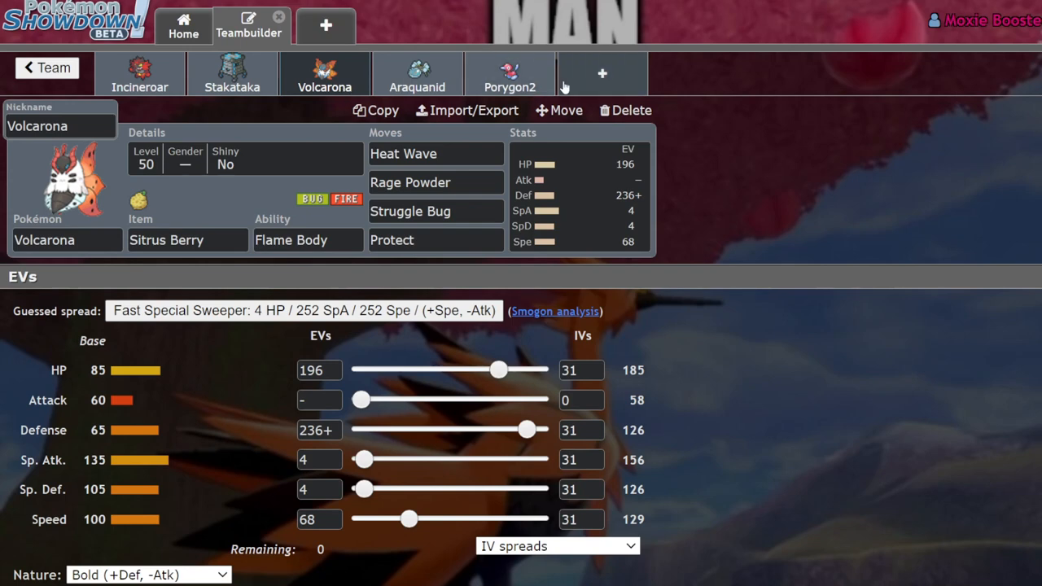
click(416, 73)
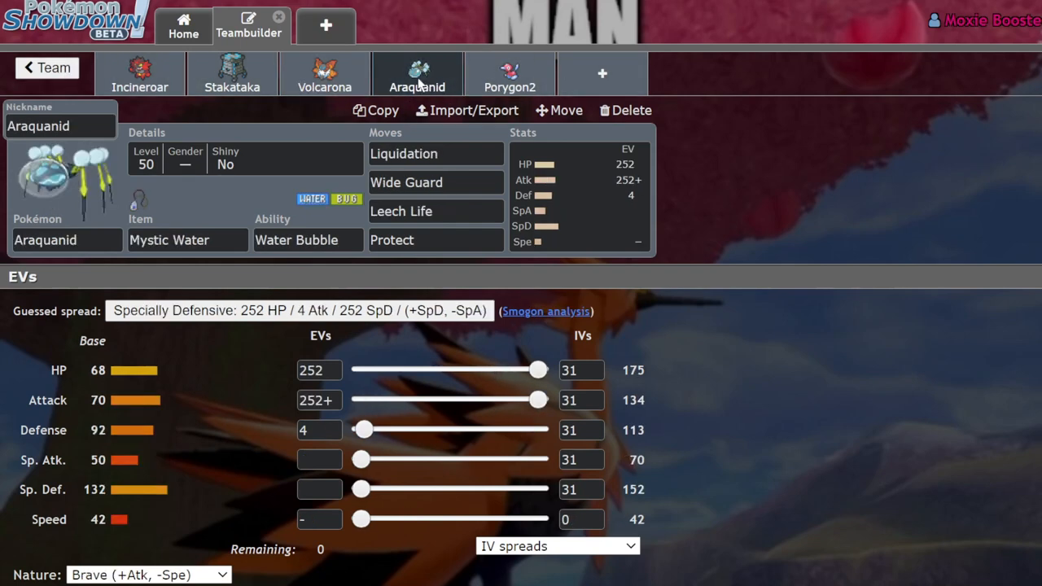
mouse_move(790, 205)
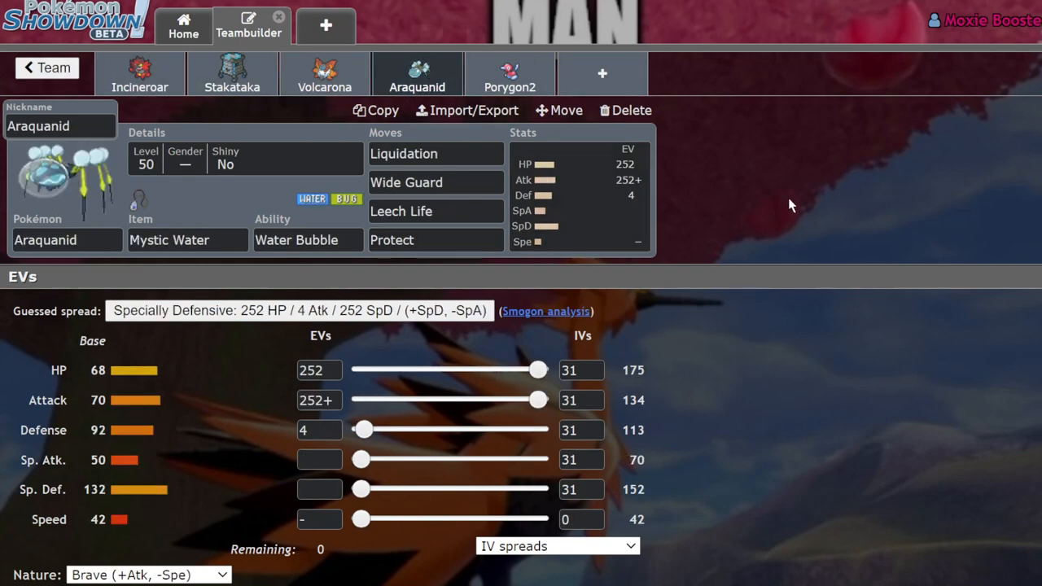
mouse_move(633, 181)
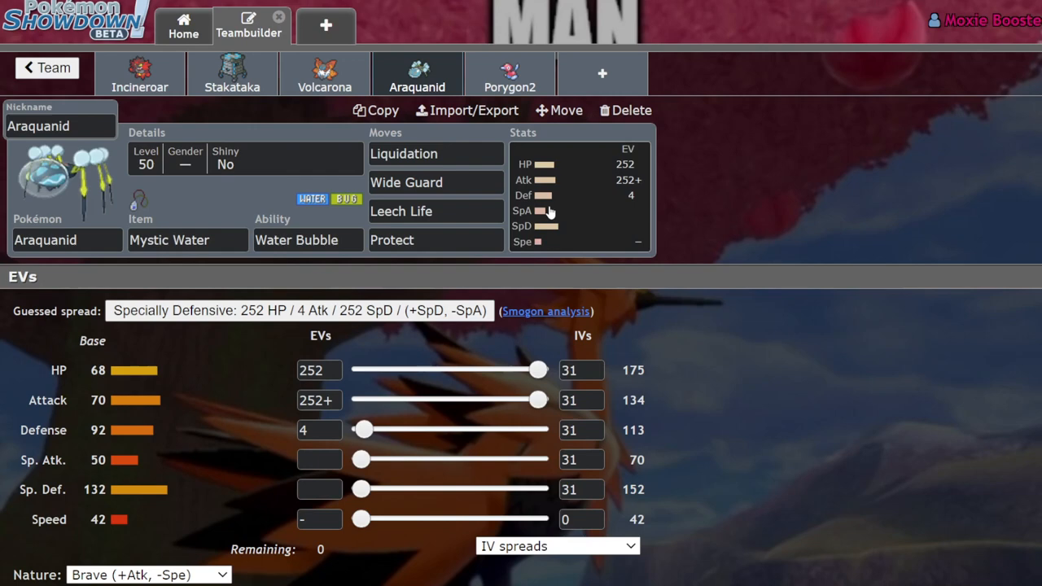
Review Araquanid's Liquidation move and Water Bubble ability, then move on to Porygon2's set
click(188, 239)
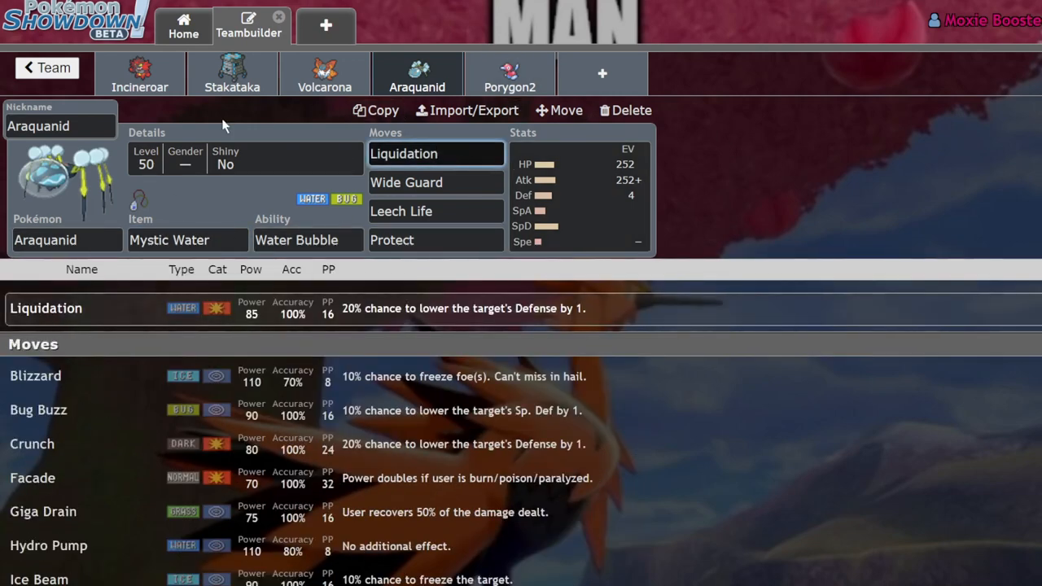
click(308, 239)
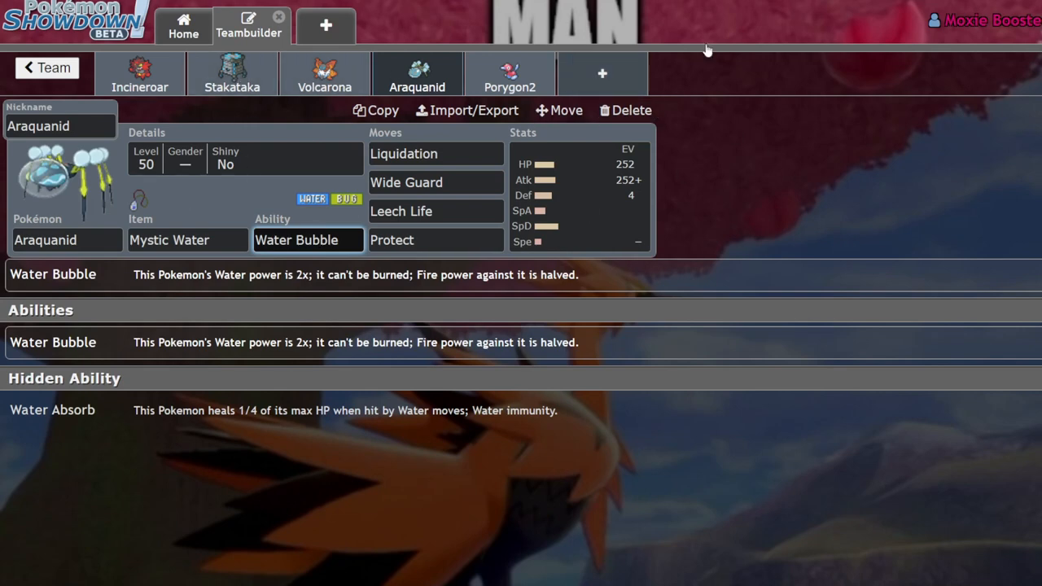
mouse_move(716, 179)
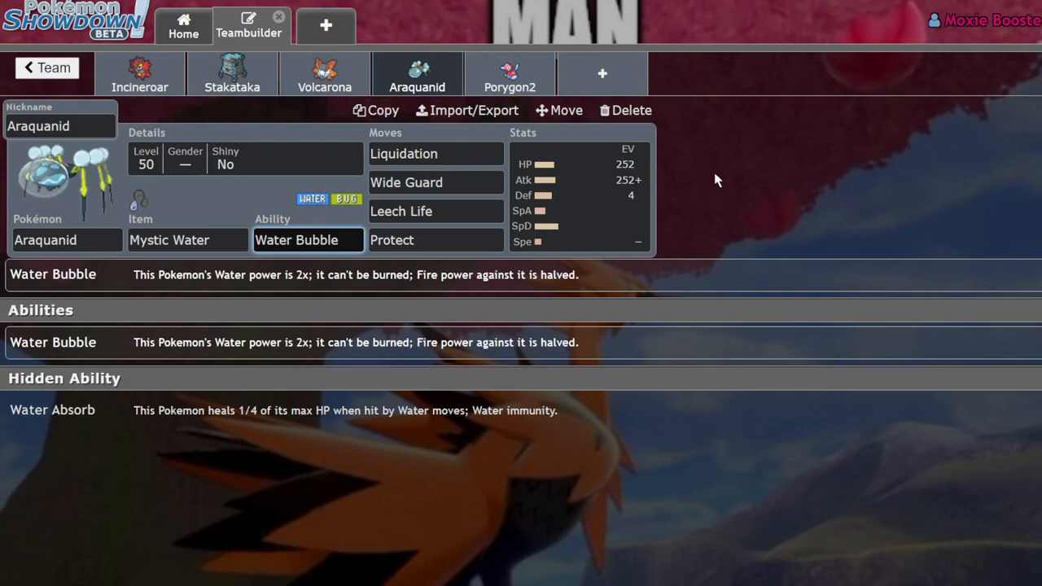
mouse_move(732, 247)
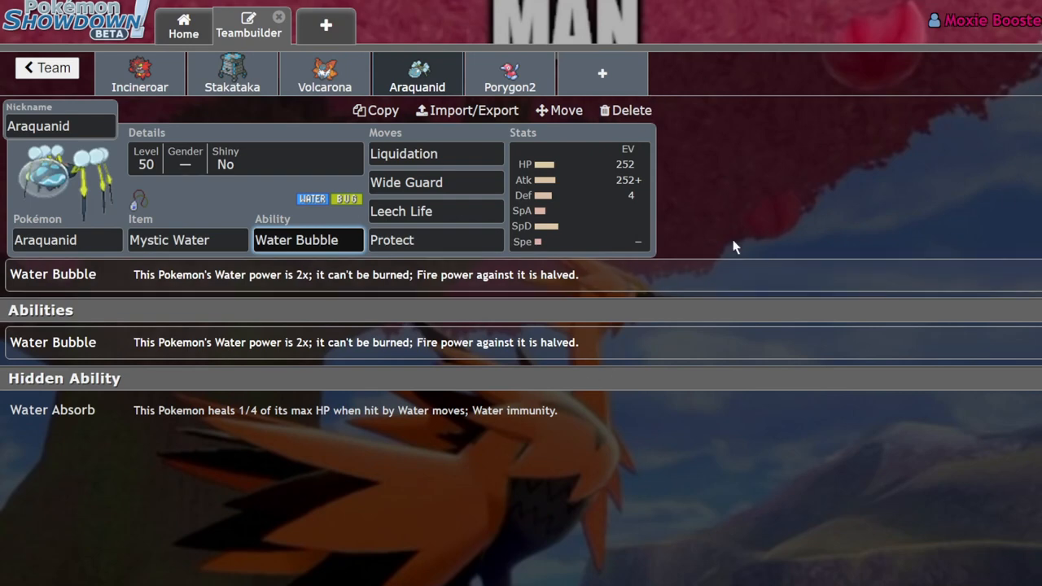
click(510, 73)
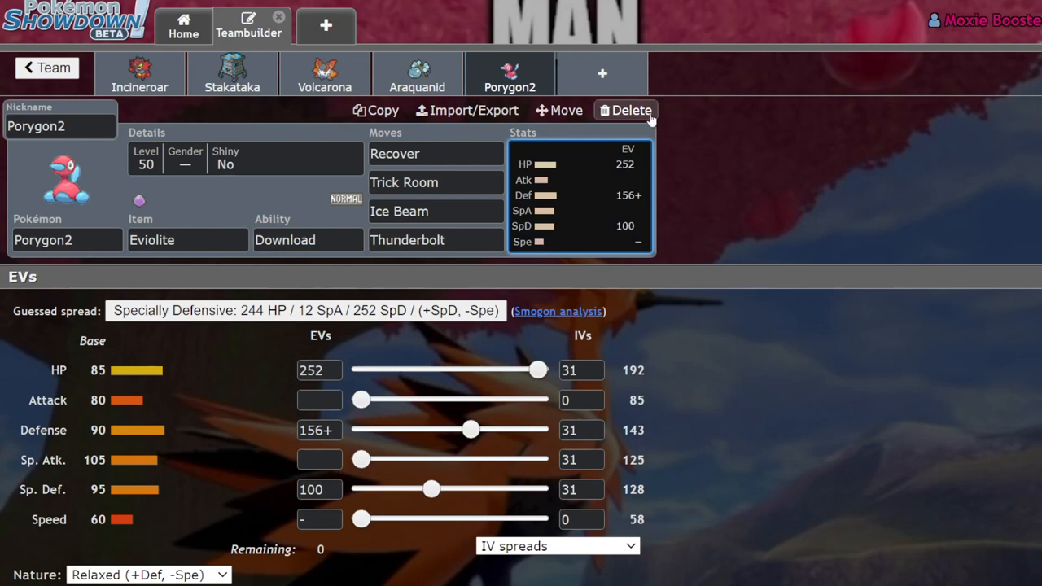
mouse_move(931, 166)
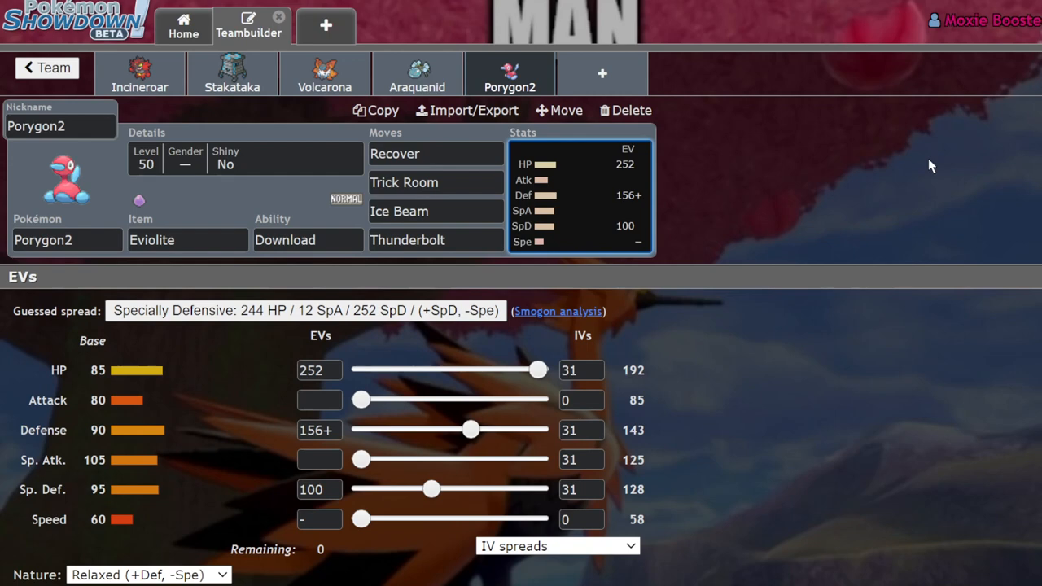
mouse_move(224, 397)
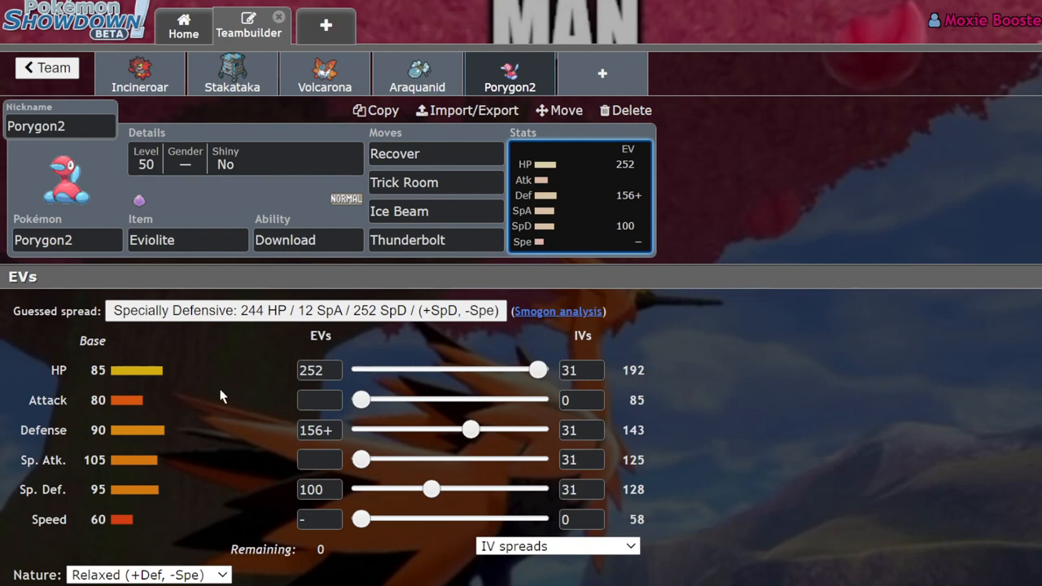
mouse_move(212, 452)
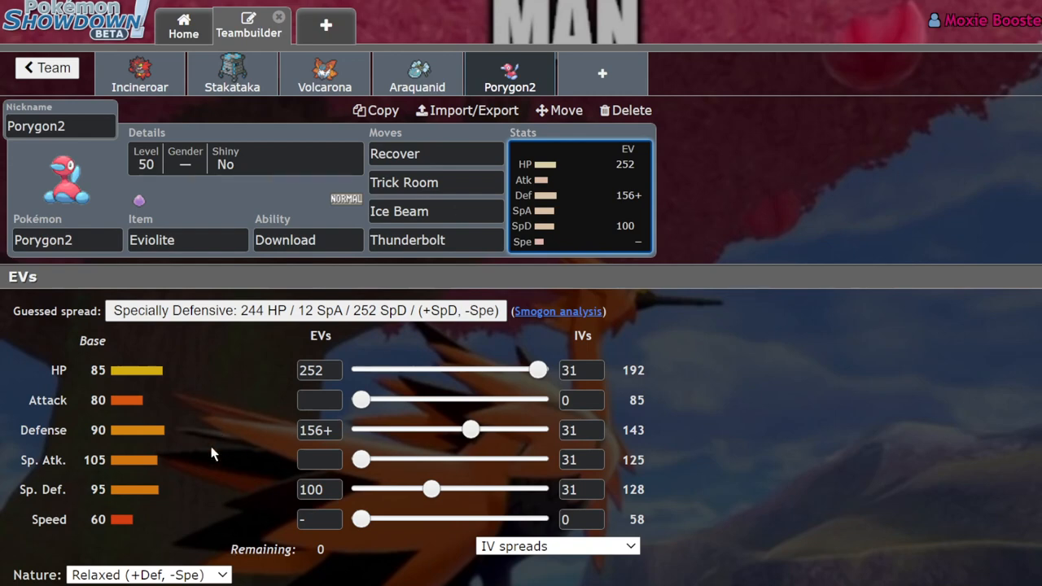
mouse_move(296, 356)
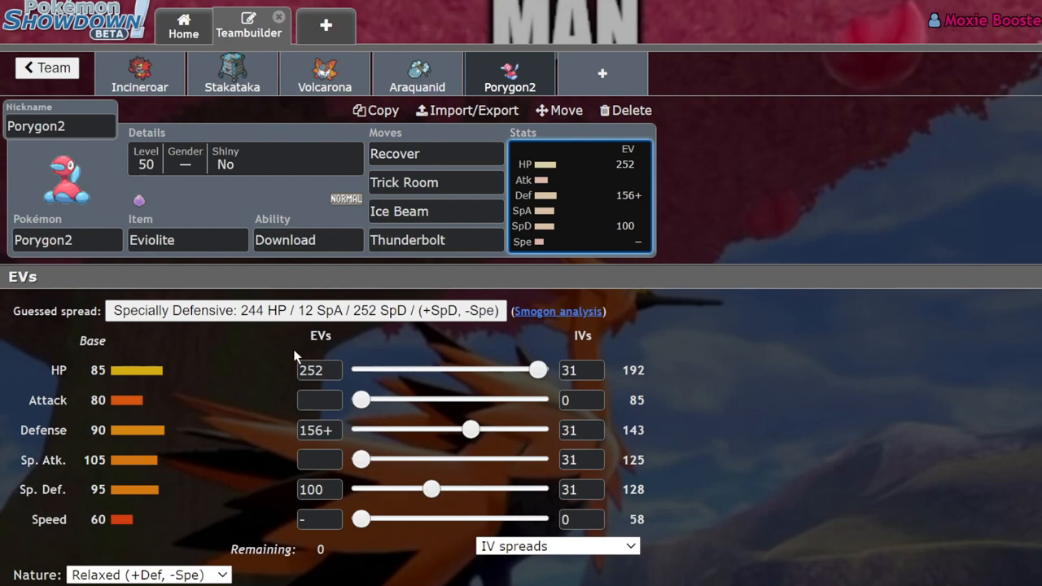
mouse_move(477, 290)
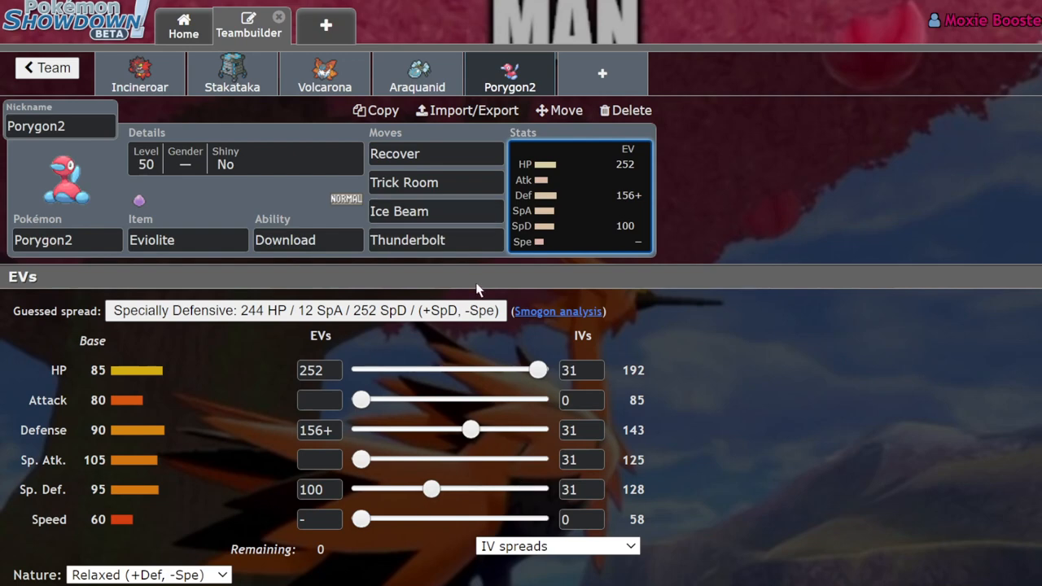
mouse_move(716, 185)
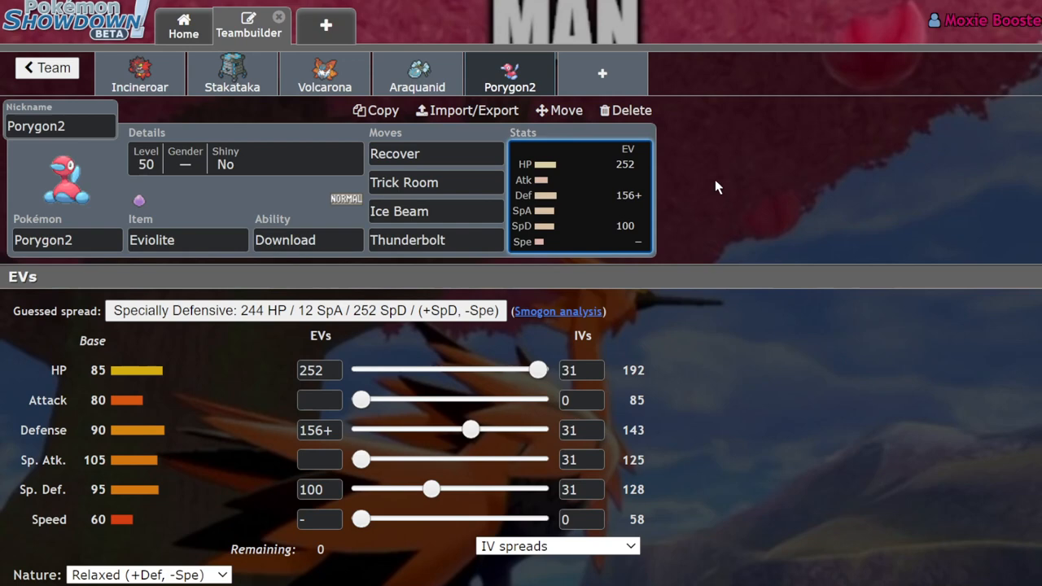
mouse_move(546, 537)
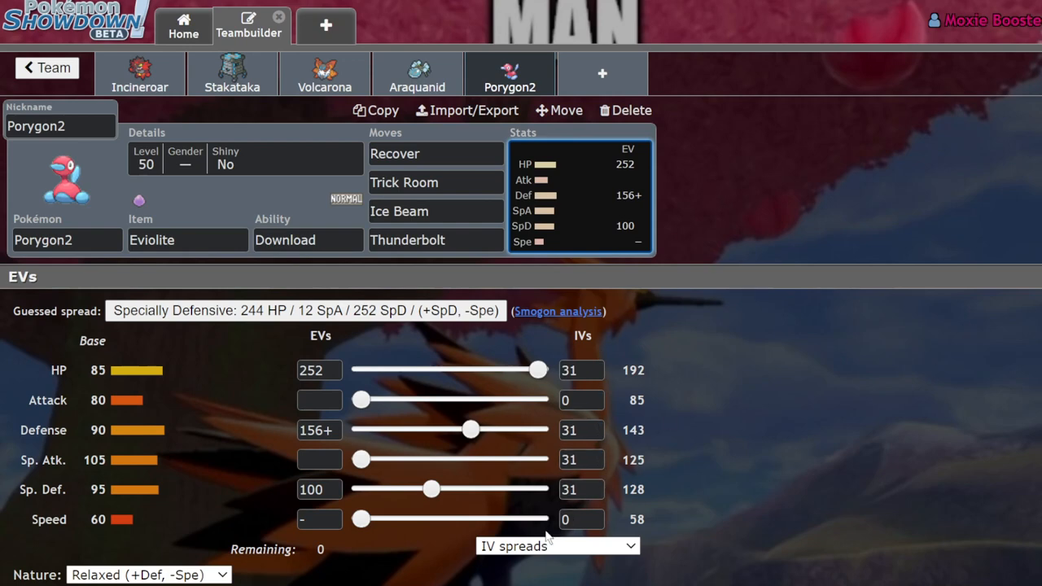
mouse_move(459, 524)
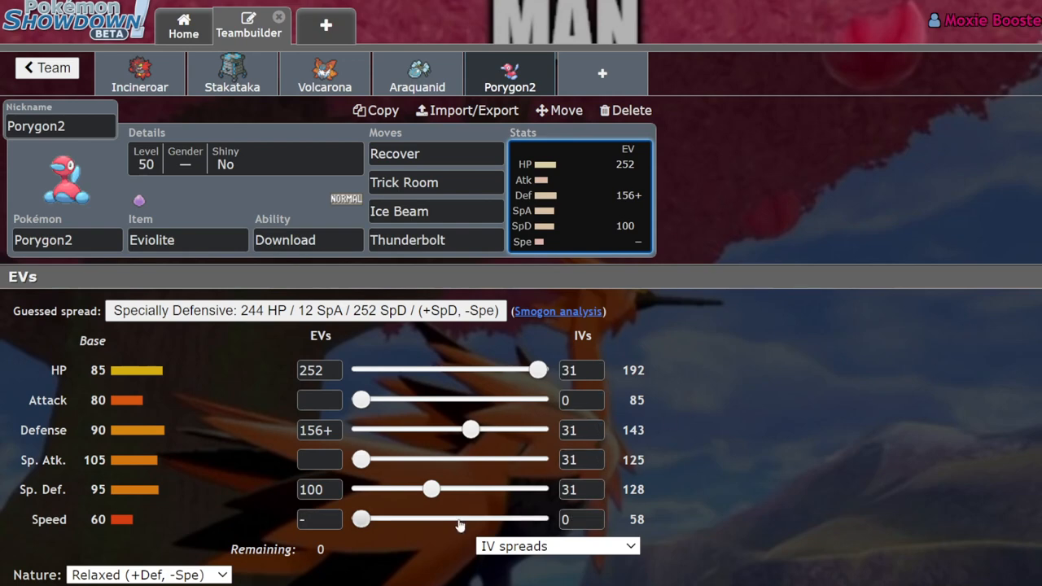
mouse_move(439, 381)
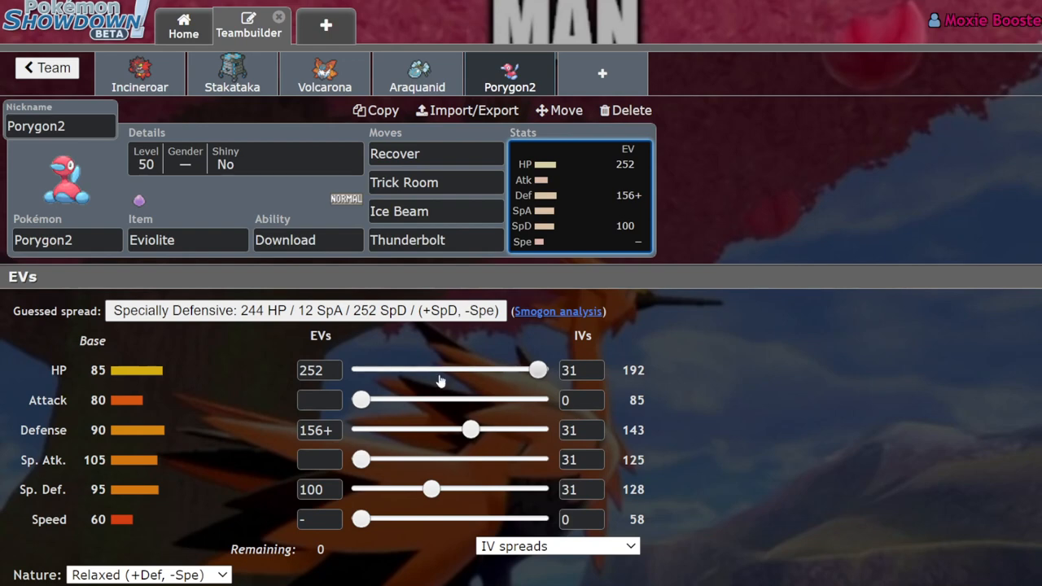
mouse_move(263, 41)
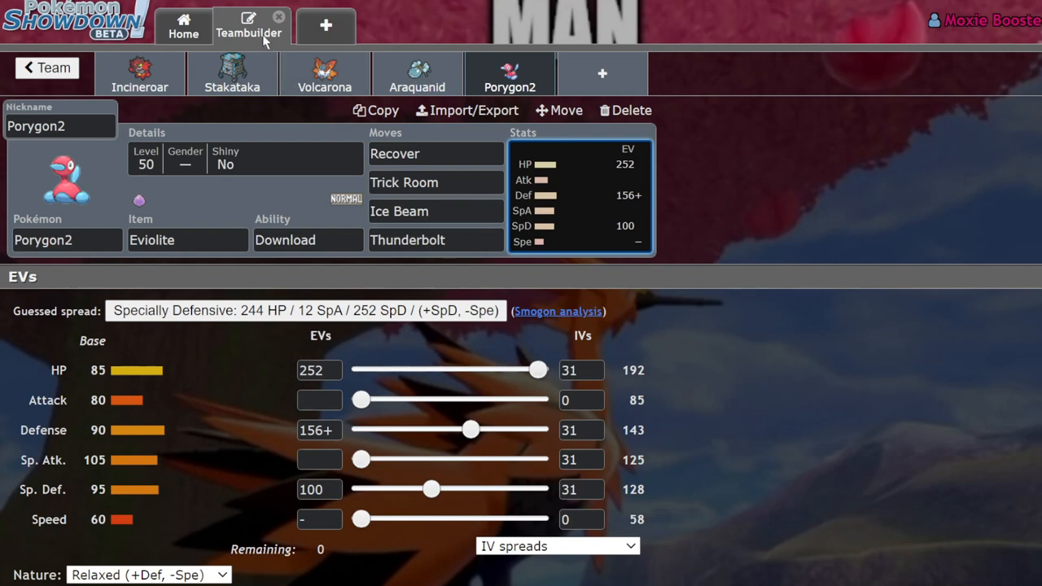
Switch from Porygon2's reviewed spread to the Pikalytics damage calculator page
click(576, 519)
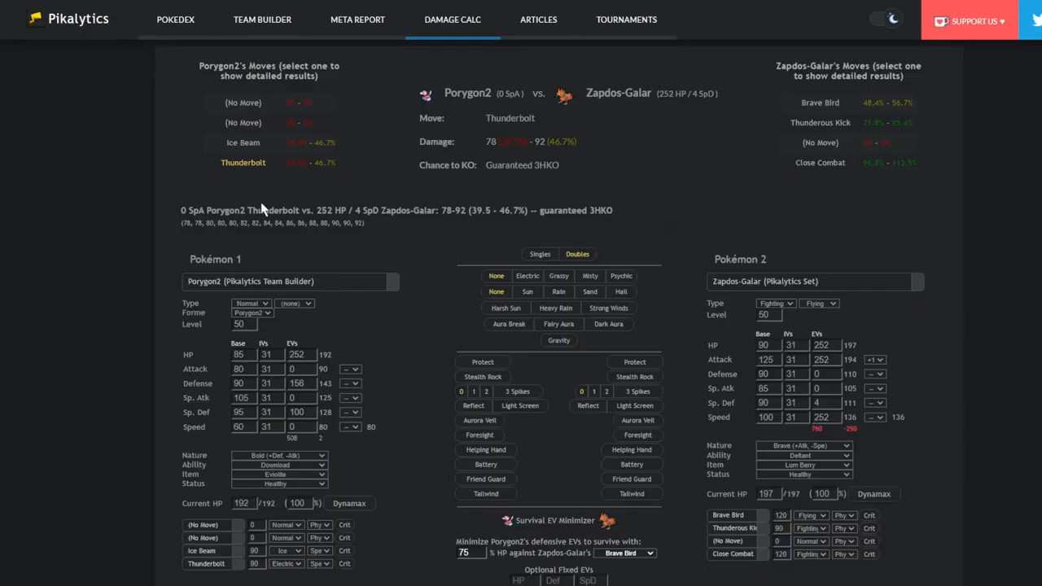
mouse_move(348, 404)
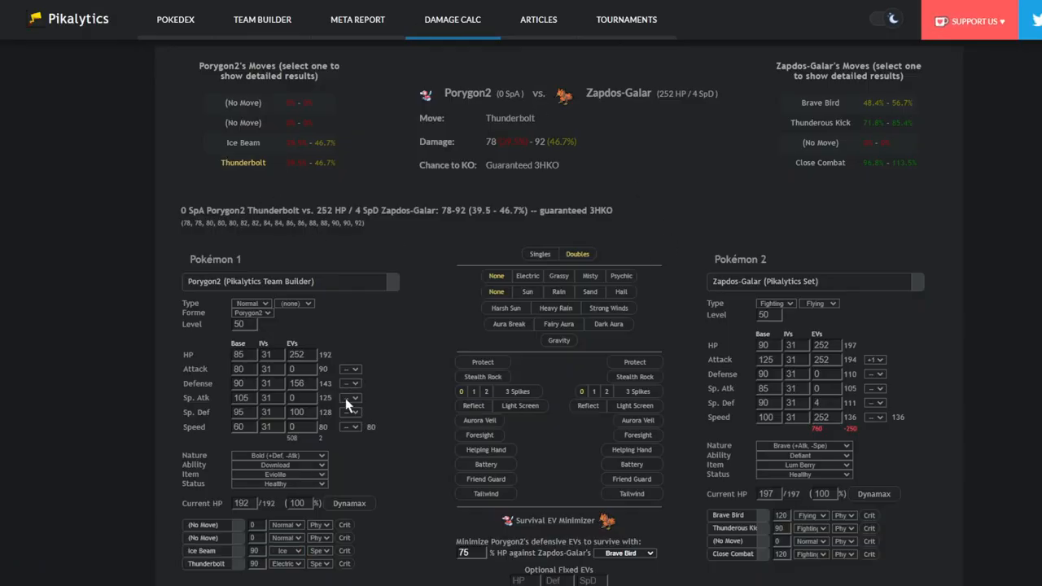
Check Zapdos-Galar's Close Combat damage into Eviolite Porygon2, then return to the Teambuilder
click(821, 163)
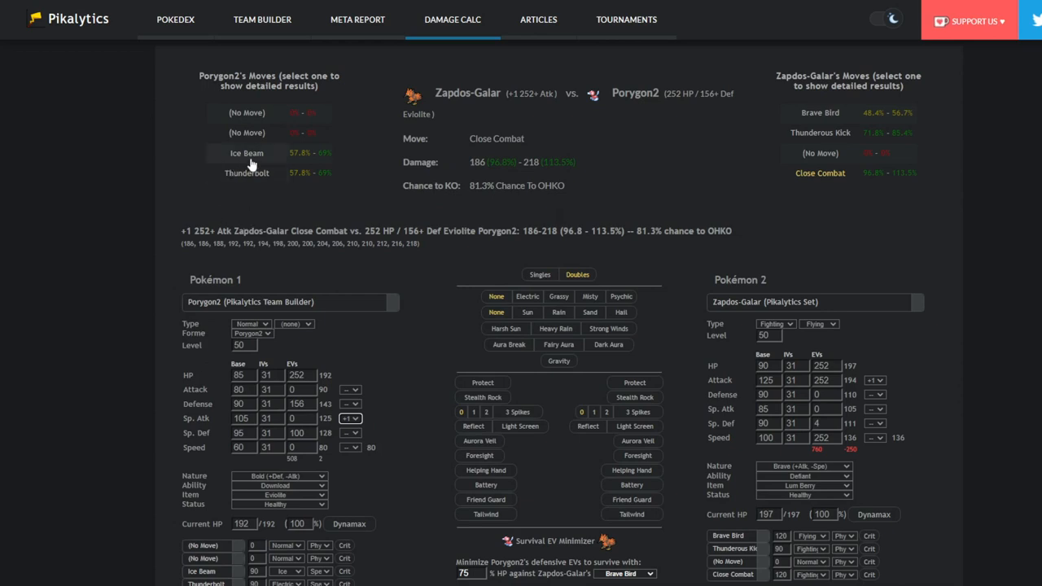
mouse_move(278, 174)
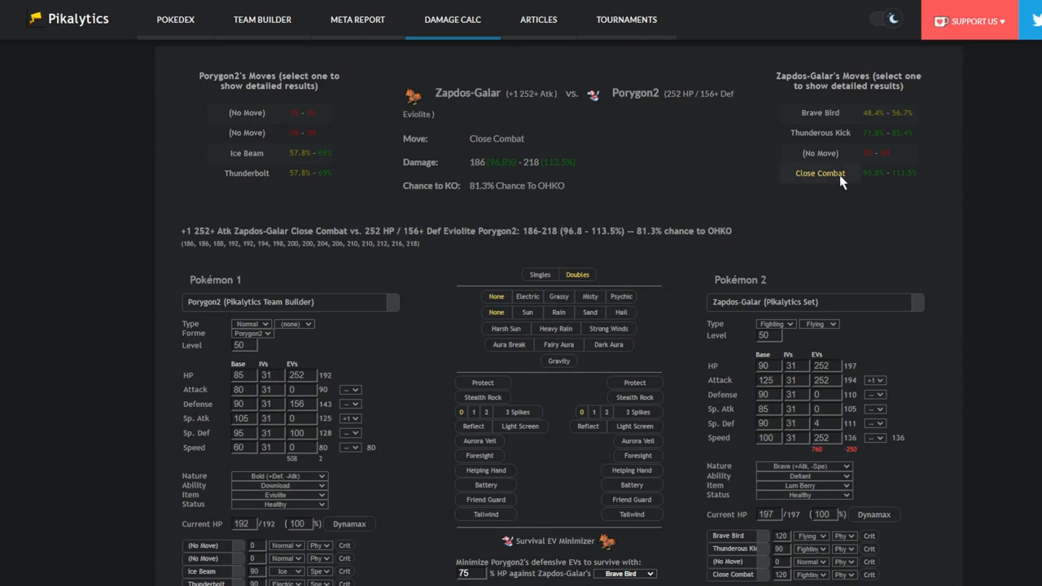
click(820, 172)
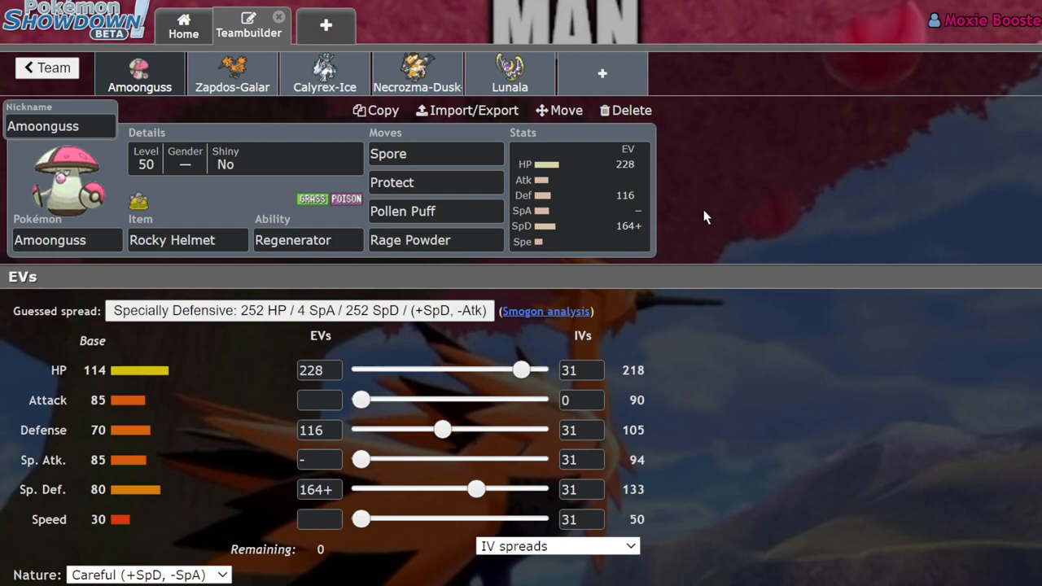
mouse_move(703, 108)
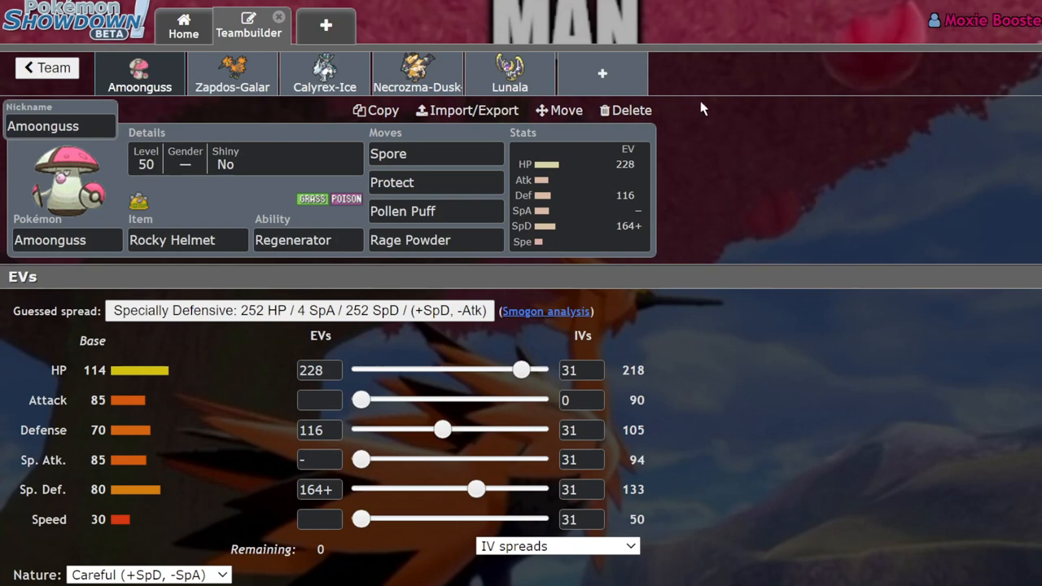
Flip through Zapdos-Galar, Necrozma-Dusk and Calyrex-Ice sets, ending back on Zapdos-Galar's sweeper set
click(232, 73)
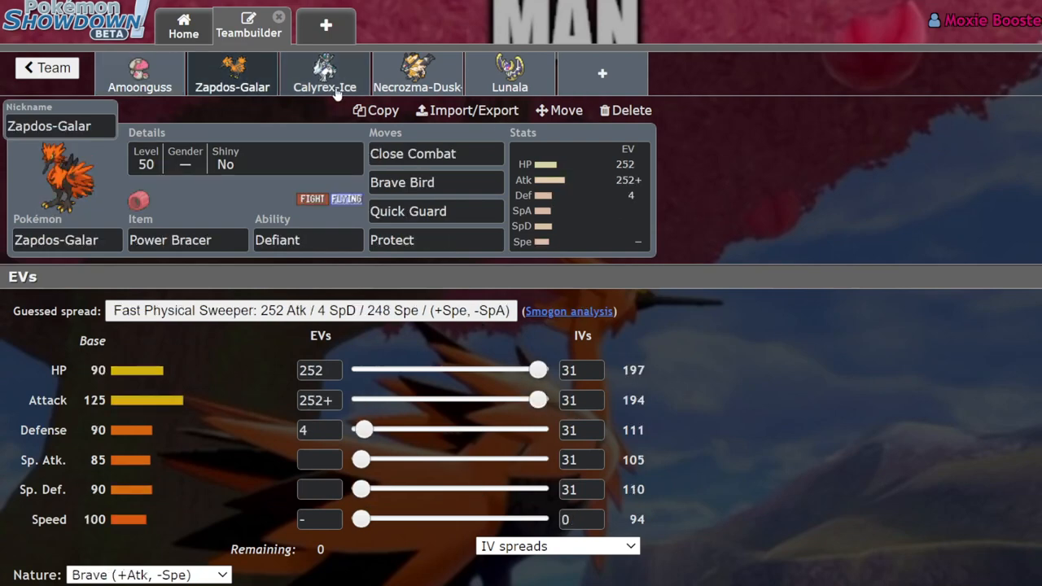
mouse_move(810, 222)
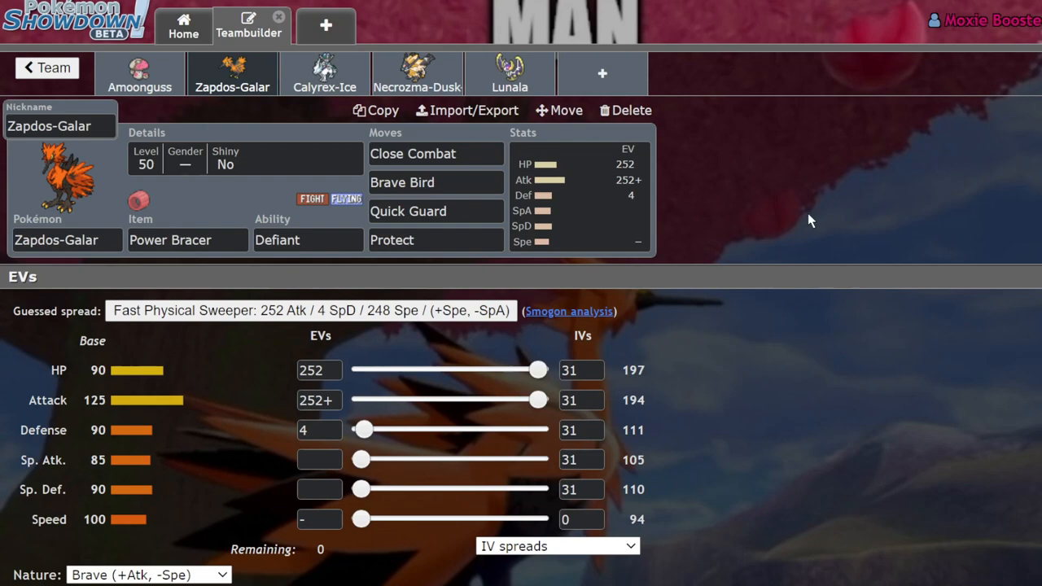
click(324, 73)
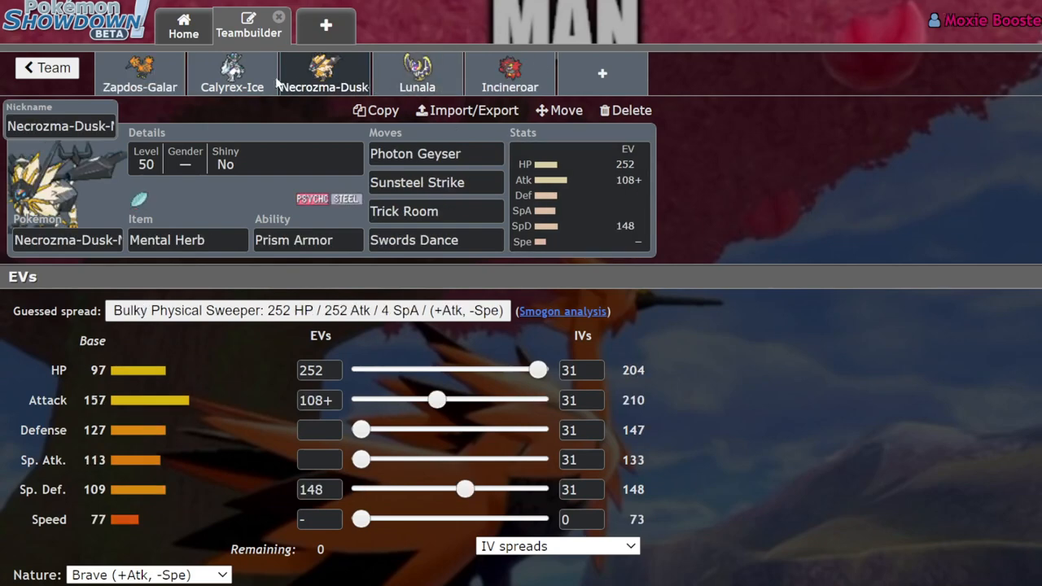
click(417, 74)
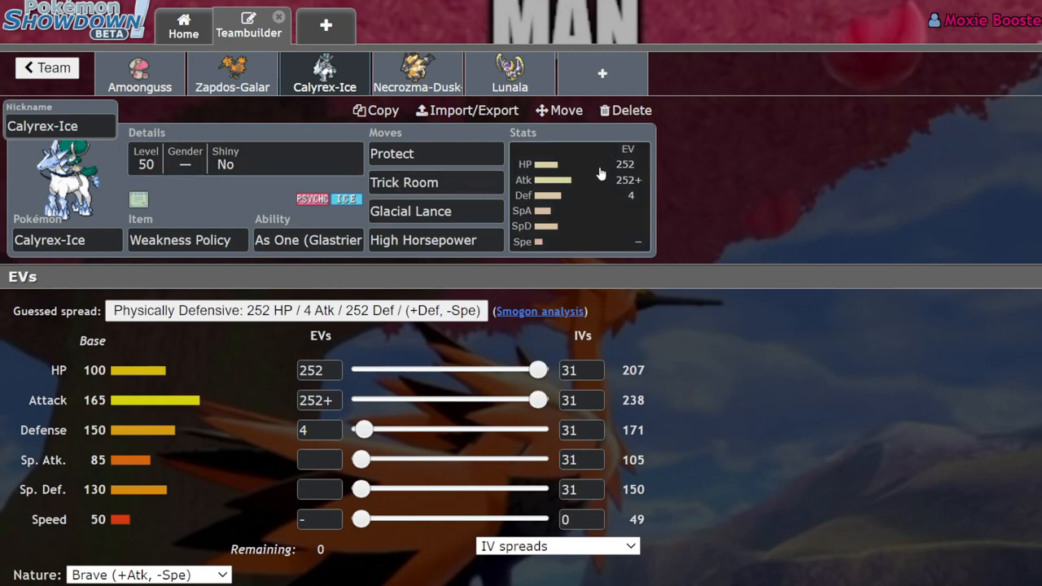
mouse_move(589, 183)
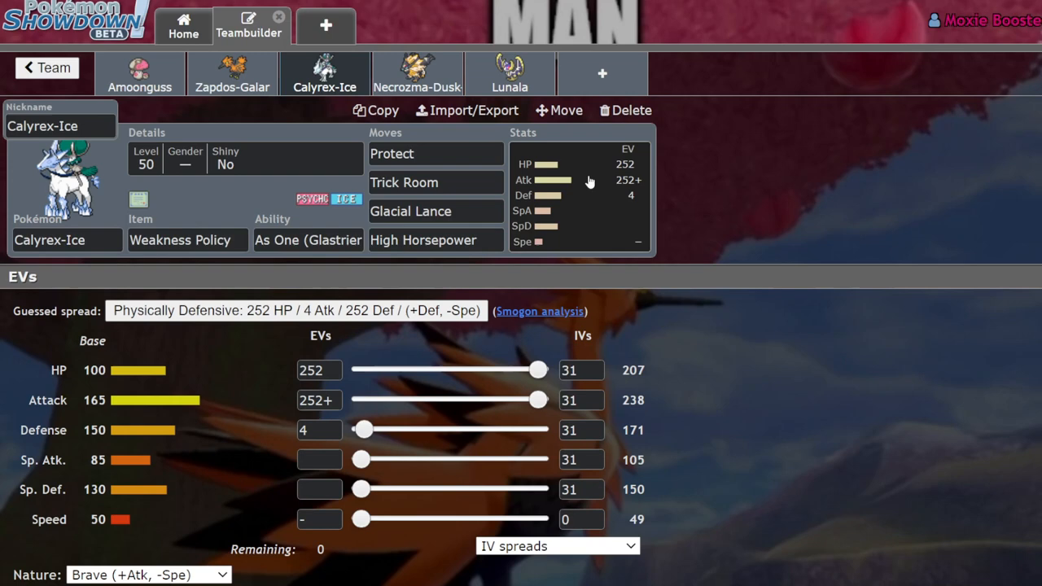
mouse_move(577, 187)
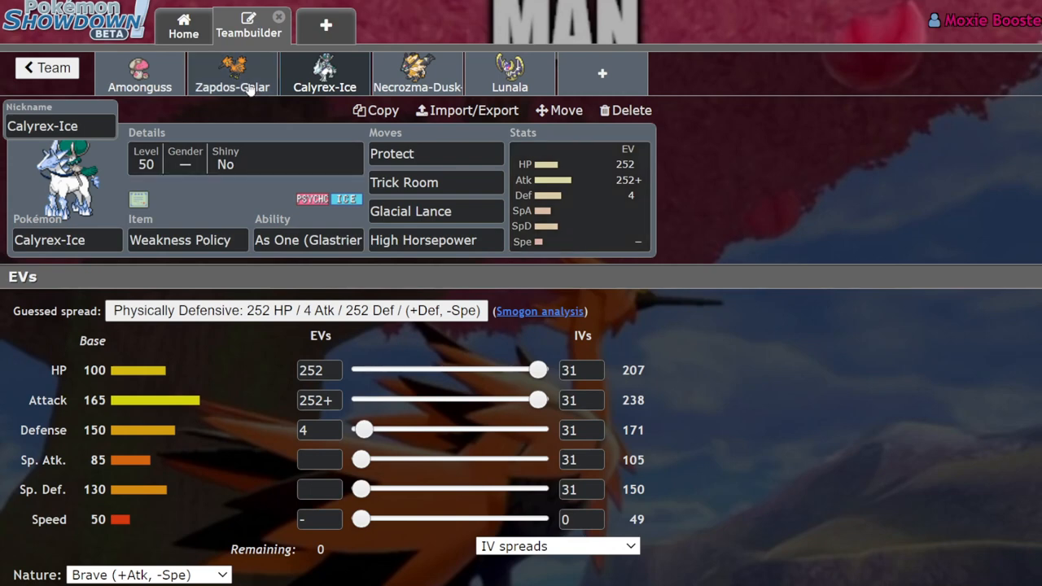
click(231, 74)
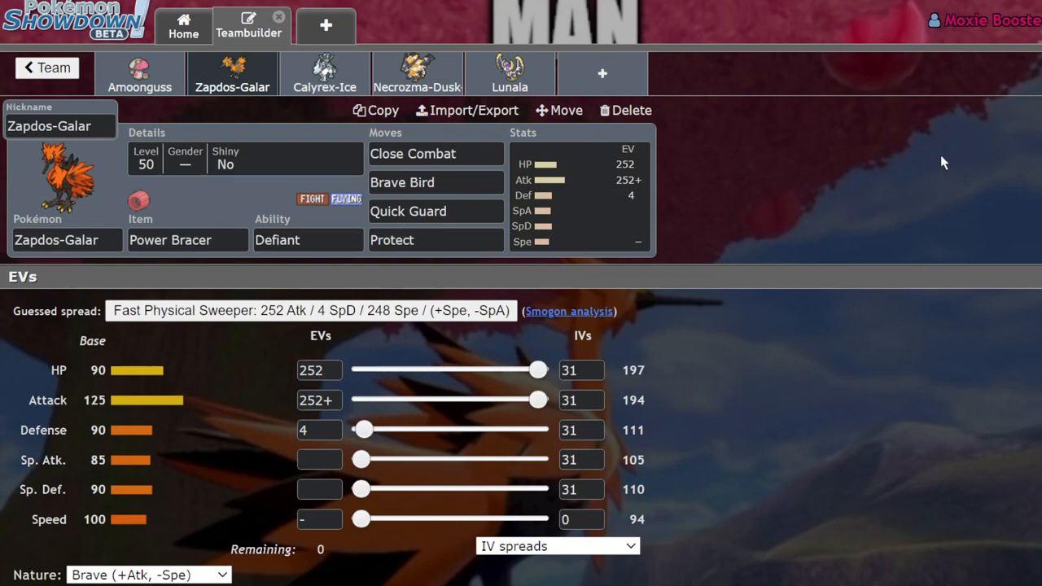
mouse_move(960, 277)
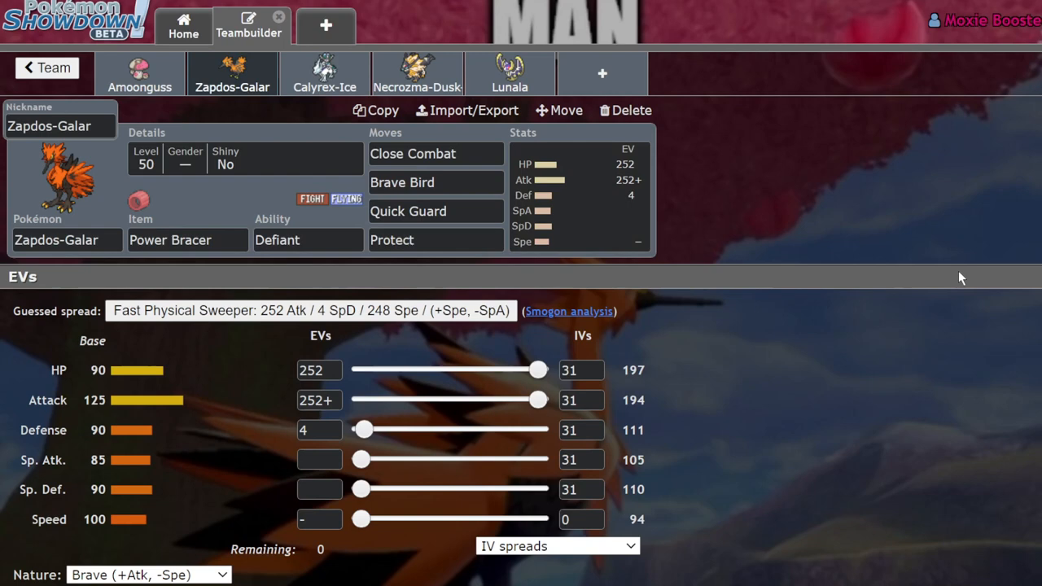
mouse_move(205, 142)
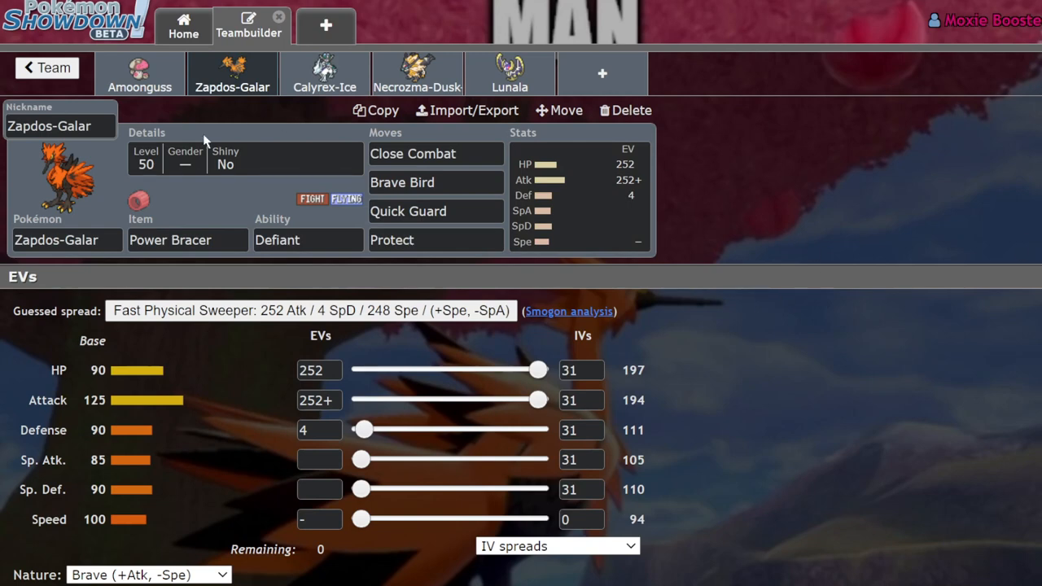
mouse_move(807, 235)
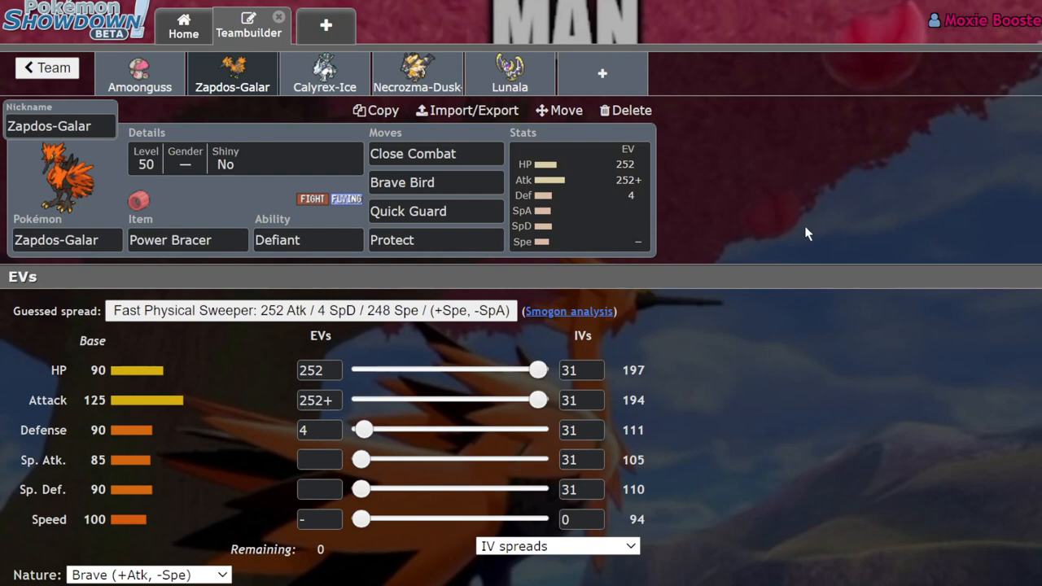
mouse_move(806, 410)
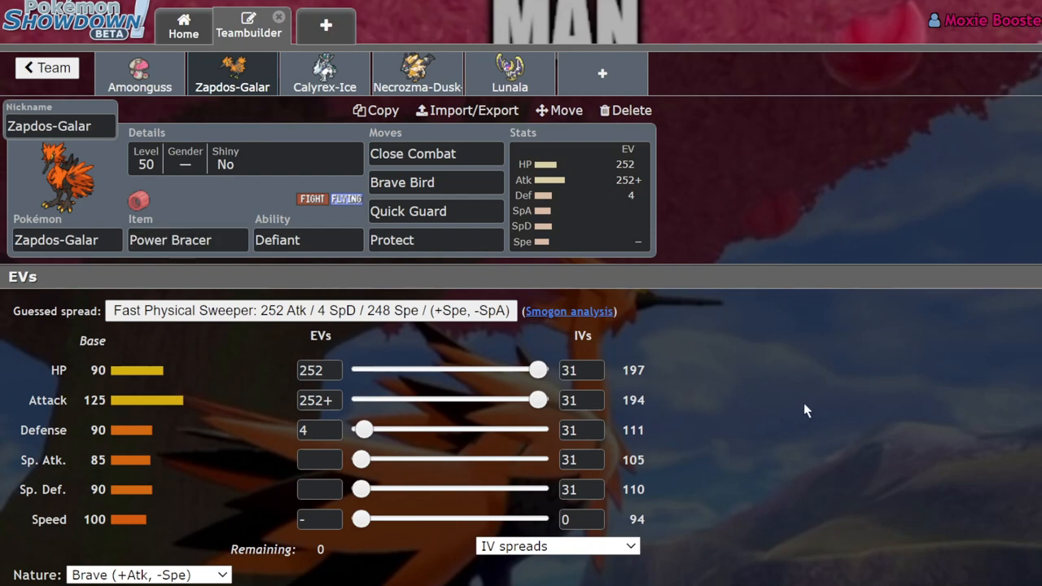